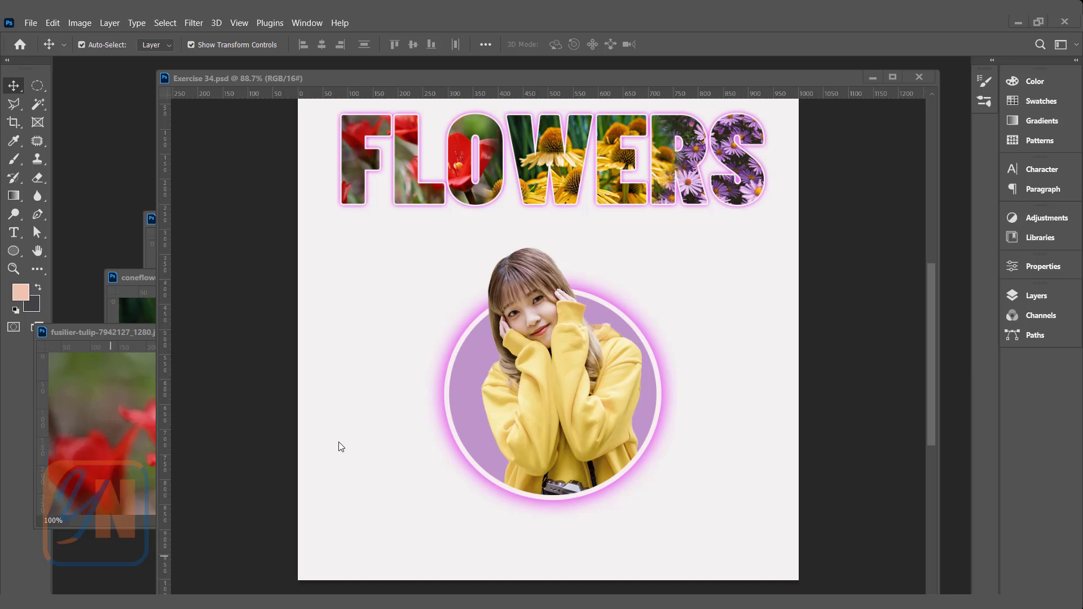
{"action": "mouse_move", "coordinate": [396, 180]}
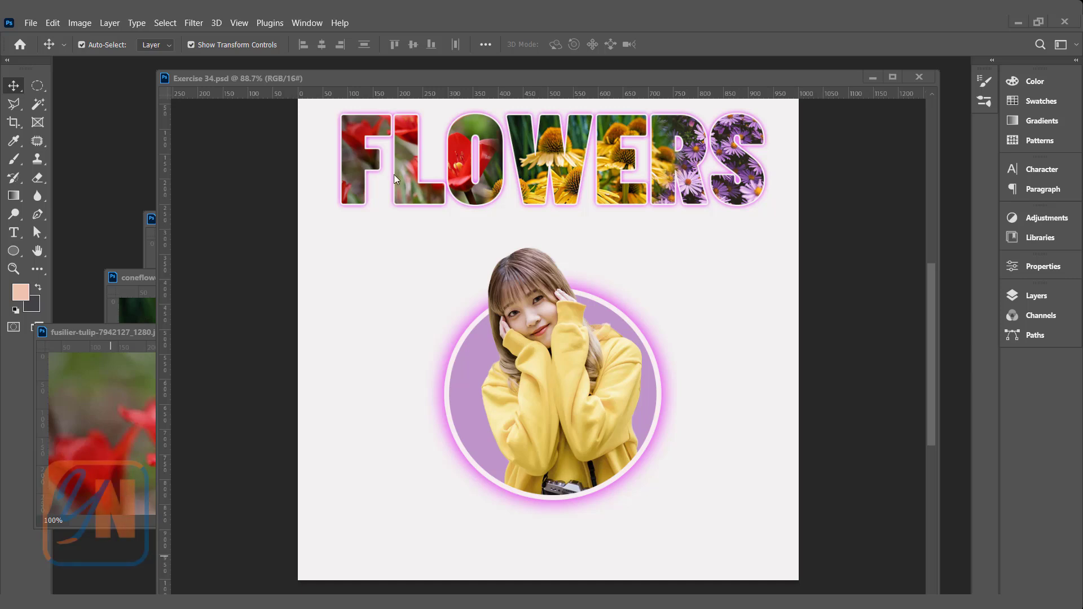
{"action": "mouse_move", "coordinate": [698, 173]}
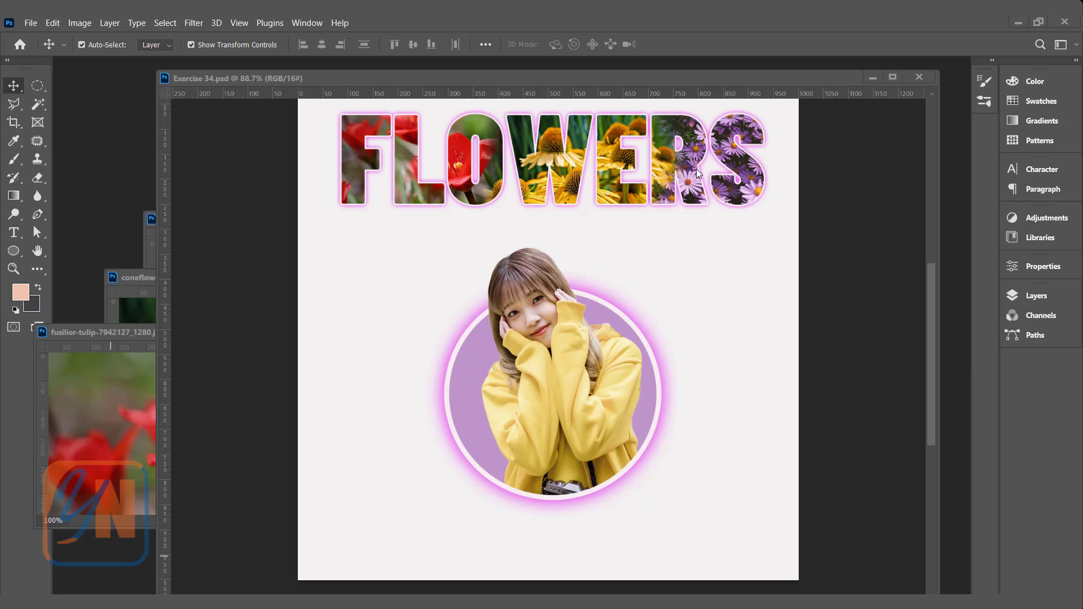
{"action": "mouse_move", "coordinate": [395, 178]}
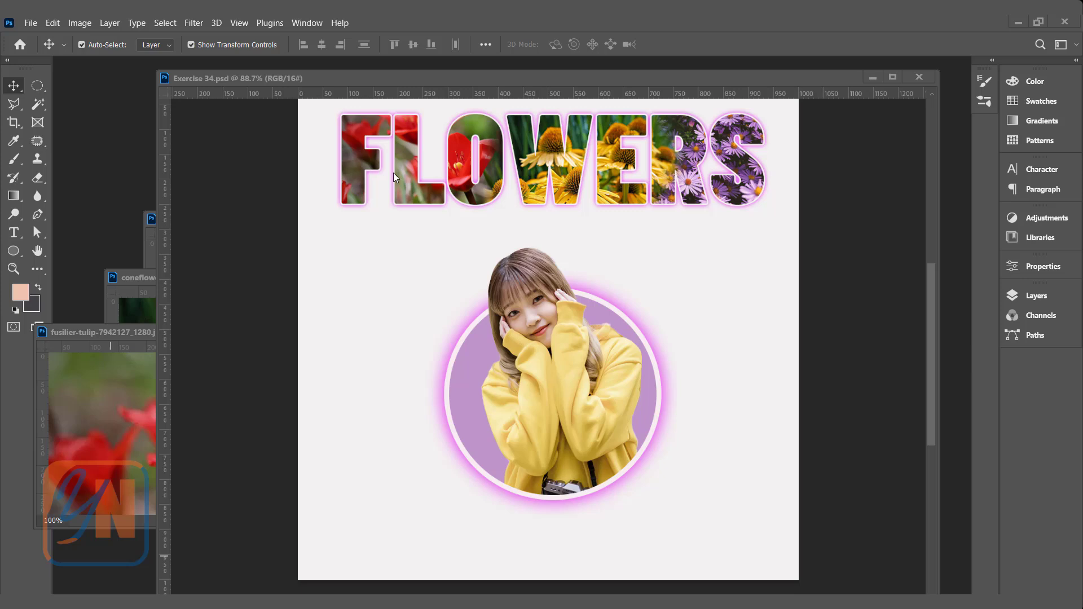
{"action": "mouse_move", "coordinate": [487, 179]}
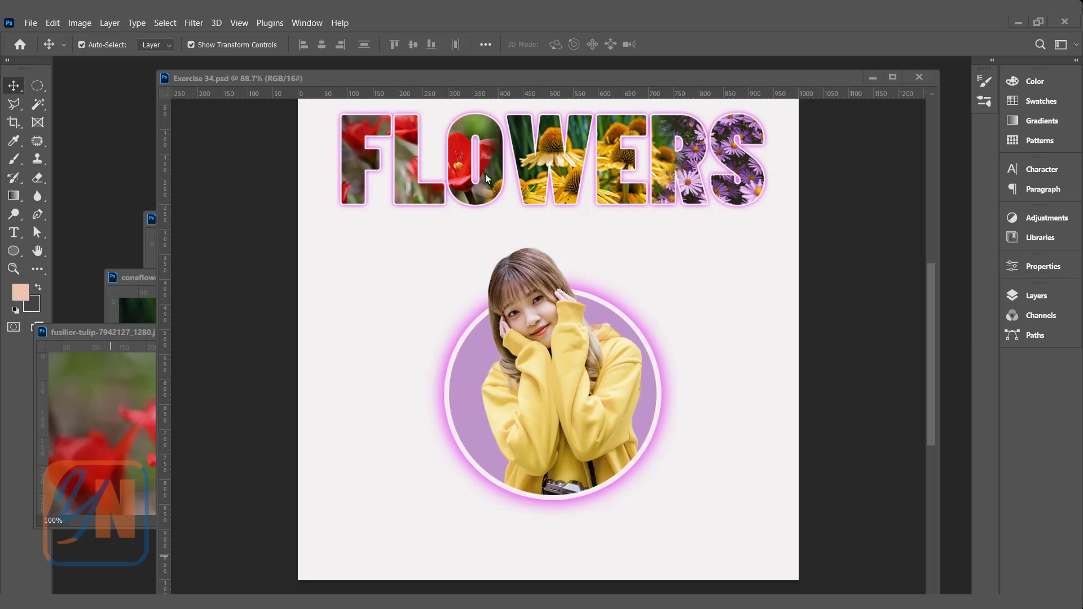
{"action": "mouse_move", "coordinate": [482, 133]}
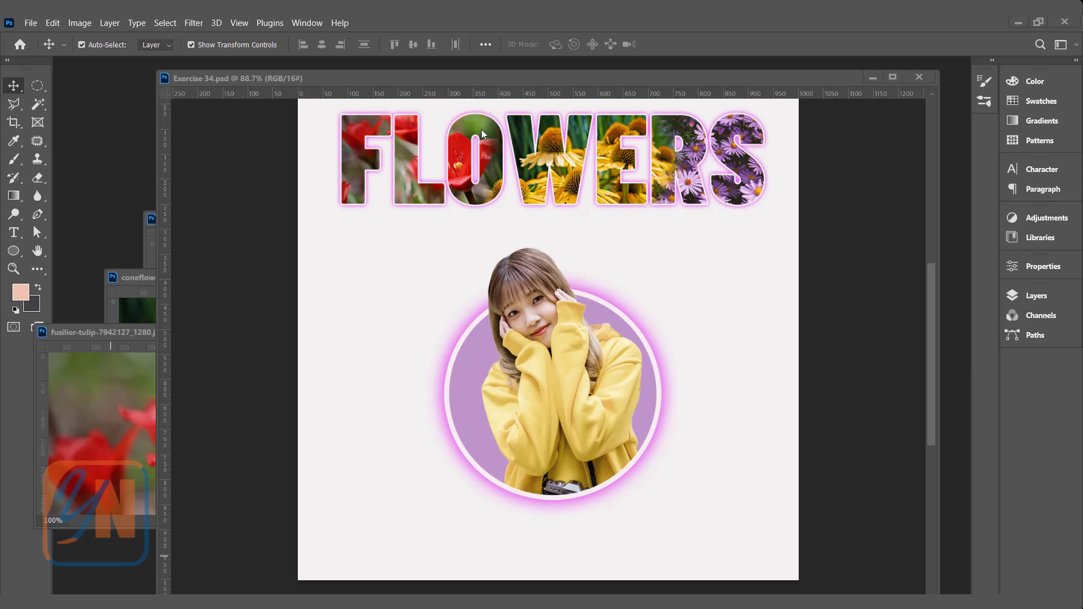
{"action": "mouse_move", "coordinate": [452, 422]}
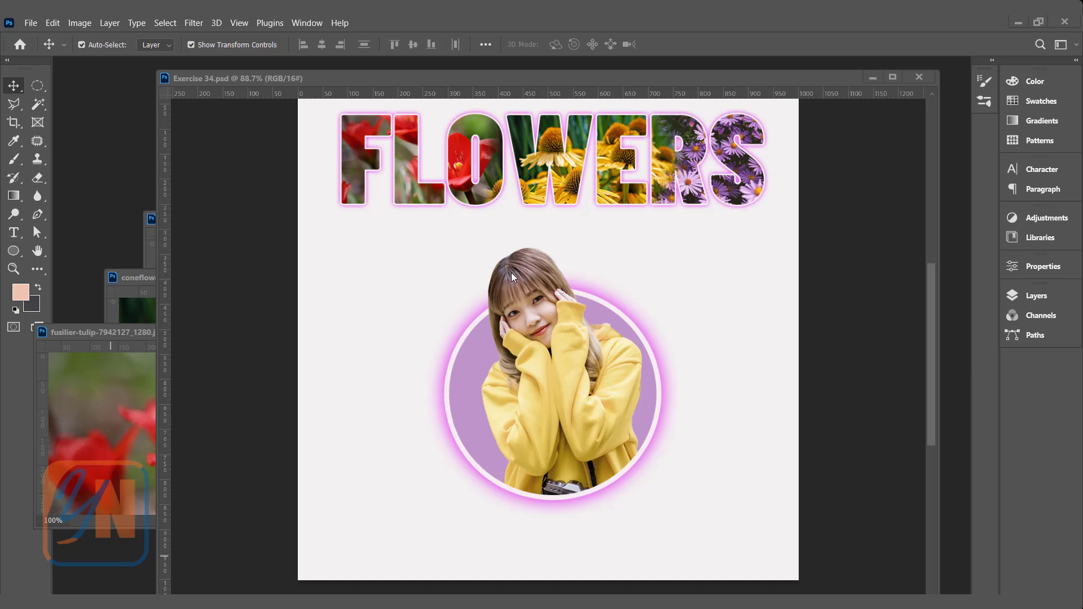
{"action": "mouse_move", "coordinate": [634, 392]}
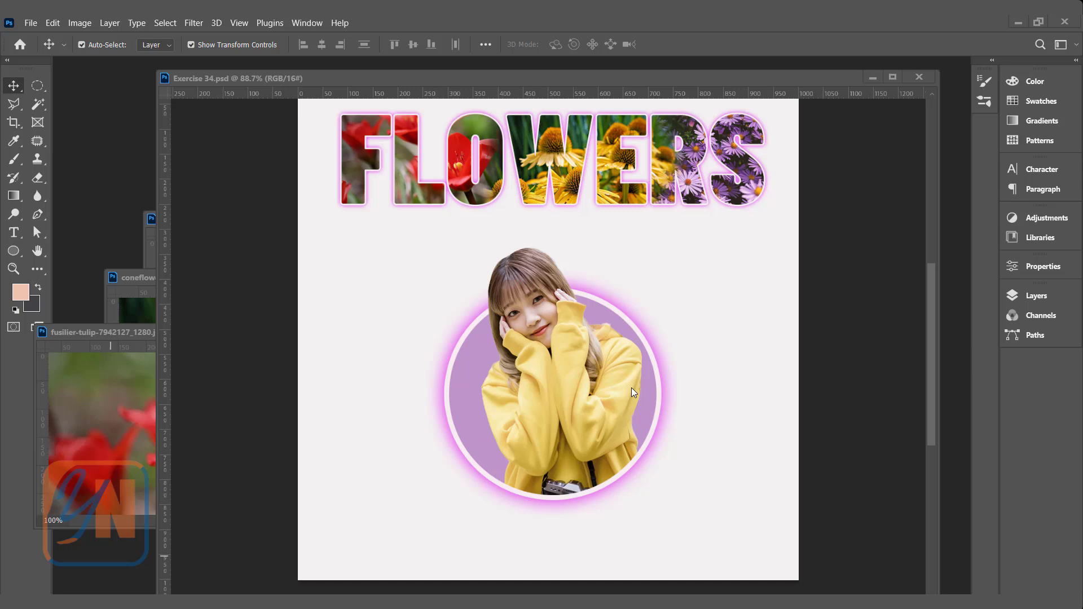
{"action": "mouse_move", "coordinate": [553, 280]}
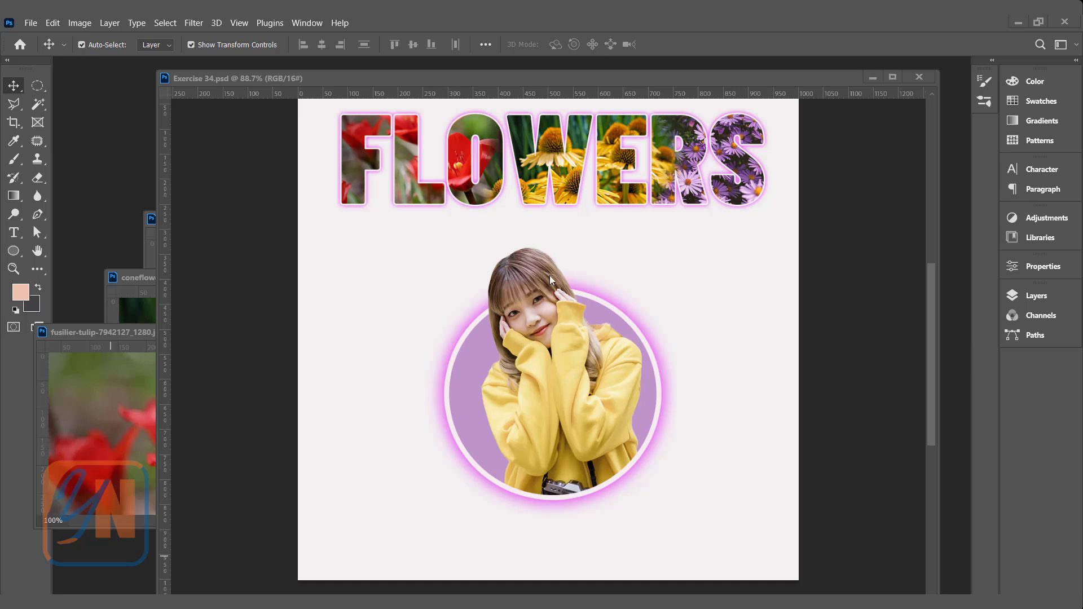
{"action": "mouse_move", "coordinate": [508, 346]}
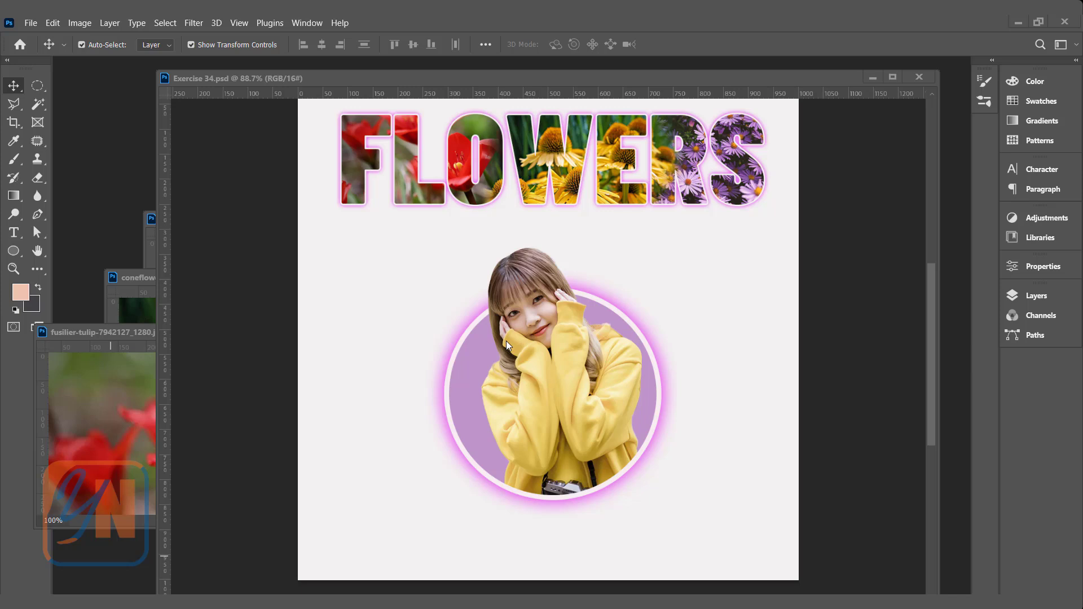
{"action": "mouse_move", "coordinate": [603, 297]}
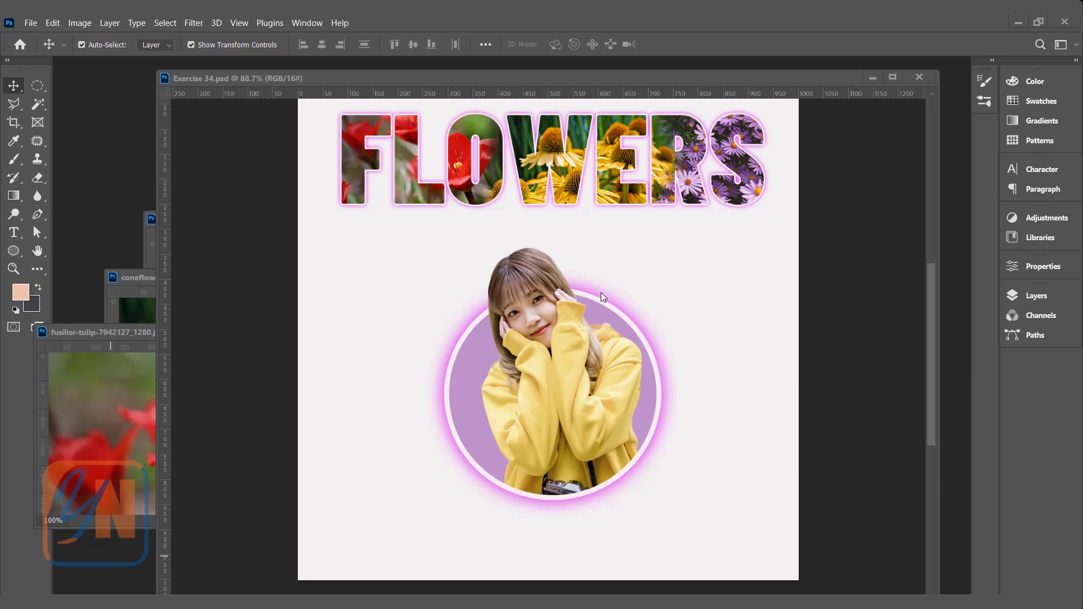
{"action": "mouse_move", "coordinate": [918, 77]}
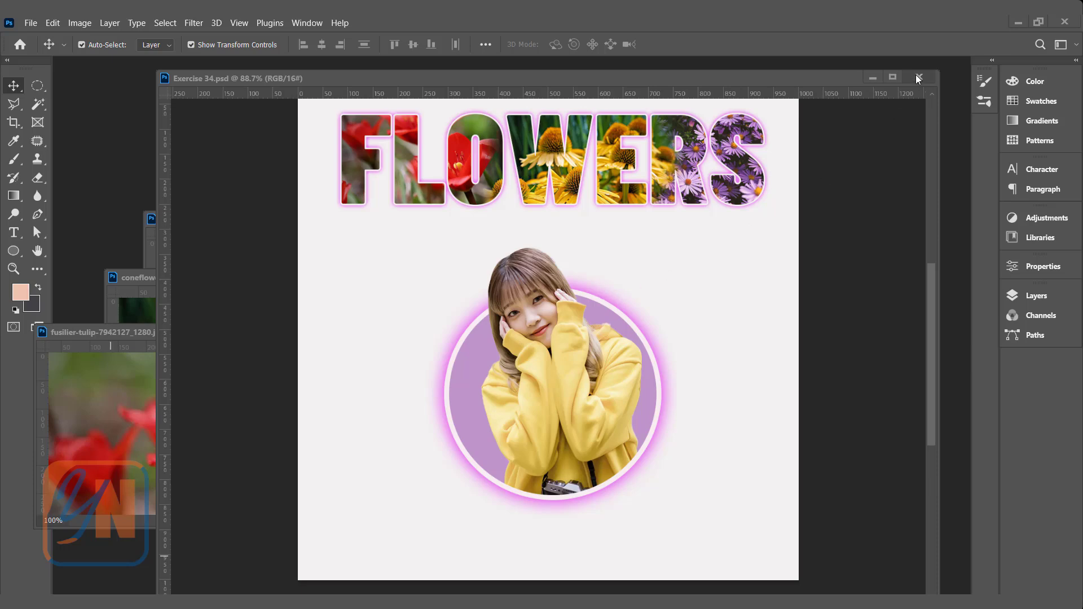
Step: Close the Exercise 34 example and create a new 1000 × 1000 px document
{"action": "left_click", "coordinate": [919, 77]}
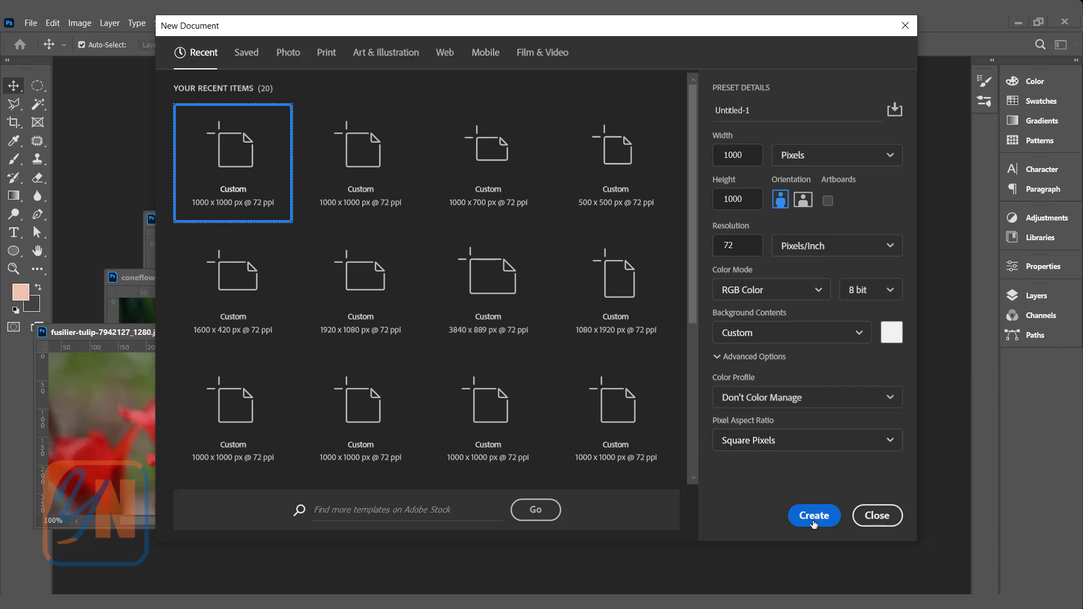
{"action": "left_click", "coordinate": [814, 516]}
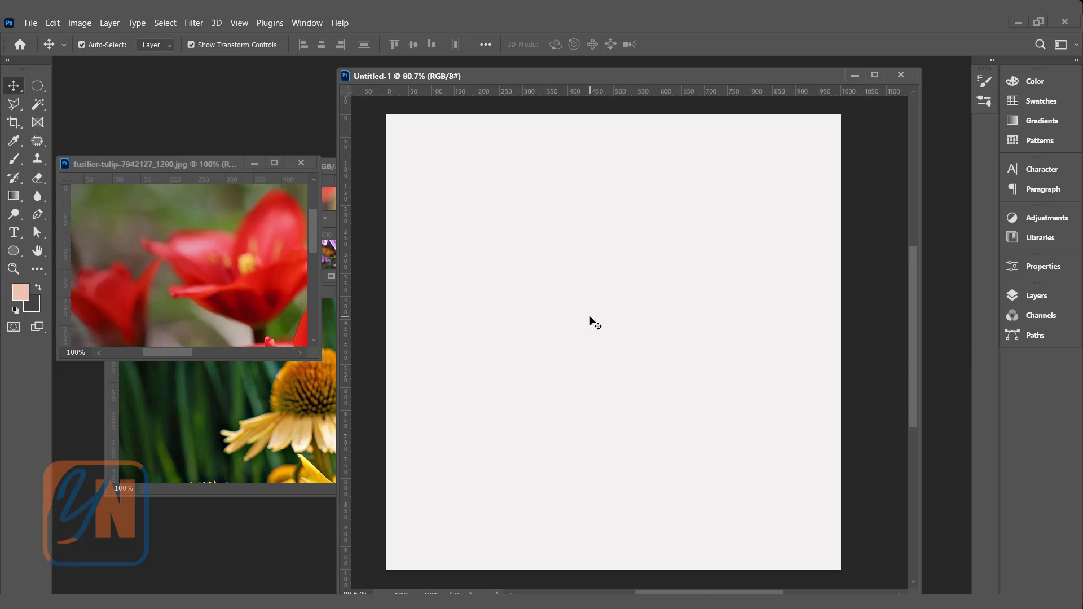
{"action": "mouse_move", "coordinate": [494, 324]}
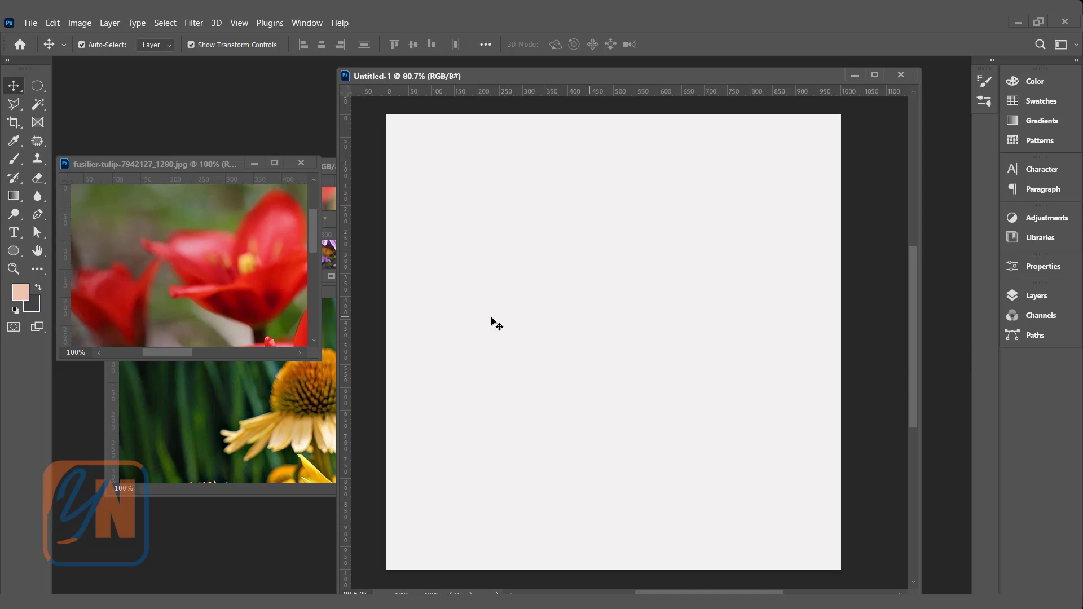
Step: Type FLOWERS at 164 pt and scale it up across the upper canvas
{"action": "left_click", "coordinate": [14, 232]}
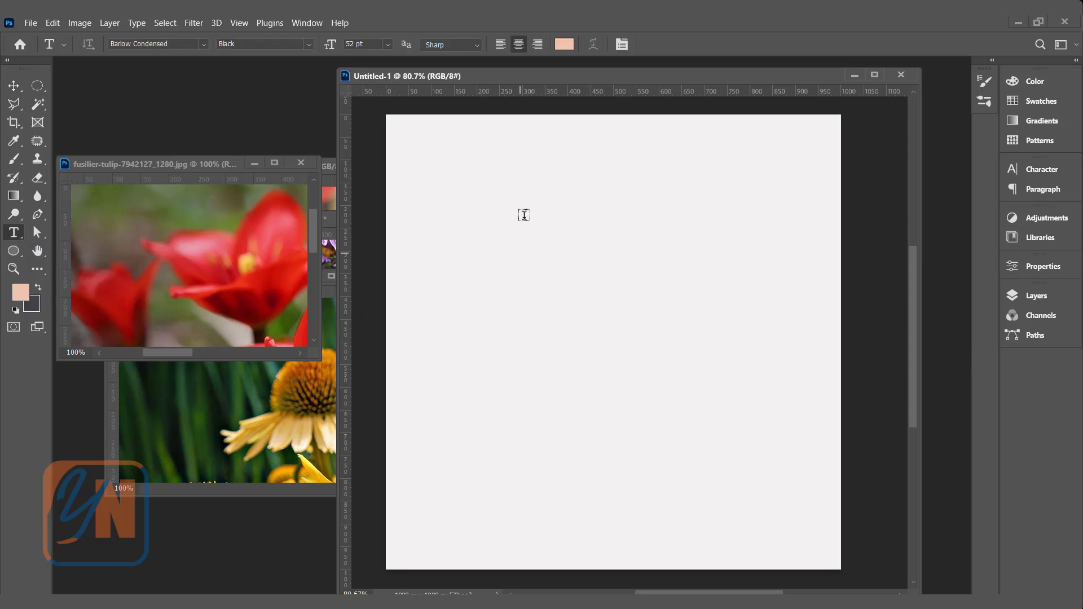
{"action": "mouse_move", "coordinate": [479, 196]}
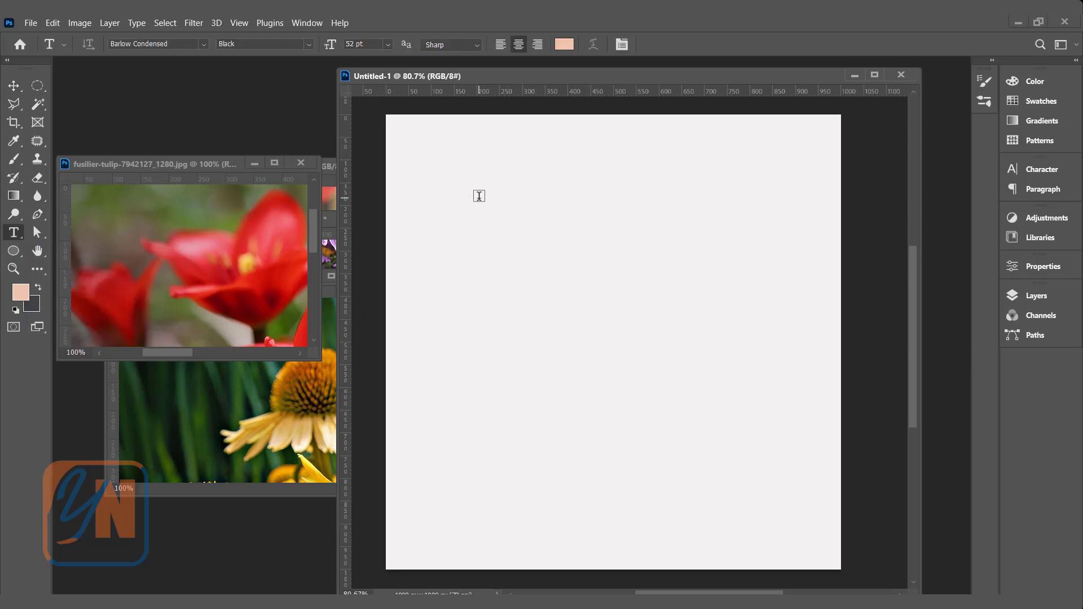
{"action": "type", "text": "FLOWERS"}
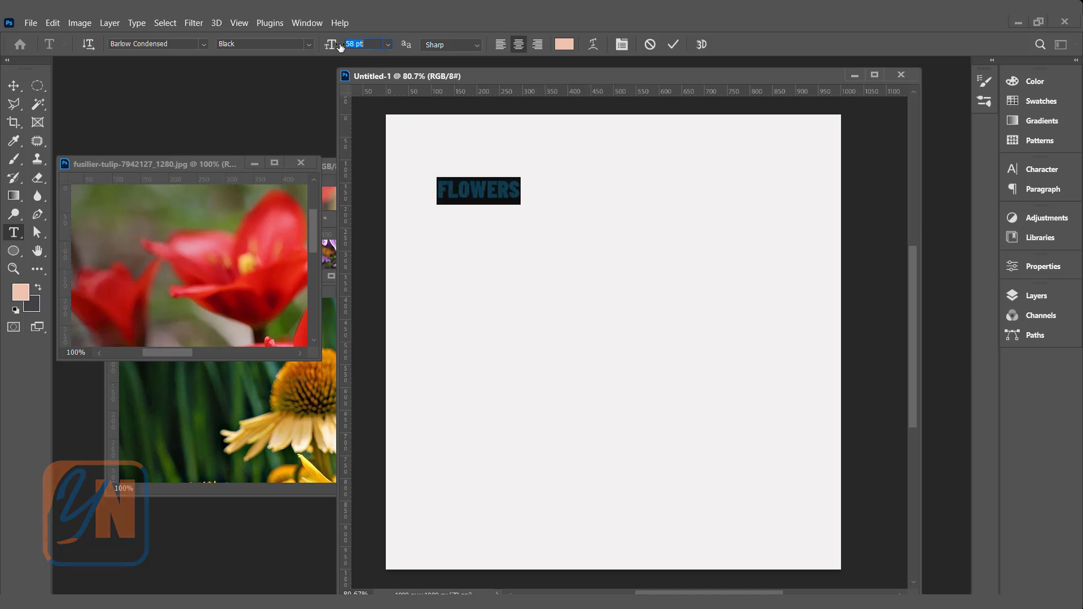
{"action": "type", "text": "164"}
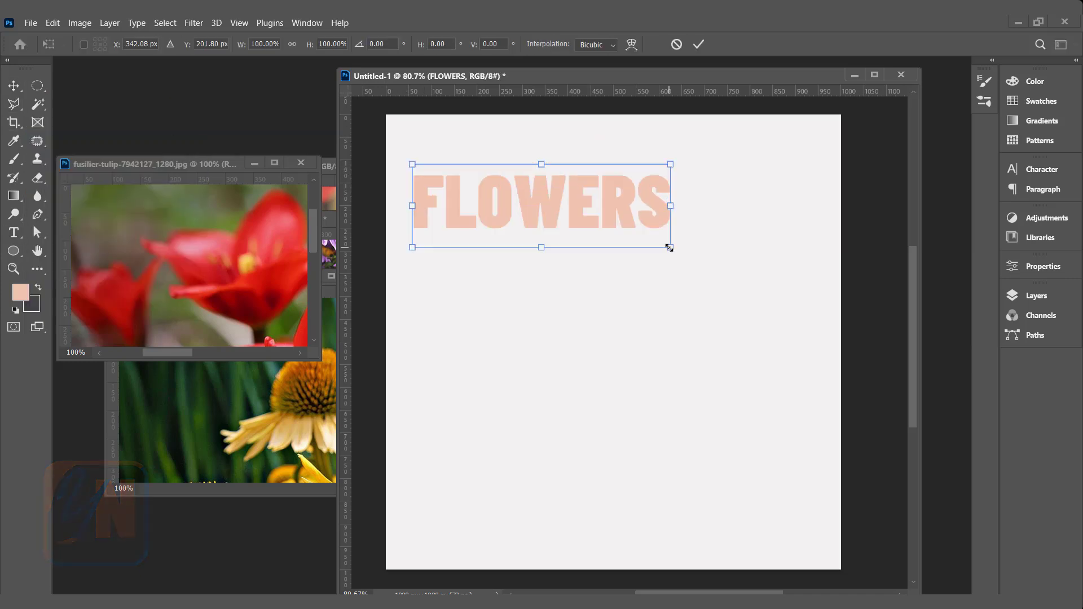
{"action": "left_click_drag", "start_coordinate": [669, 247], "coordinate": [804, 295]}
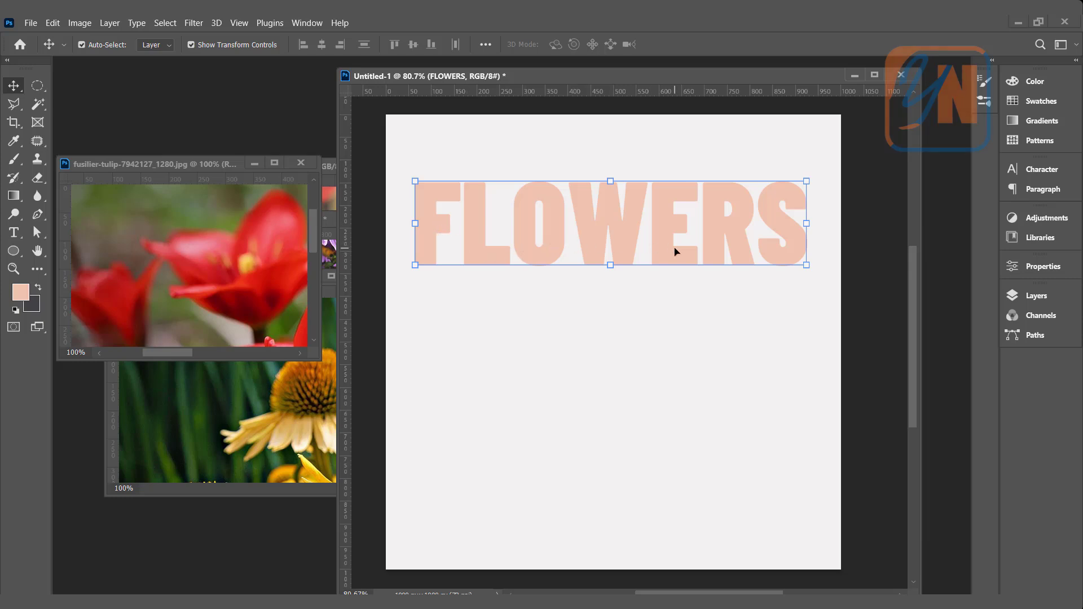
{"action": "mouse_move", "coordinate": [583, 255]}
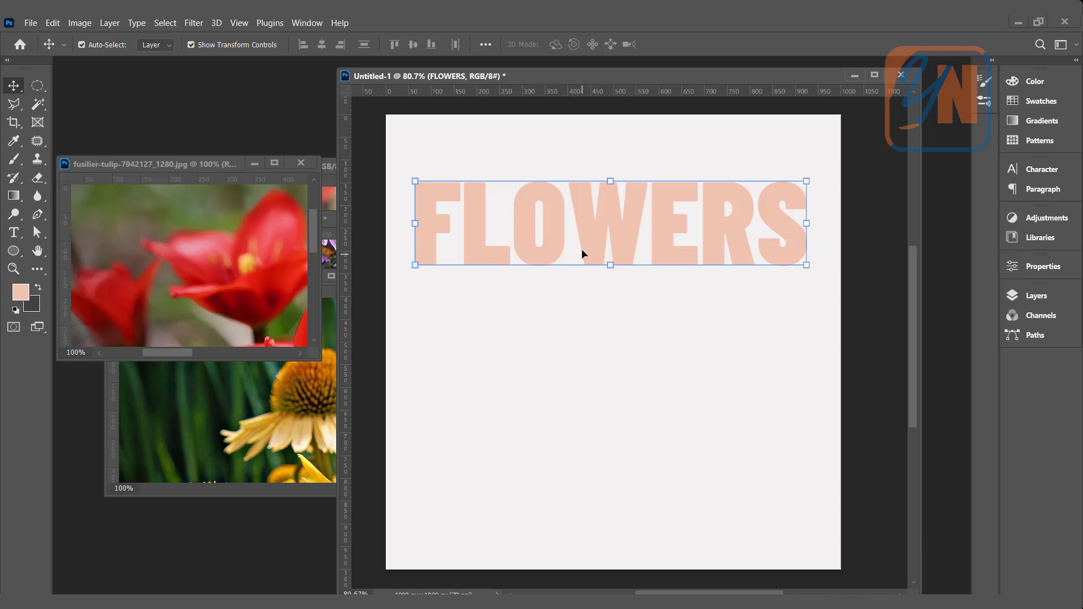
Step: Finish editing the heavy peach FLOWERS type and commit it near the canvas top
{"action": "left_click", "coordinate": [14, 232]}
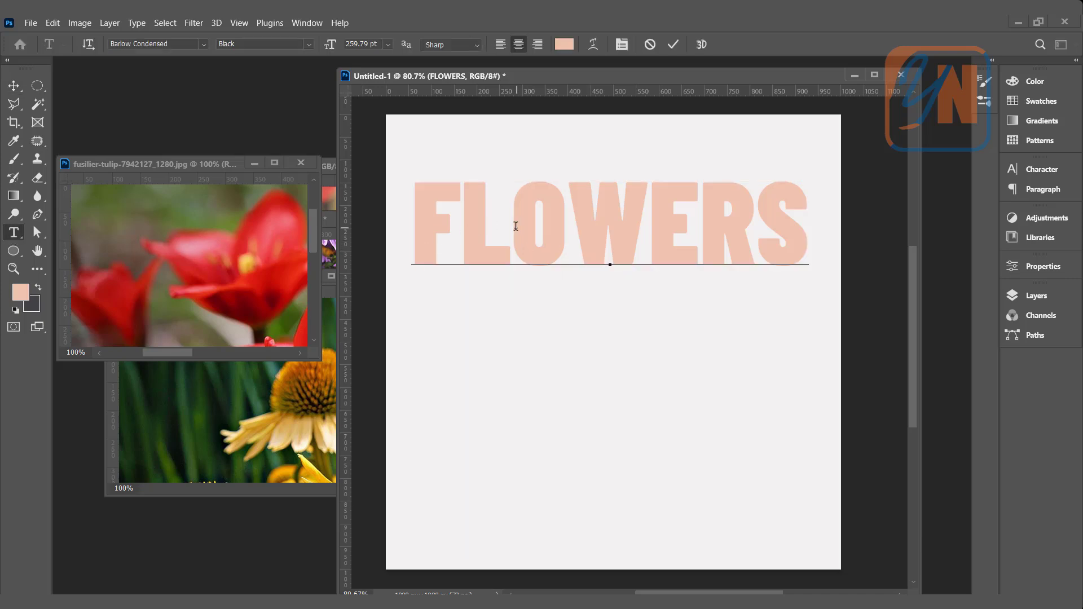
{"action": "mouse_move", "coordinate": [144, 44]}
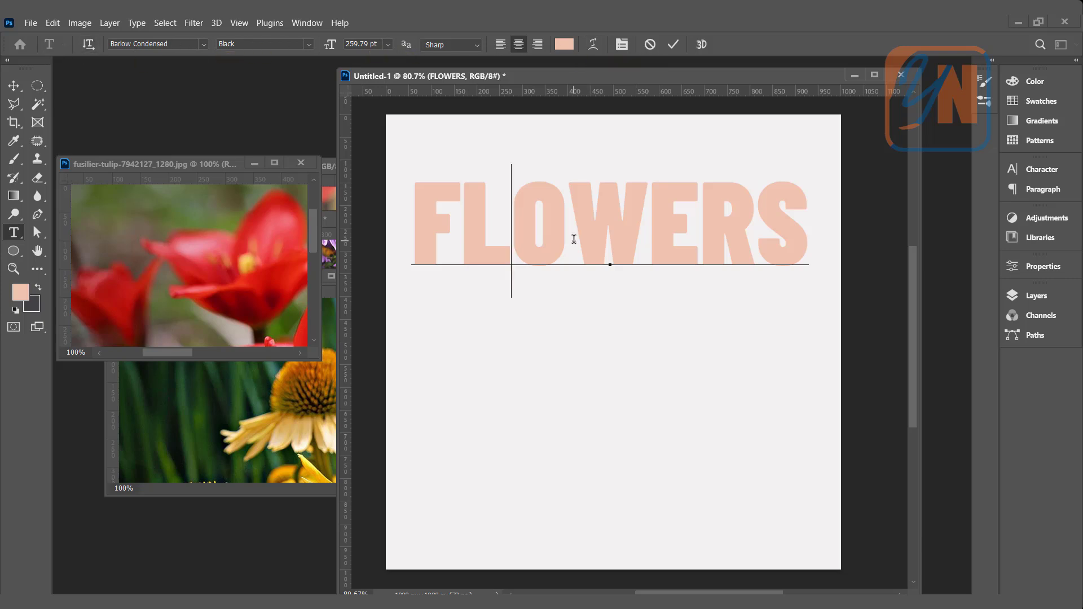
{"action": "mouse_move", "coordinate": [306, 208]}
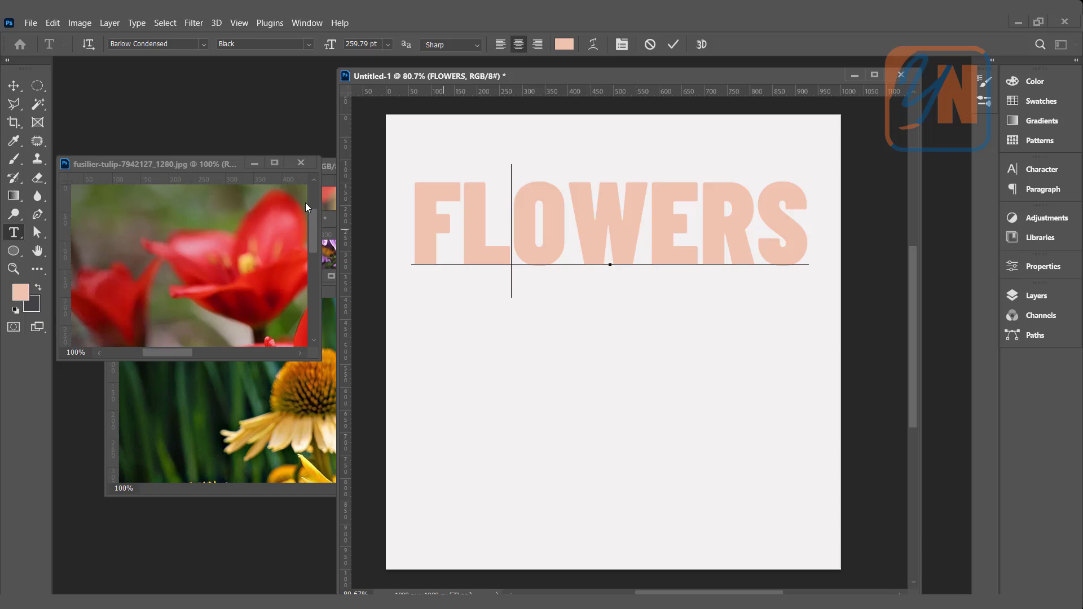
{"action": "left_click", "coordinate": [14, 86]}
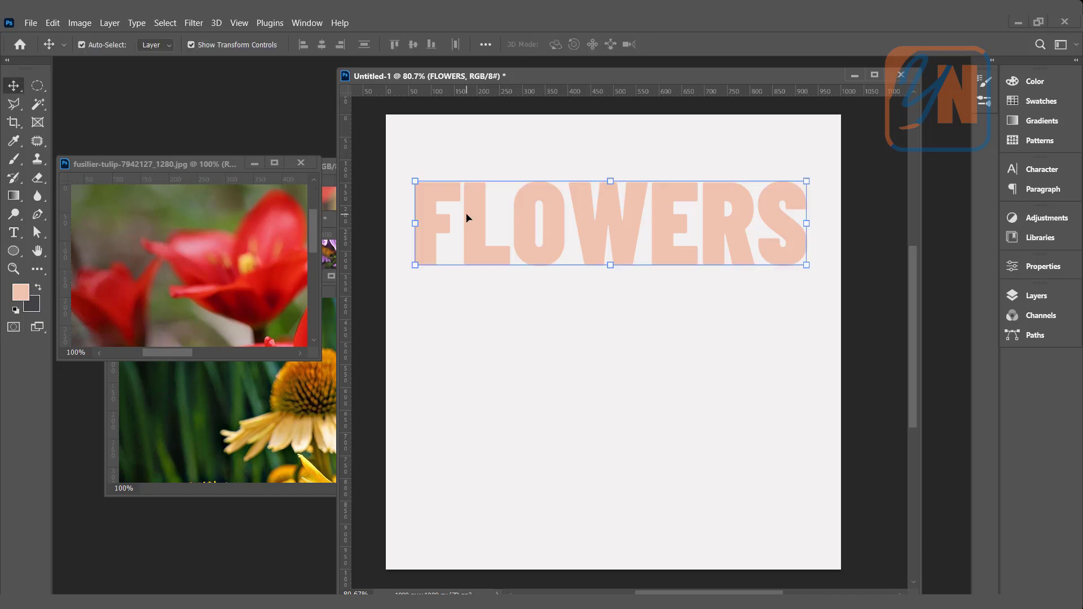
{"action": "mouse_move", "coordinate": [1015, 174]}
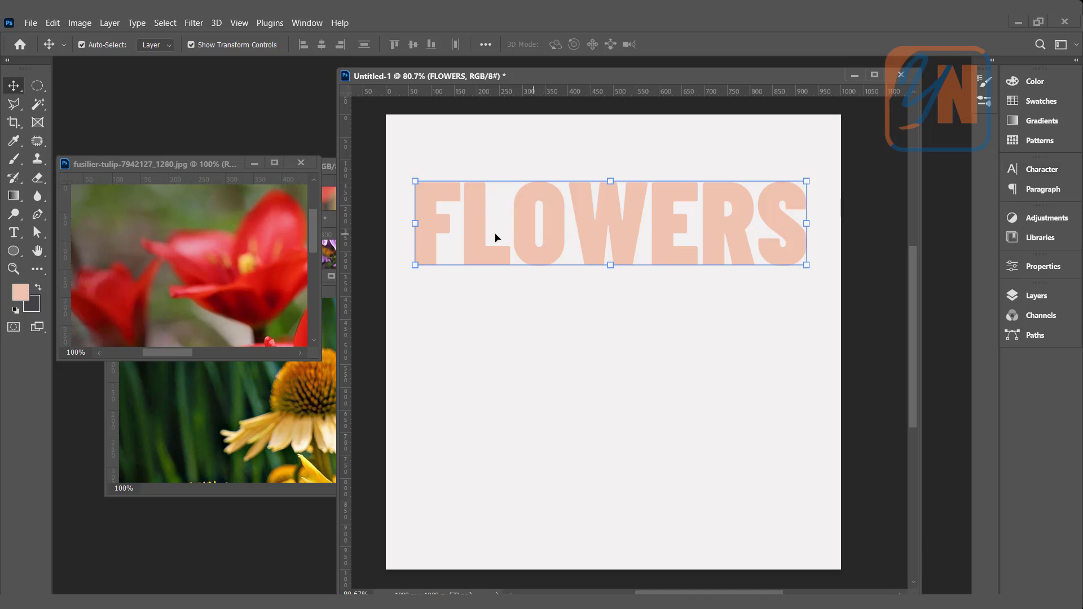
{"action": "mouse_move", "coordinate": [14, 85]}
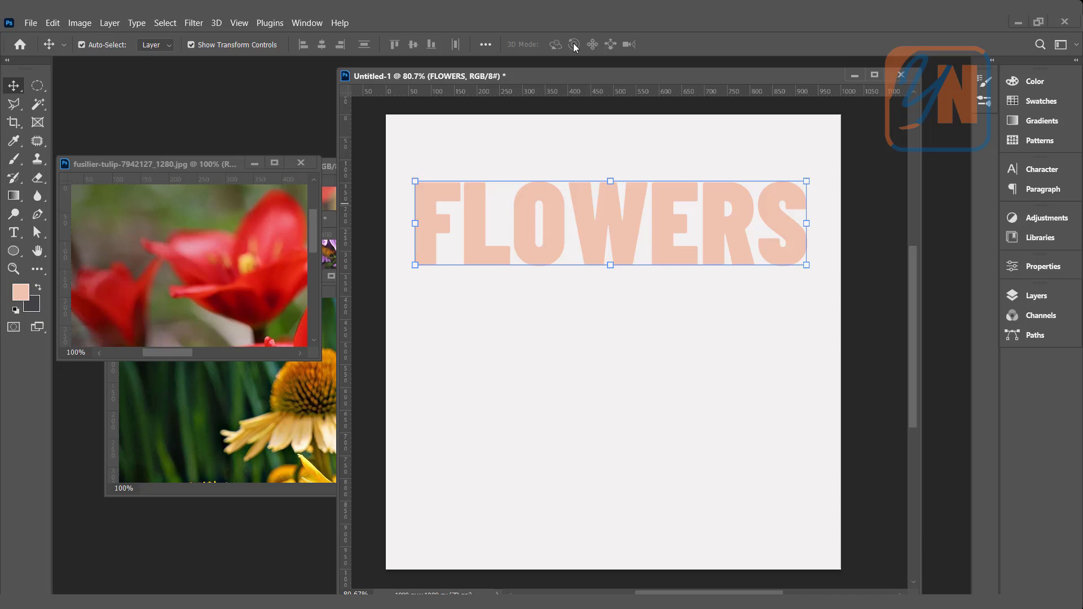
{"action": "mouse_move", "coordinate": [827, 125]}
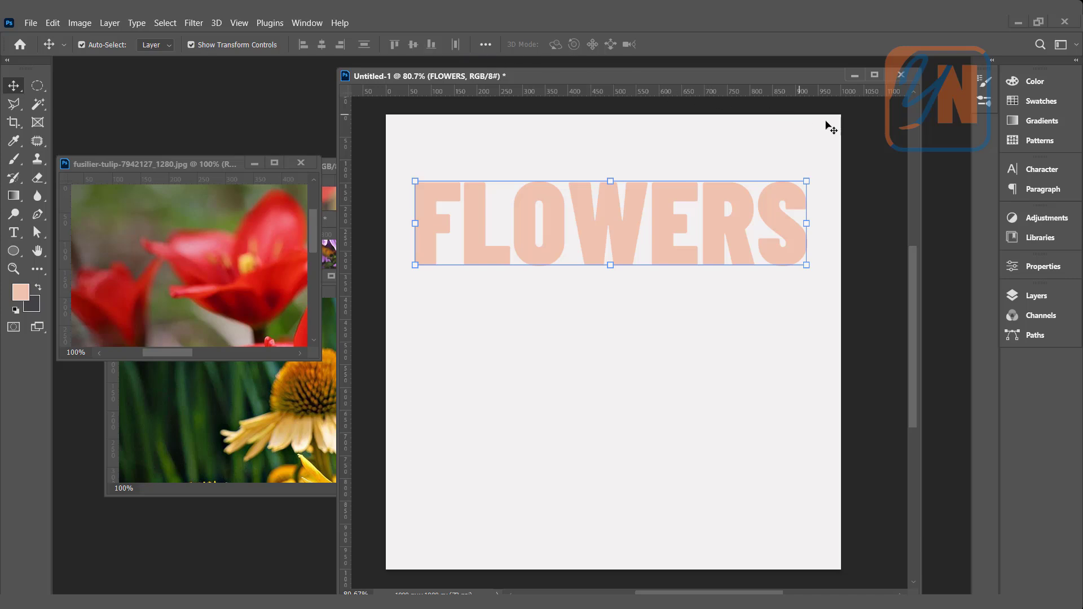
{"action": "left_click", "coordinate": [1012, 169]}
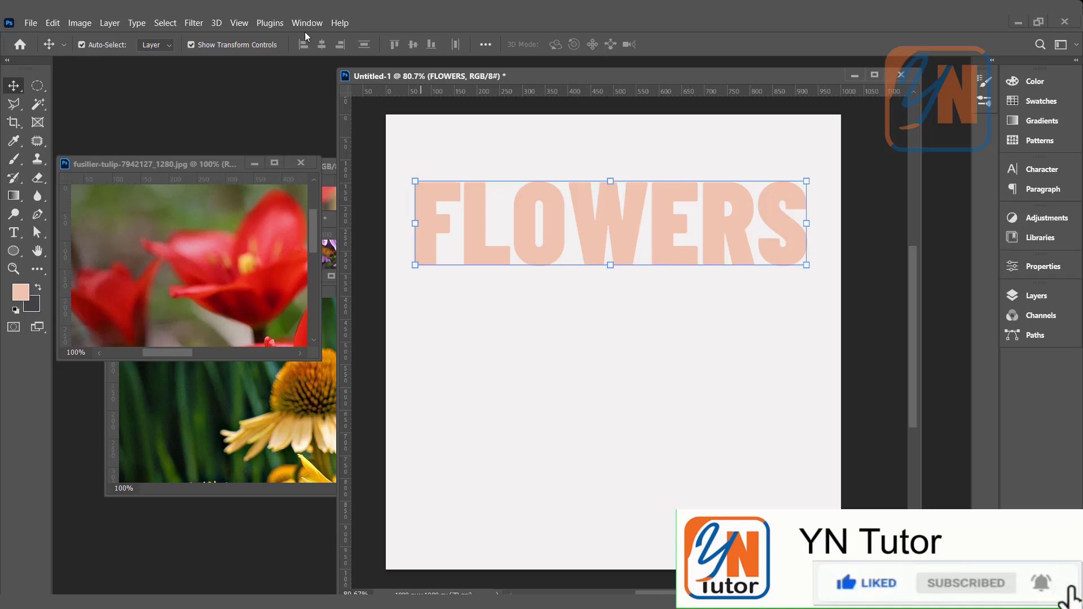
{"action": "left_click", "coordinate": [307, 23]}
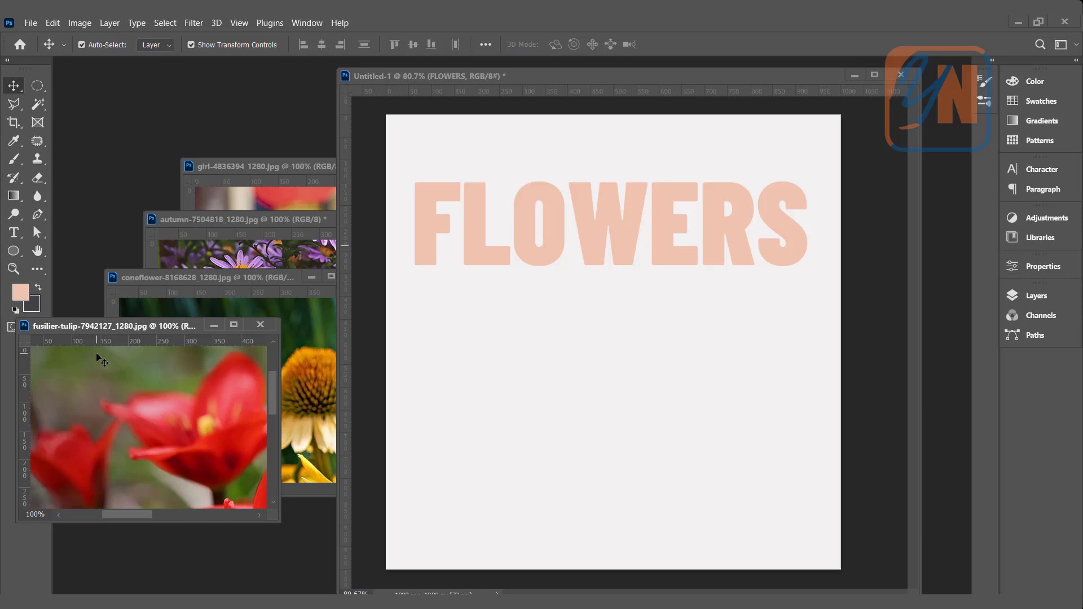
{"action": "mouse_move", "coordinate": [161, 408]}
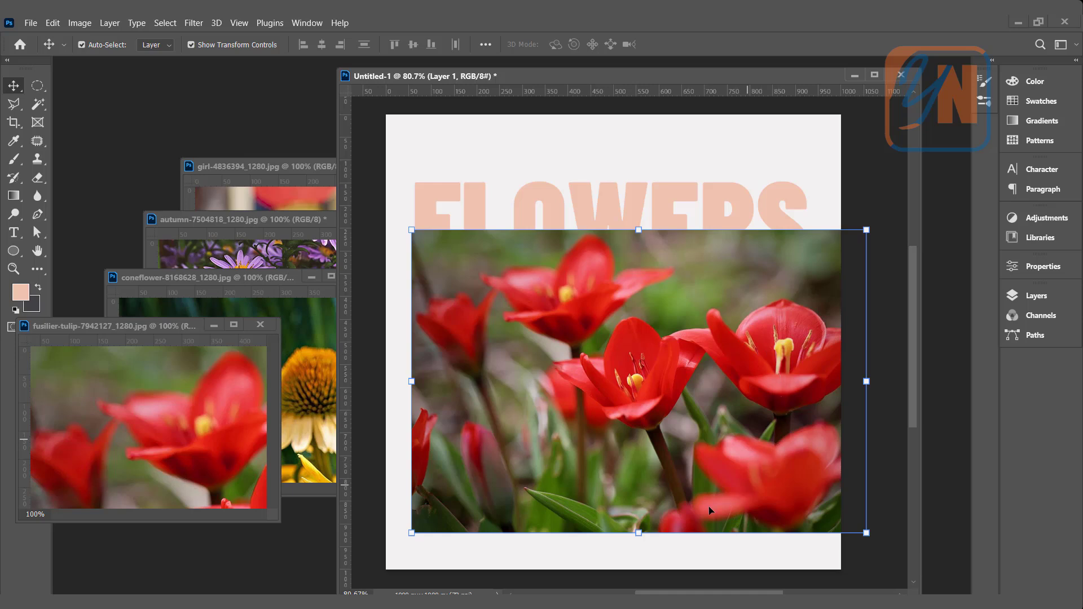
{"action": "mouse_move", "coordinate": [415, 194]}
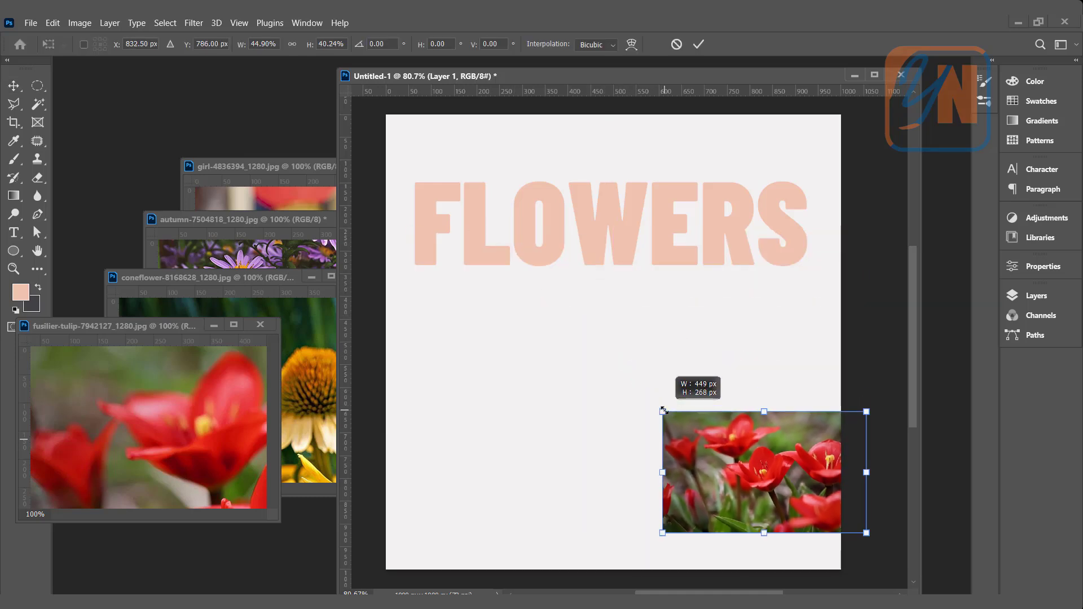
Step: Shrink the tulip photo and position it over the F and L of FLOWERS
{"action": "left_click_drag", "start_coordinate": [662, 409], "coordinate": [690, 416]}
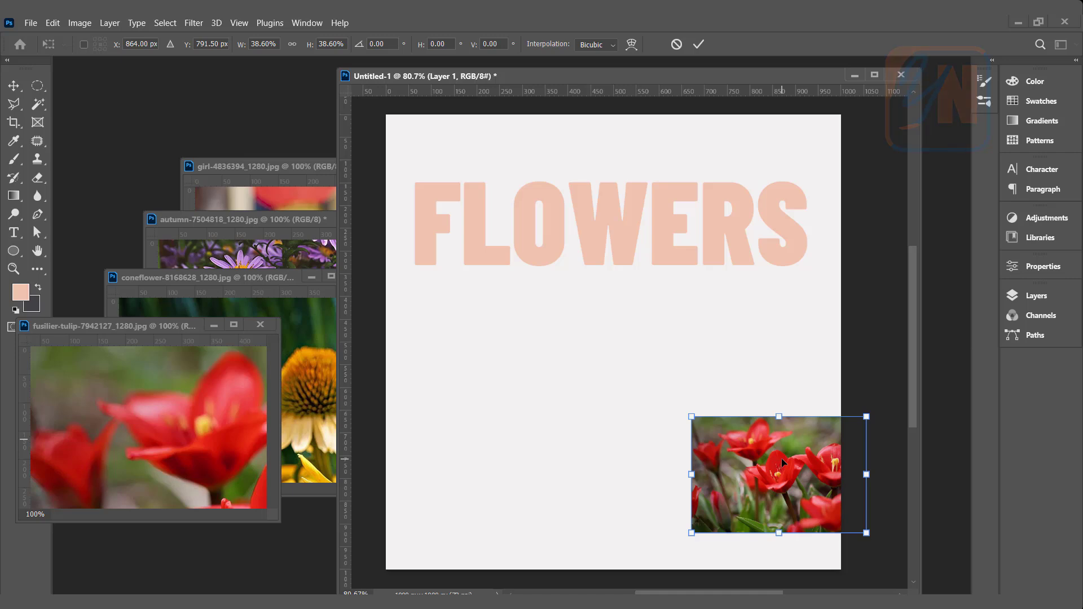
{"action": "left_click_drag", "start_coordinate": [779, 474], "coordinate": [499, 240]}
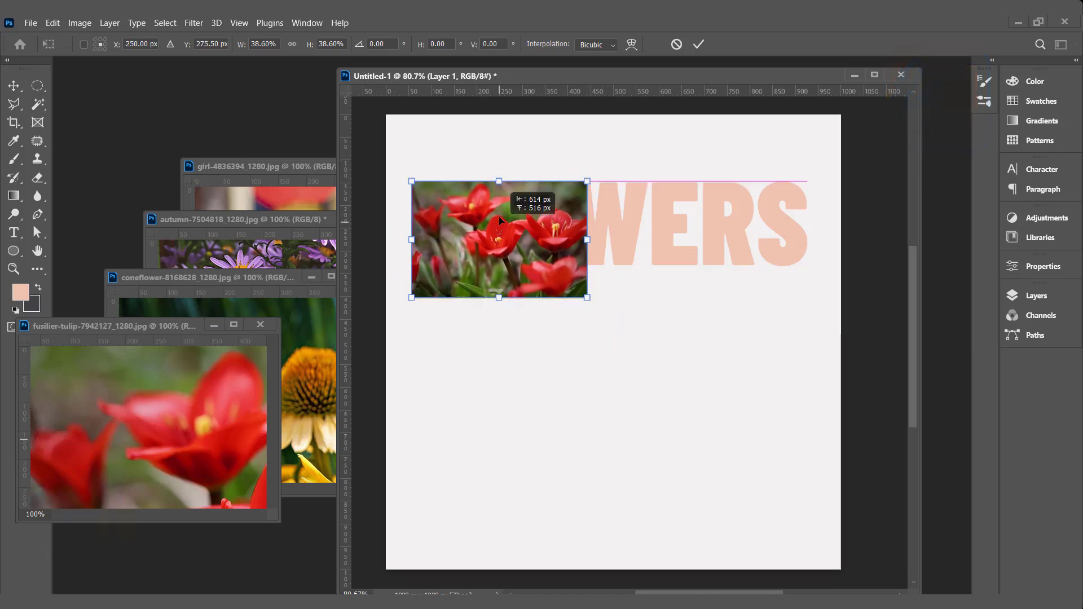
{"action": "left_click_drag", "start_coordinate": [500, 239], "coordinate": [490, 222]}
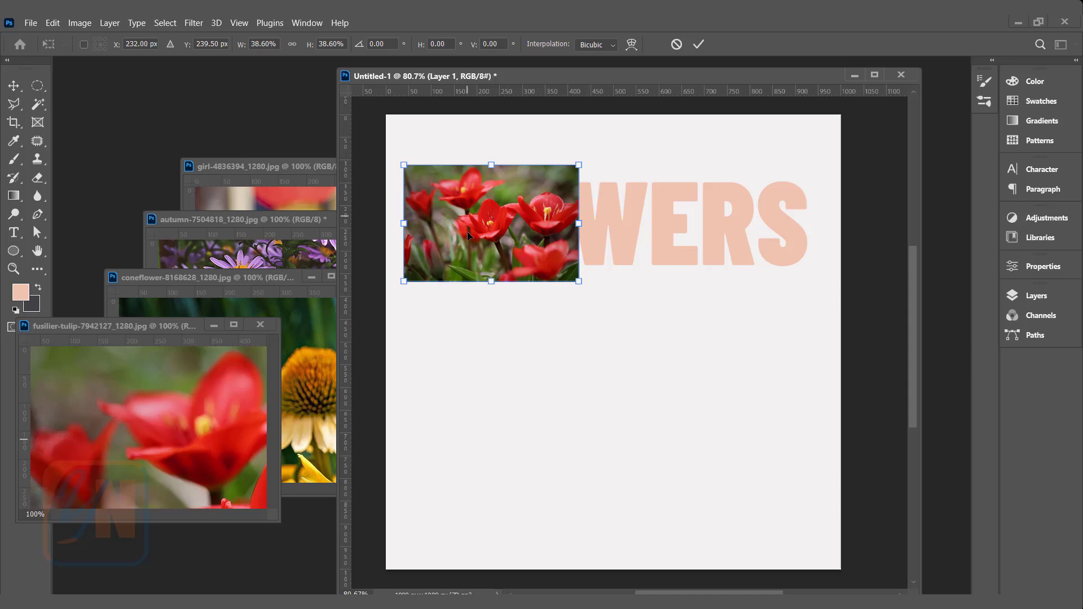
{"action": "left_click", "coordinate": [1037, 295]}
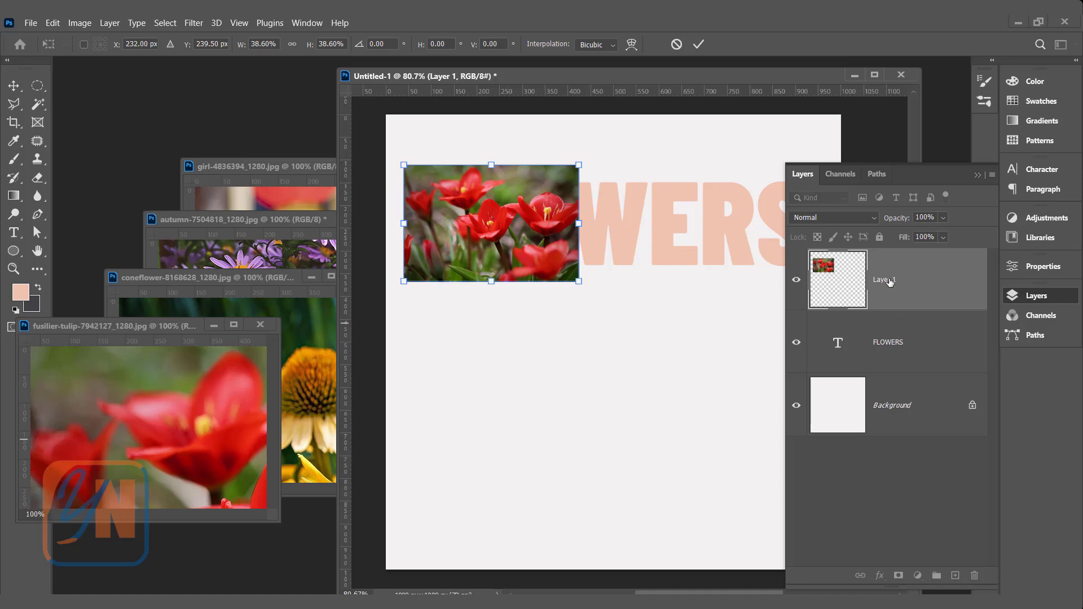
{"action": "mouse_move", "coordinate": [884, 280]}
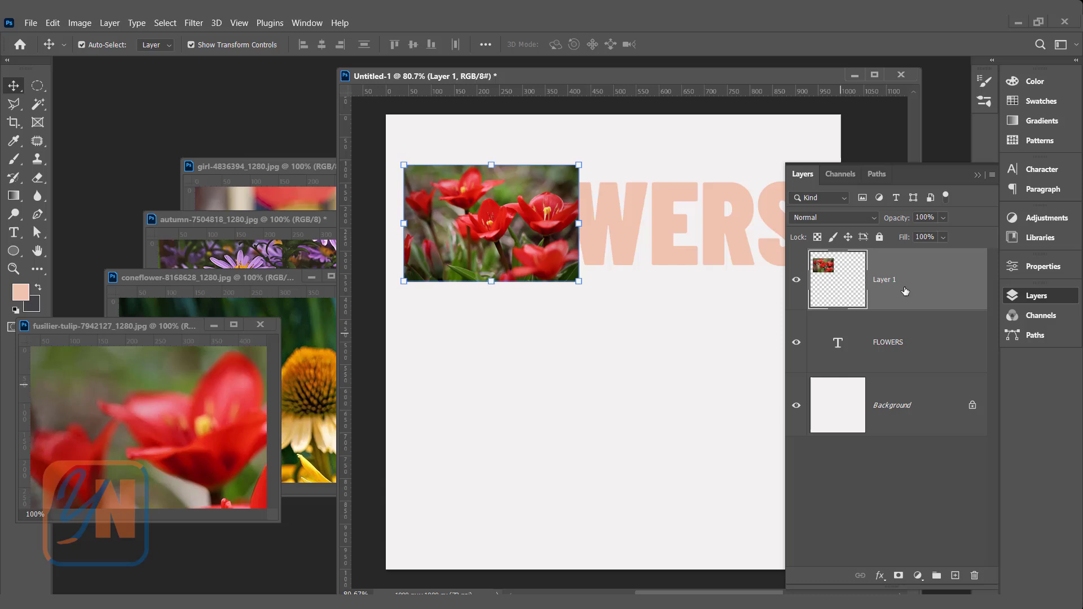
{"action": "mouse_move", "coordinate": [938, 315]}
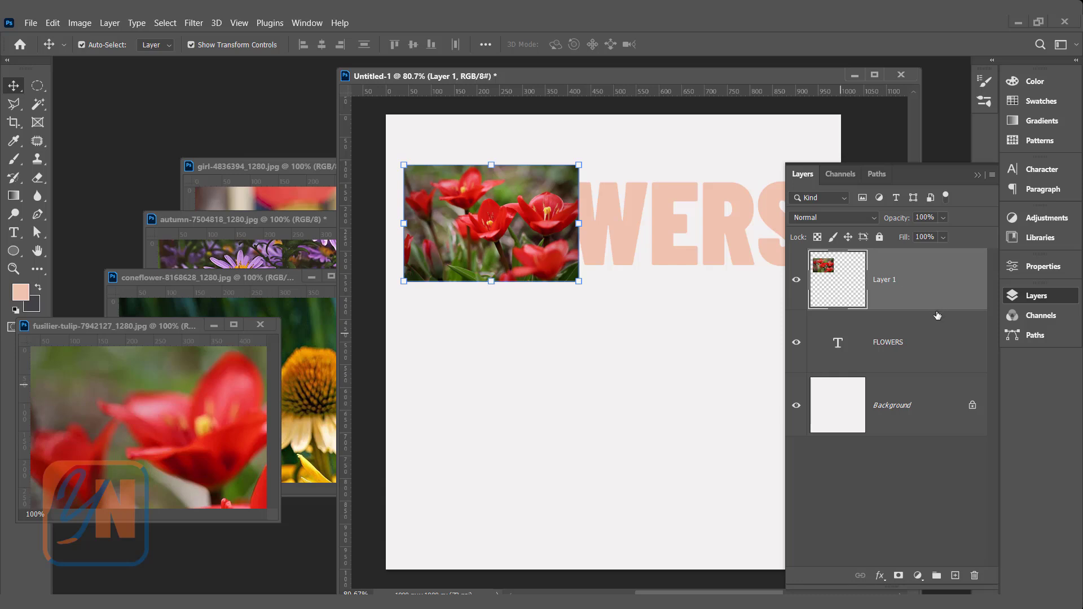
{"action": "mouse_move", "coordinate": [936, 313]}
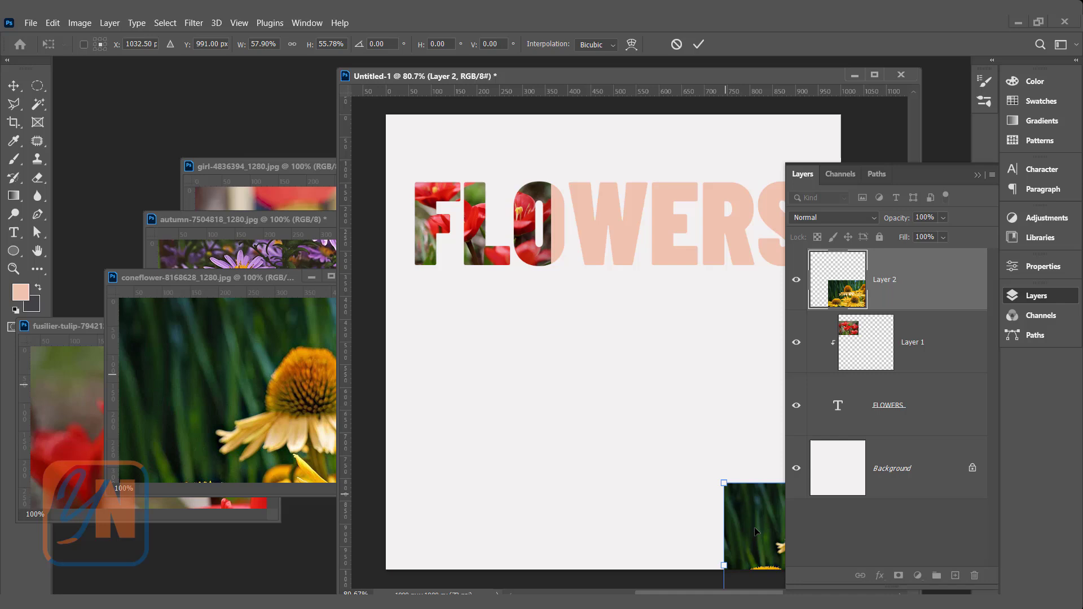
Step: Scale the coneflower photo down over the middle letters and commit the transform
{"action": "left_click_drag", "start_coordinate": [753, 525], "coordinate": [582, 411]}
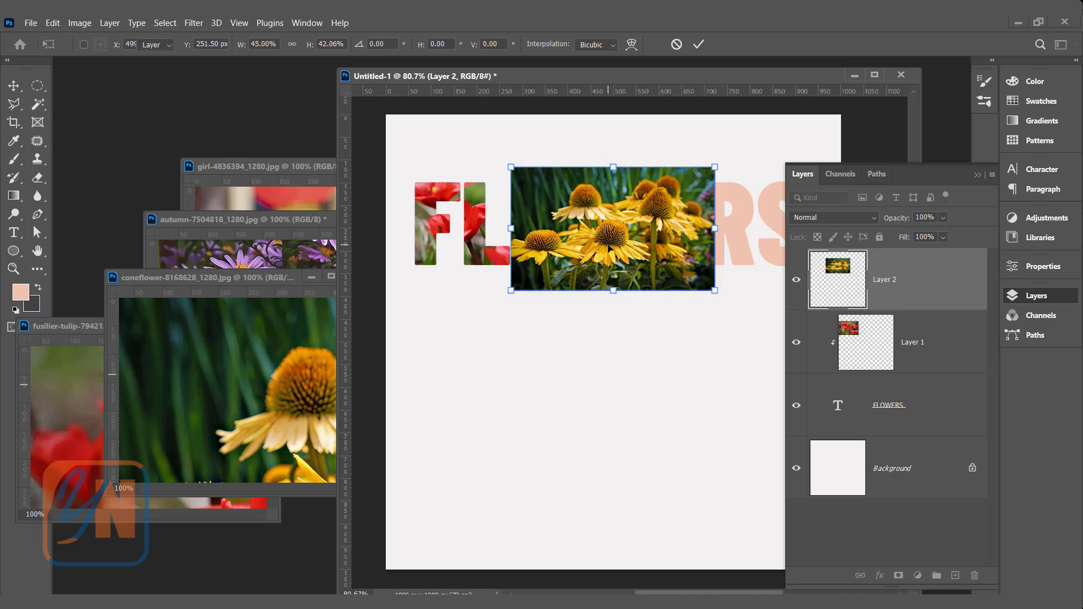
{"action": "left_click", "coordinate": [699, 44]}
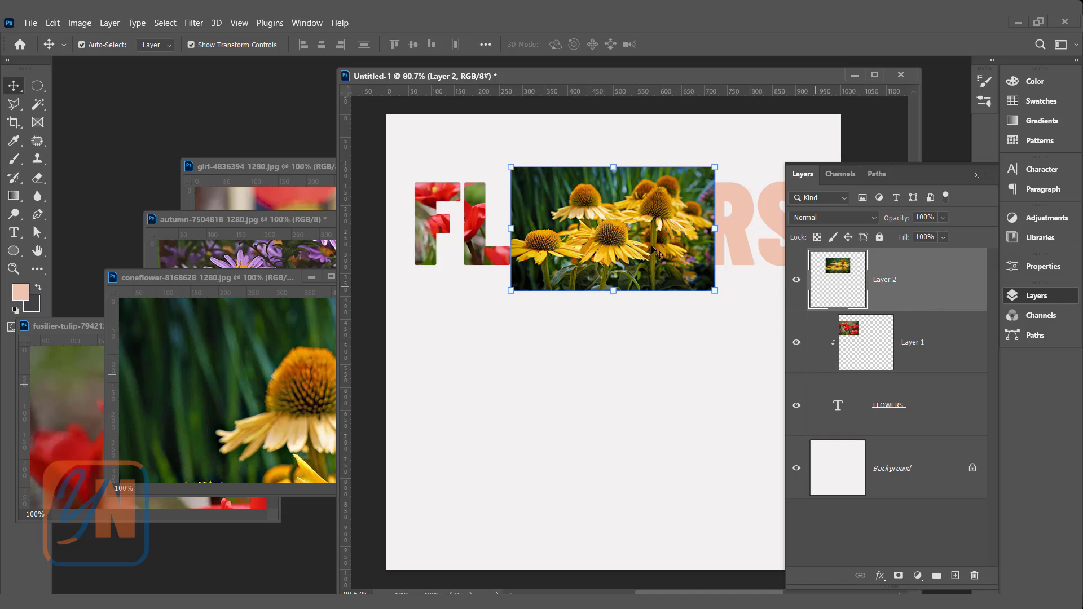
{"action": "mouse_move", "coordinate": [948, 315]}
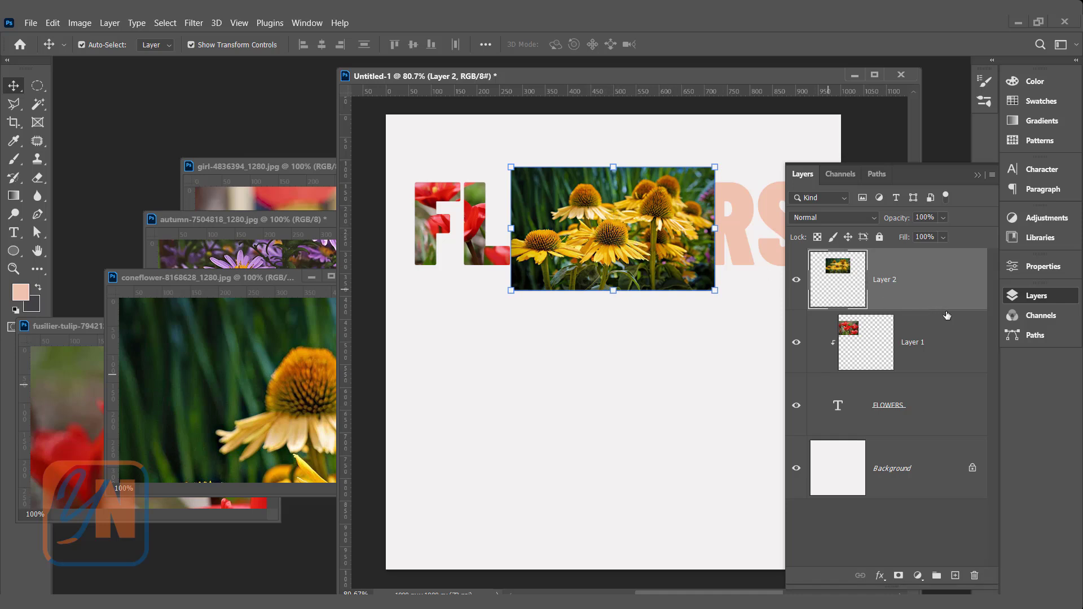
{"action": "mouse_move", "coordinate": [933, 321]}
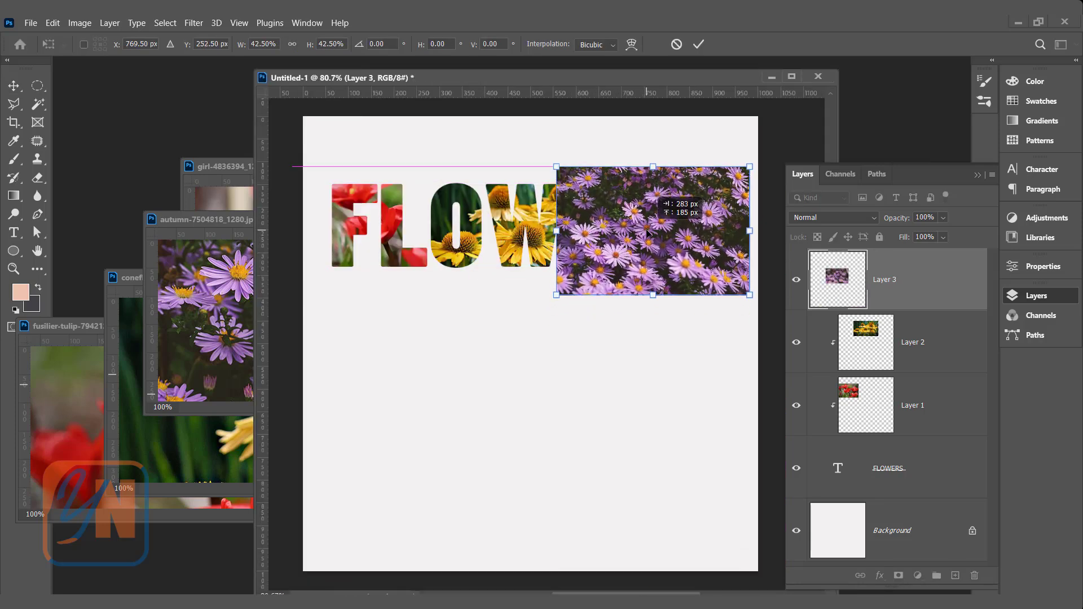
Step: Clip the aster photo into ERS with Ctrl+Alt+G and reposition the coneflower layer
{"action": "left_click_drag", "start_coordinate": [652, 231], "coordinate": [660, 231]}
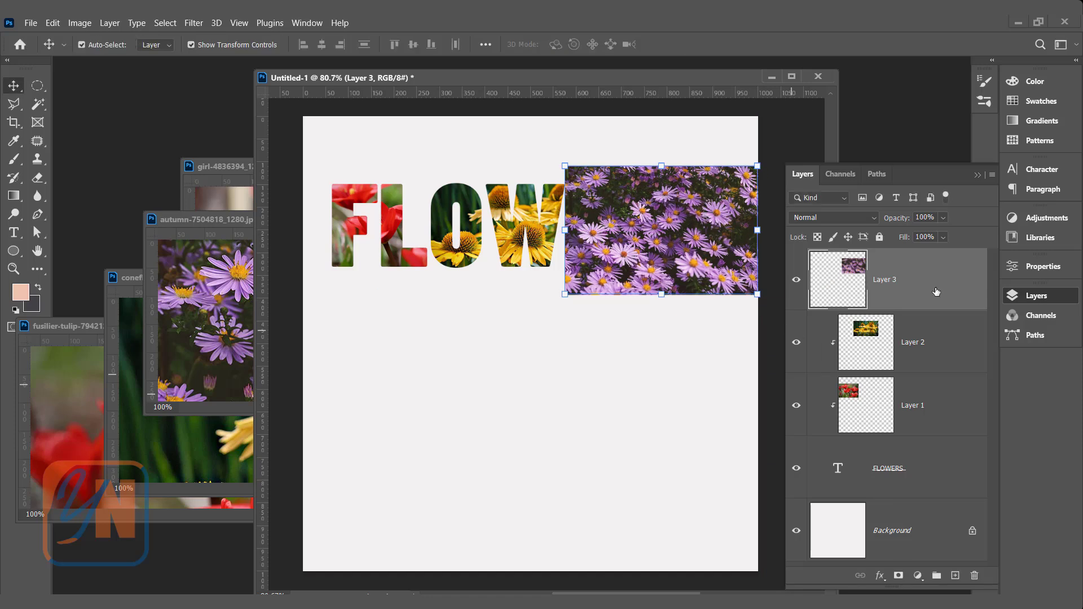
{"action": "mouse_move", "coordinate": [903, 287]}
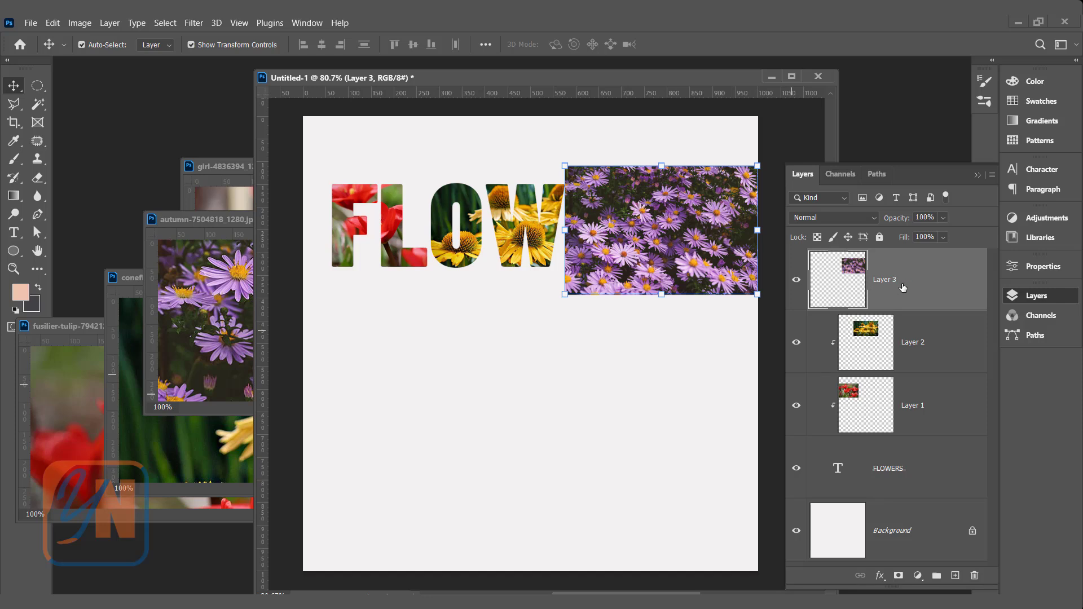
{"action": "key", "text": "Ctrl+Alt+G"}
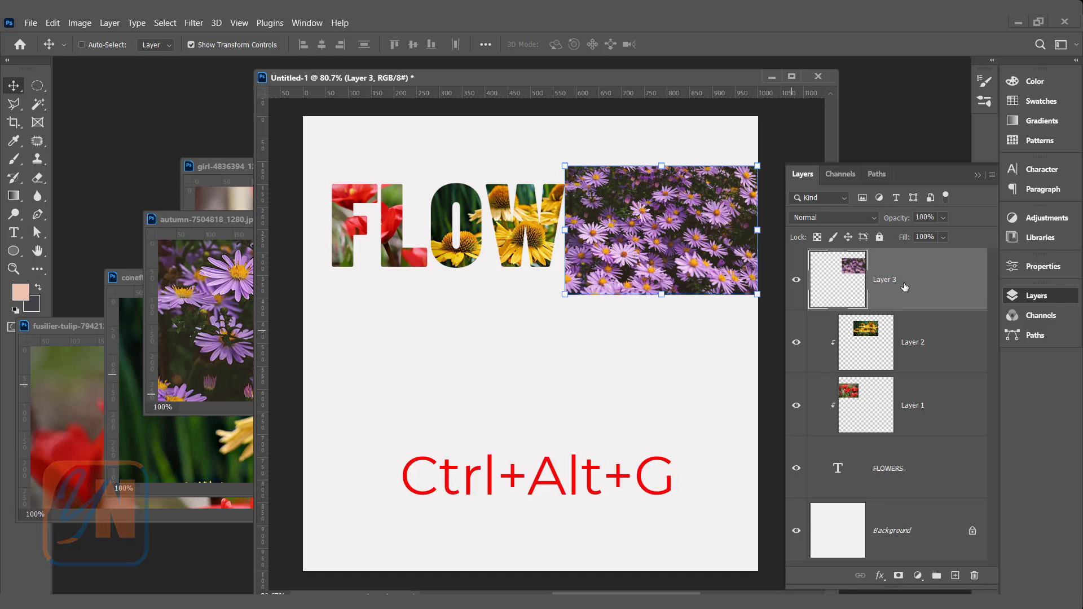
{"action": "key", "text": "Ctrl+Alt+G"}
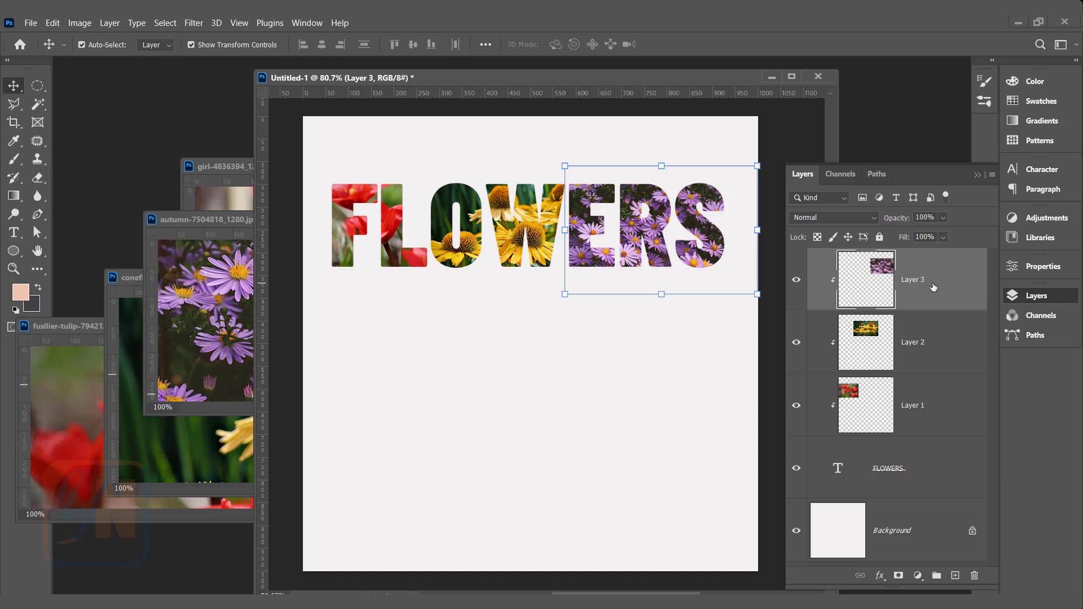
{"action": "left_click_drag", "start_coordinate": [660, 231], "coordinate": [674, 232]}
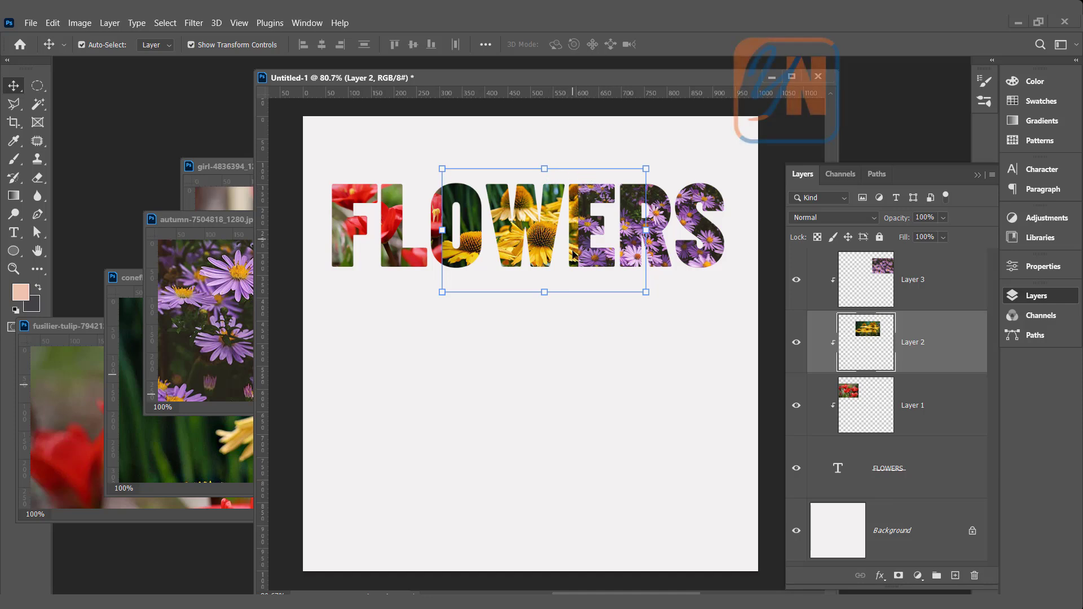
{"action": "mouse_move", "coordinate": [580, 186]}
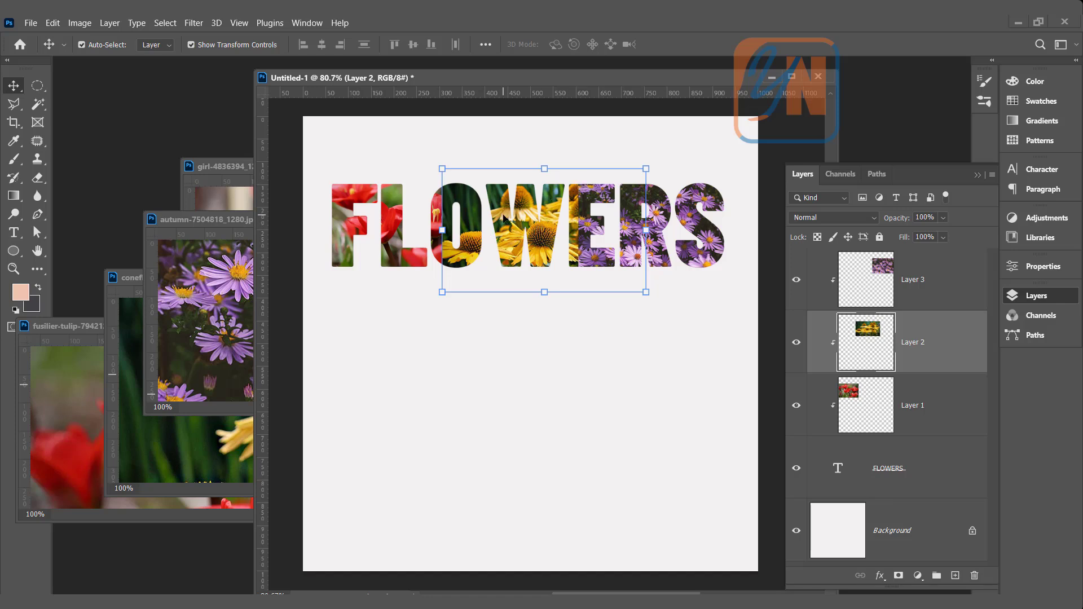
{"action": "mouse_move", "coordinate": [904, 342]}
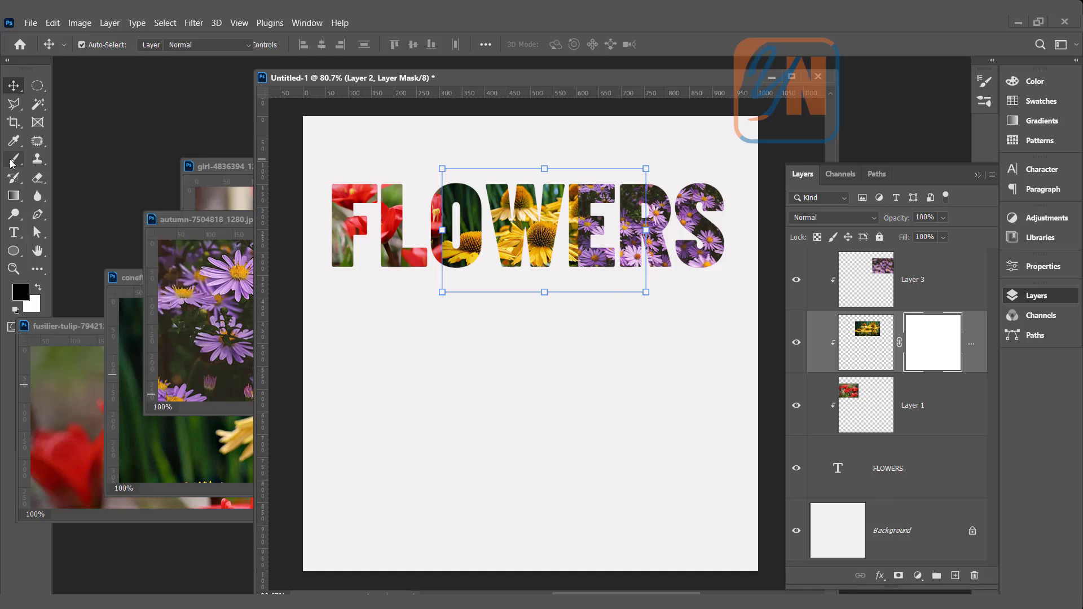
Step: Set the brush size and hardness, then mask out the purple asters covering the E
{"action": "left_click", "coordinate": [13, 160]}
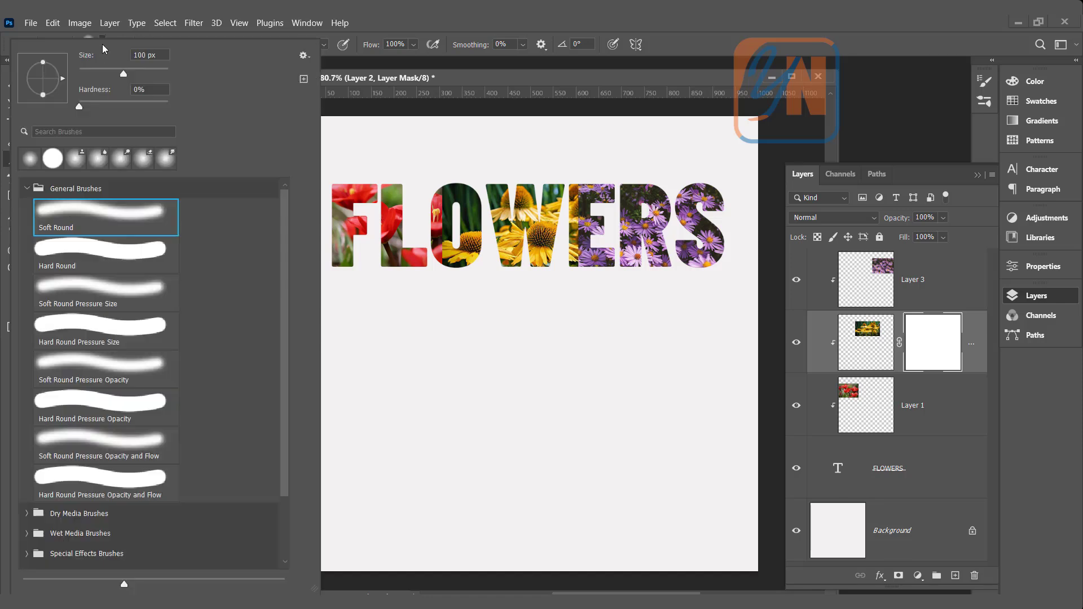
{"action": "mouse_move", "coordinate": [90, 102]}
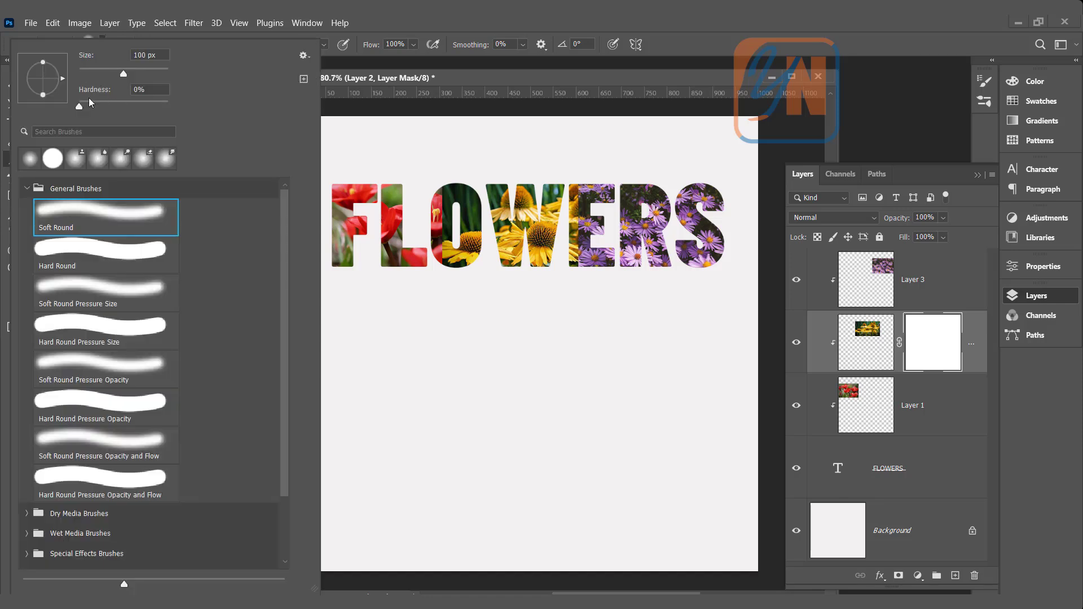
{"action": "mouse_move", "coordinate": [216, 106]}
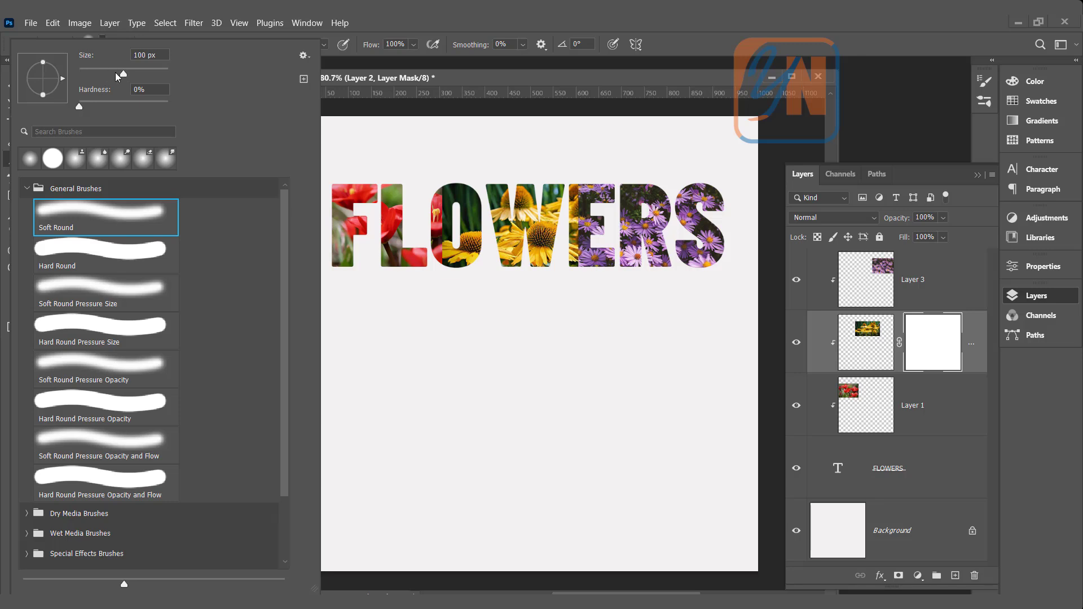
{"action": "mouse_move", "coordinate": [387, 79]}
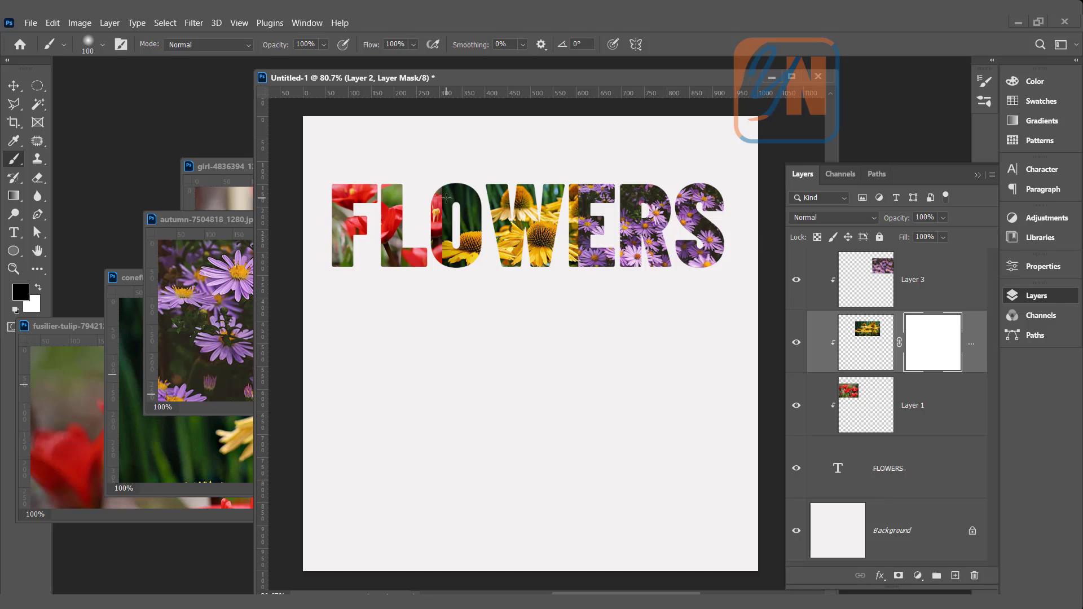
{"action": "key", "text": "CapsLock"}
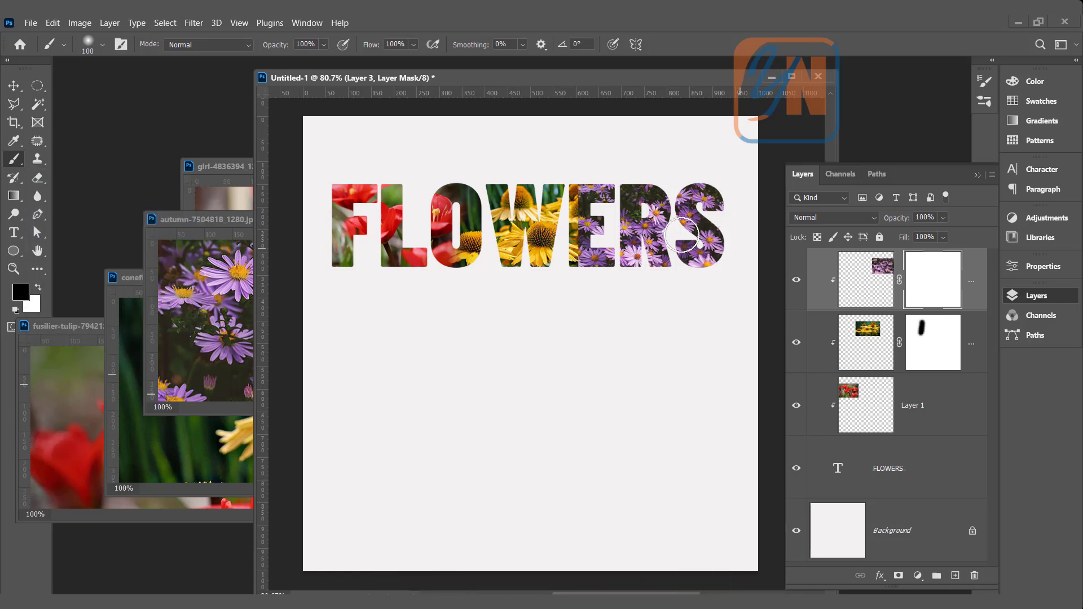
{"action": "left_click_drag", "start_coordinate": [698, 238], "coordinate": [570, 247]}
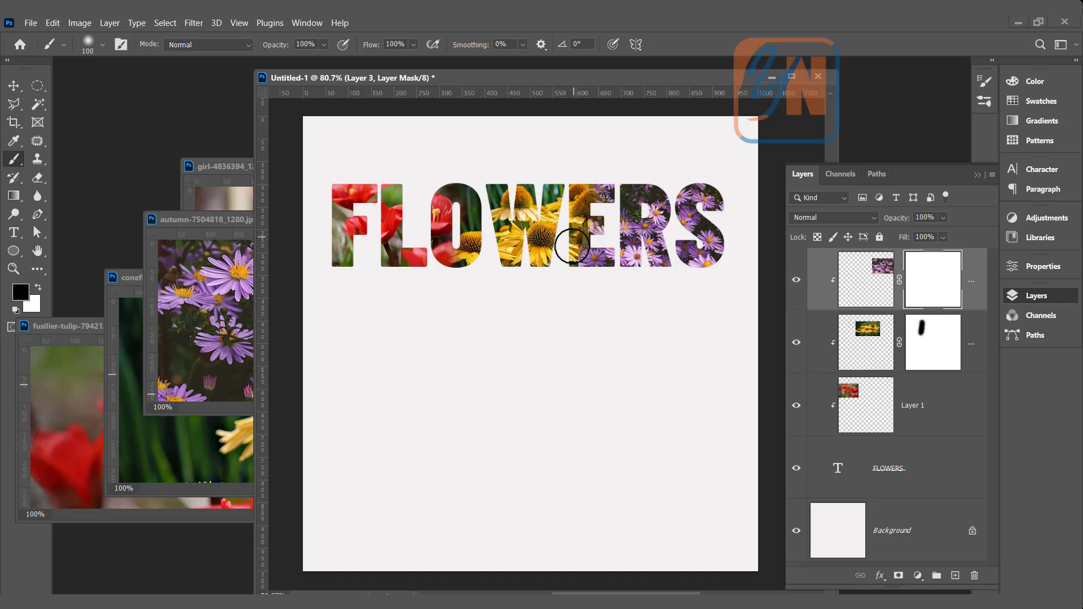
{"action": "left_click_drag", "start_coordinate": [574, 246], "coordinate": [646, 266]}
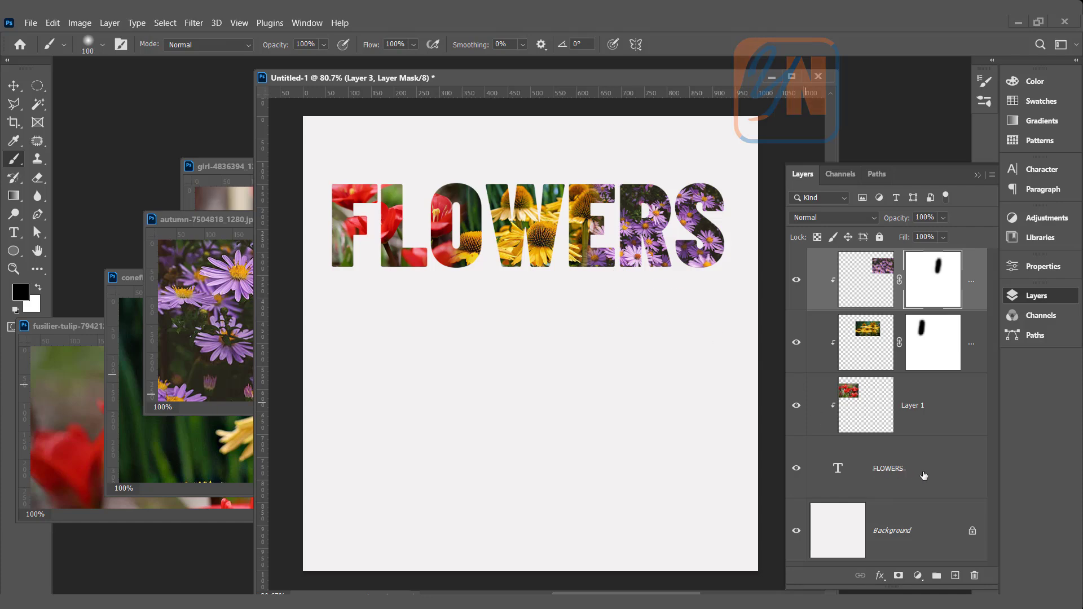
Step: Add an Outer Glow (spread 5, size 18) and a 3 px Stroke to FLOWERS
{"action": "right_click", "coordinate": [888, 468]}
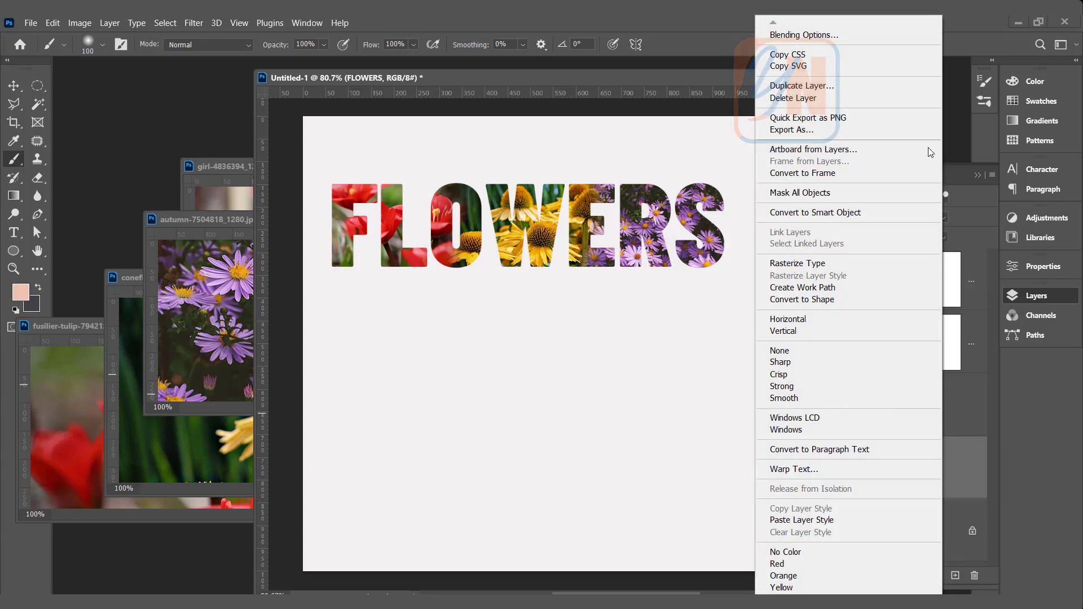
{"action": "left_click", "coordinate": [805, 34]}
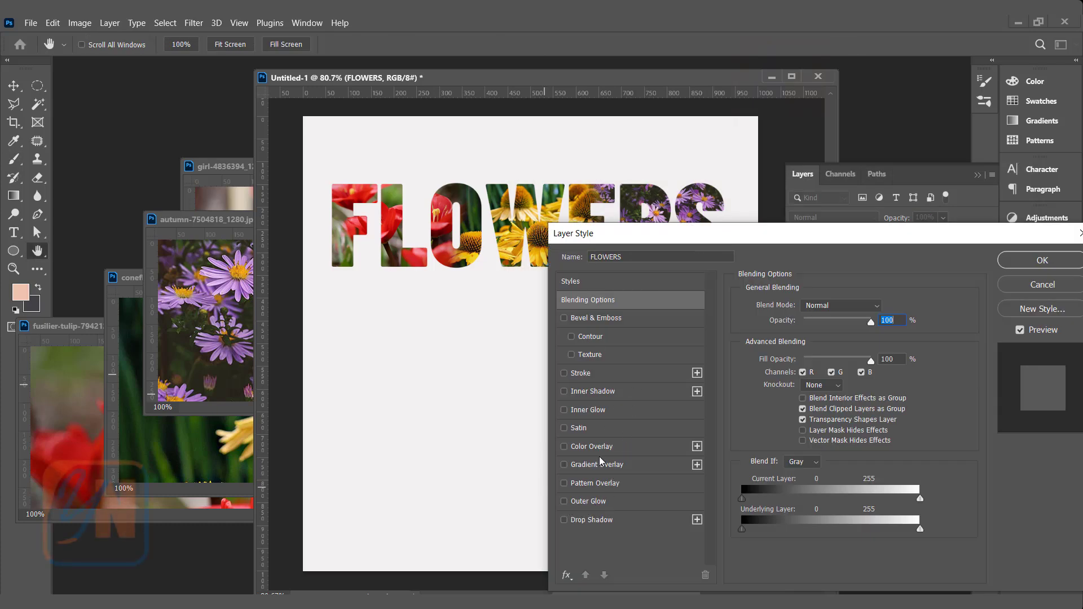
{"action": "left_click", "coordinate": [589, 501]}
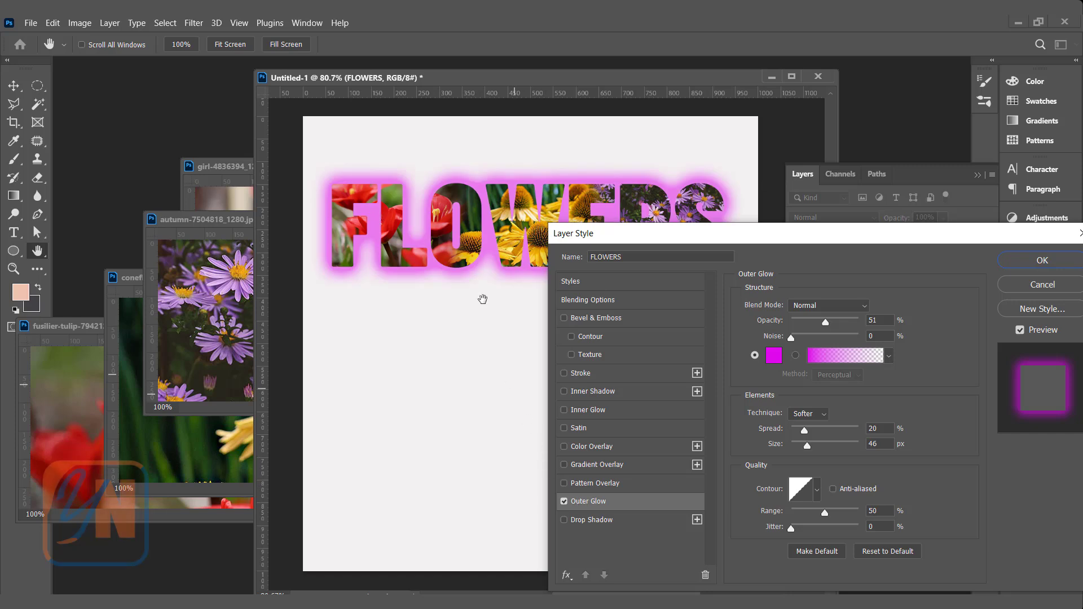
{"action": "mouse_move", "coordinate": [795, 436]}
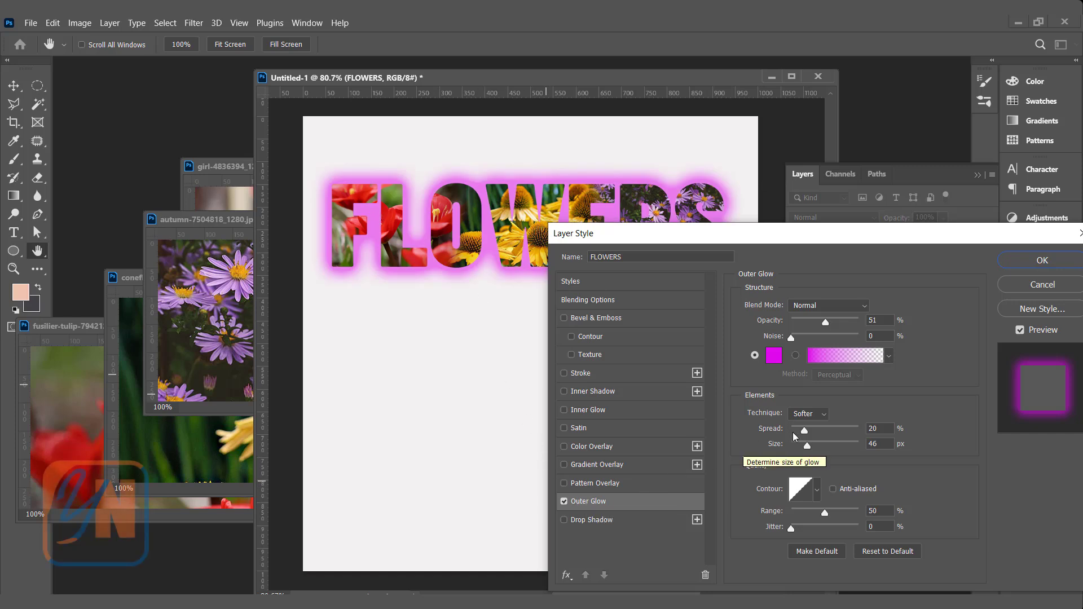
{"action": "mouse_move", "coordinate": [850, 372]}
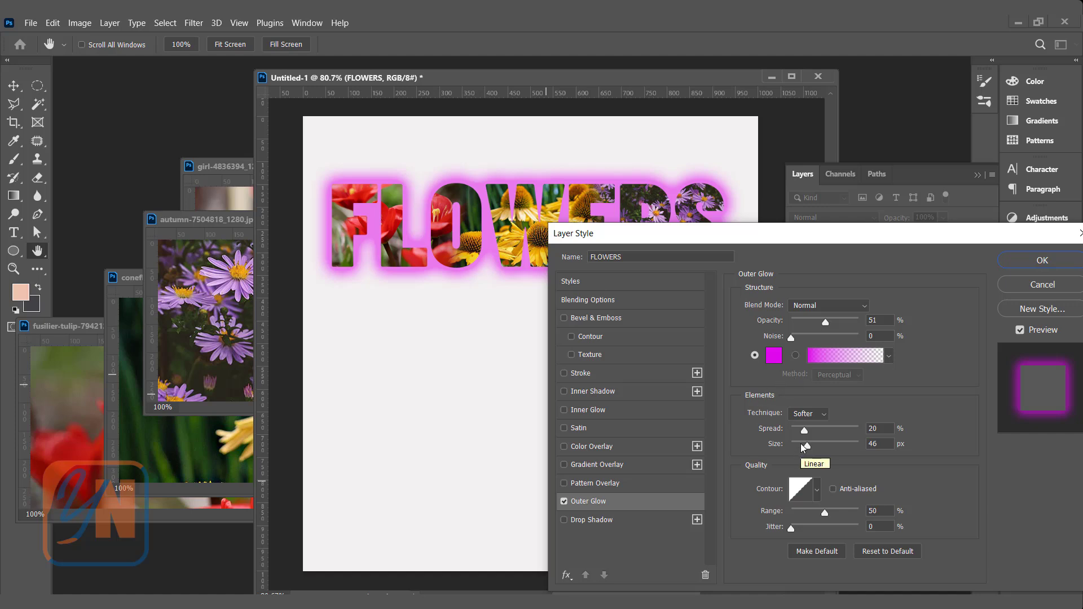
{"action": "left_click_drag", "start_coordinate": [803, 431], "coordinate": [795, 430]}
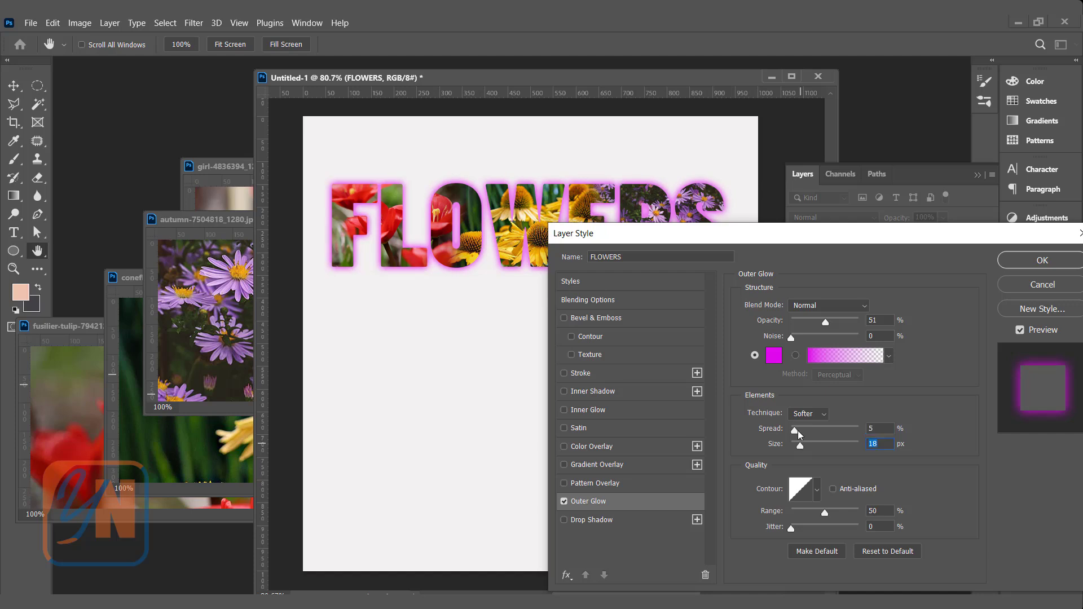
{"action": "left_click", "coordinate": [581, 373]}
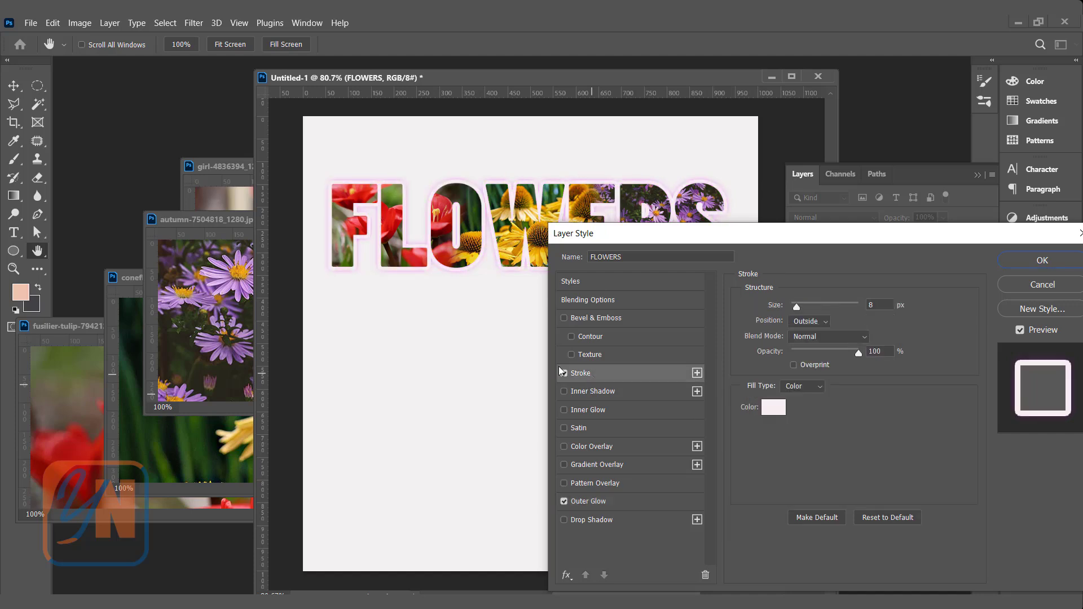
{"action": "left_click_drag", "start_coordinate": [798, 306], "coordinate": [792, 306]}
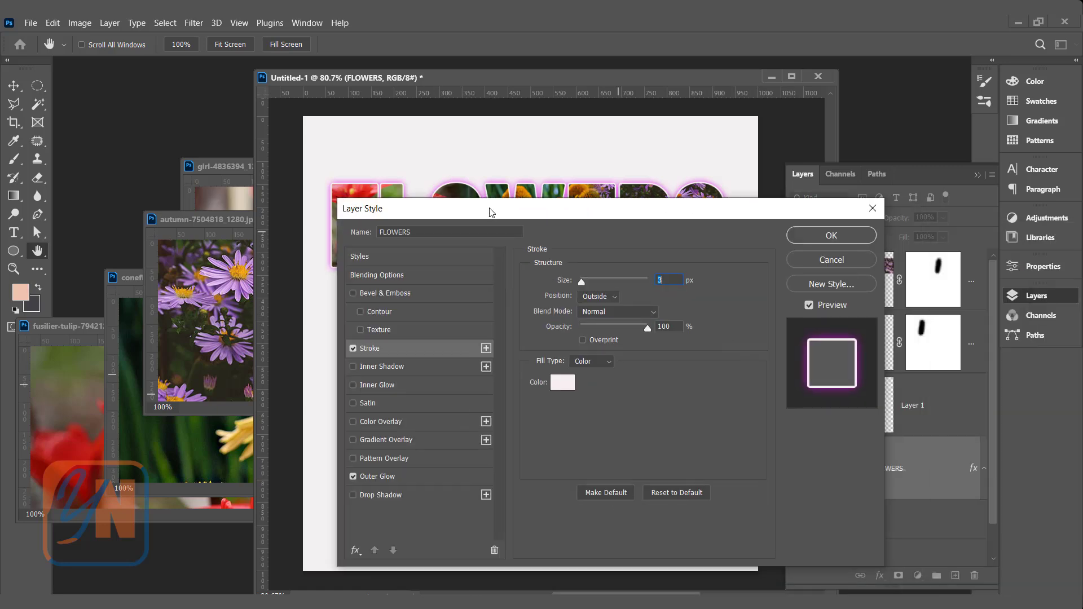
{"action": "left_click", "coordinate": [831, 235]}
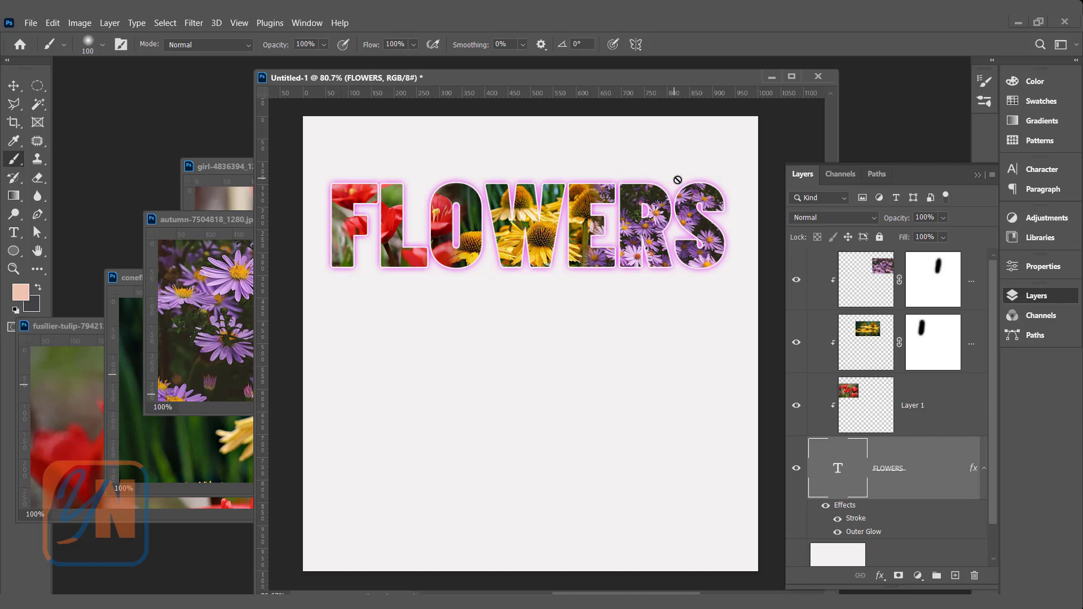
{"action": "mouse_move", "coordinate": [564, 231]}
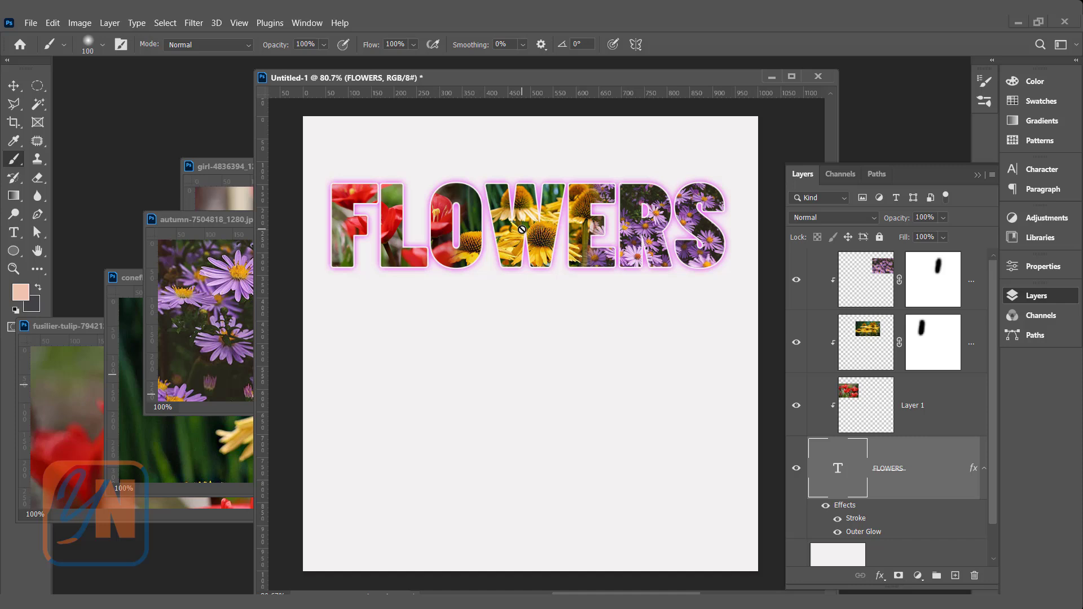
{"action": "mouse_move", "coordinate": [608, 398]}
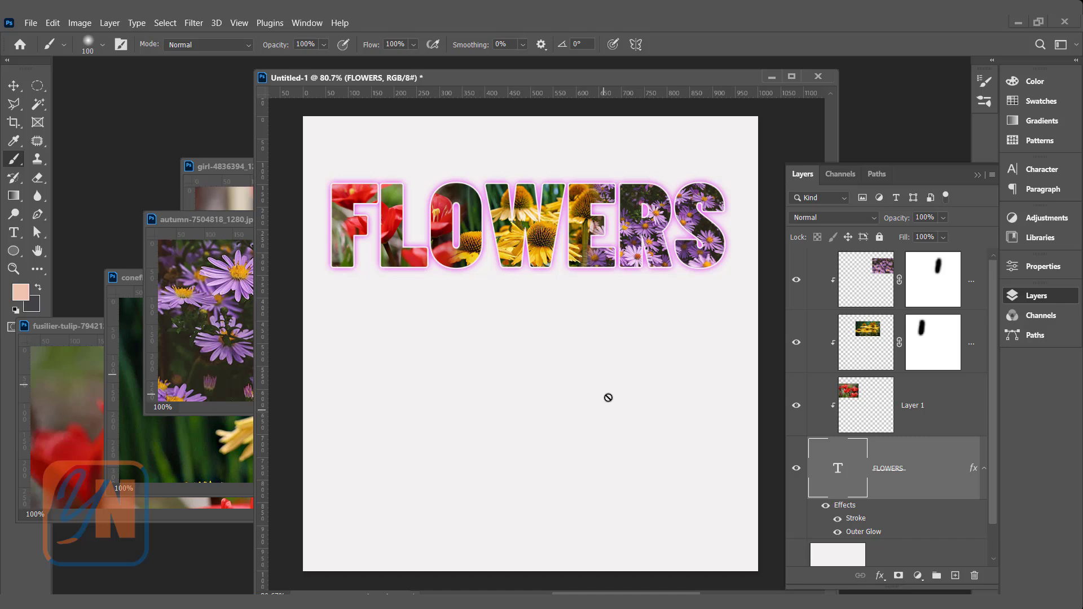
{"action": "mouse_move", "coordinate": [501, 567]}
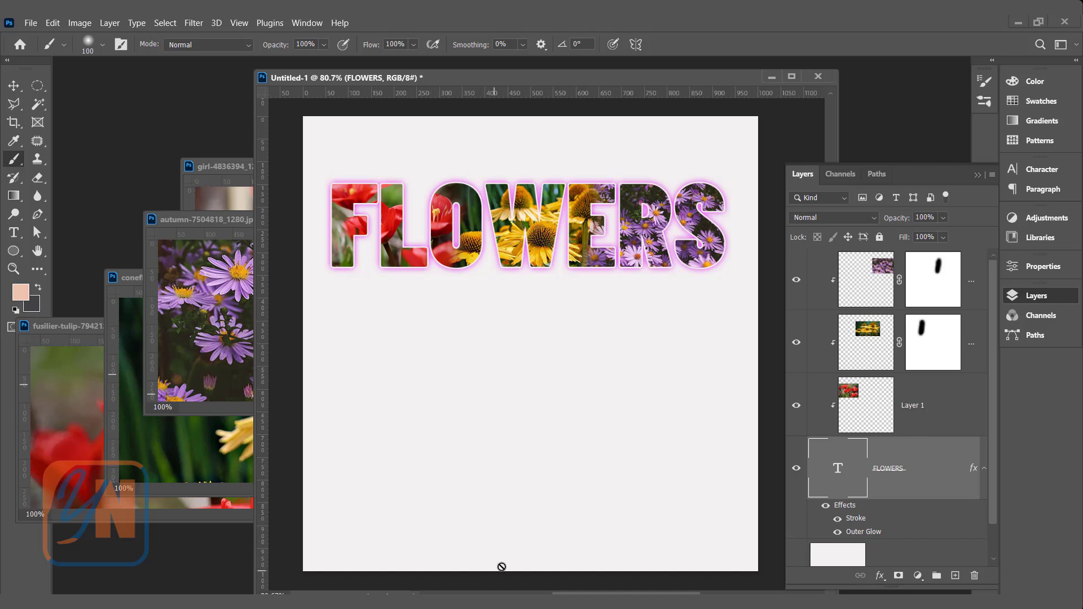
{"action": "mouse_move", "coordinate": [528, 474]}
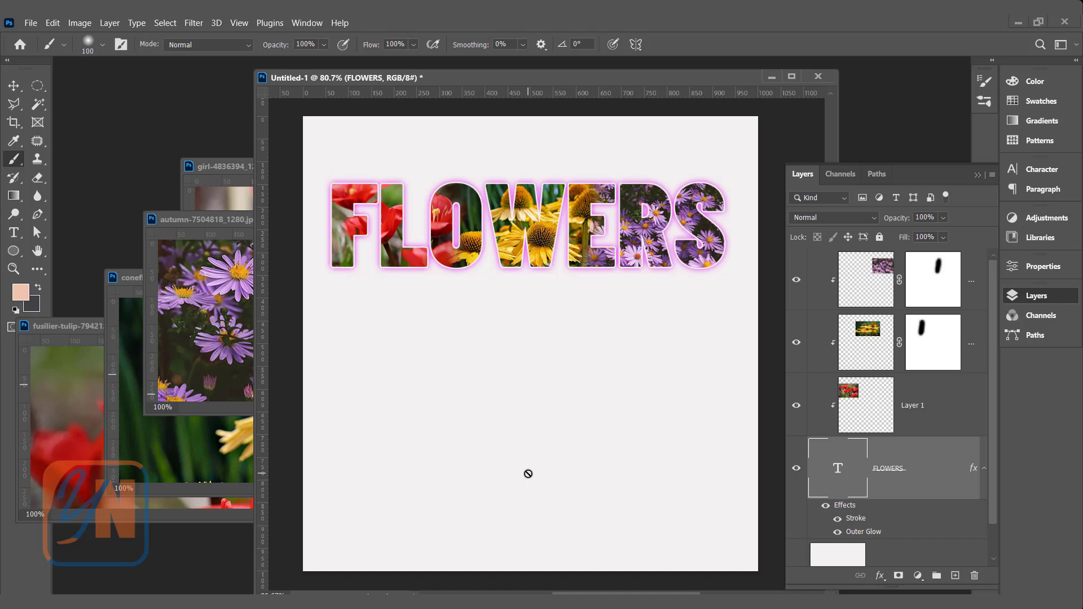
{"action": "mouse_move", "coordinate": [5, 100]}
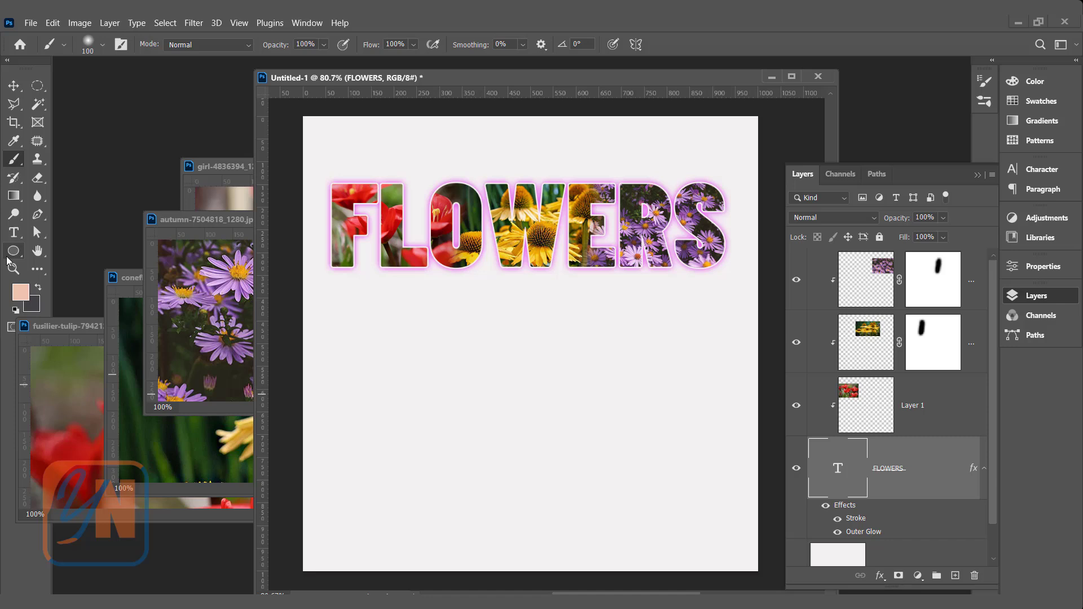
{"action": "mouse_move", "coordinate": [13, 252]}
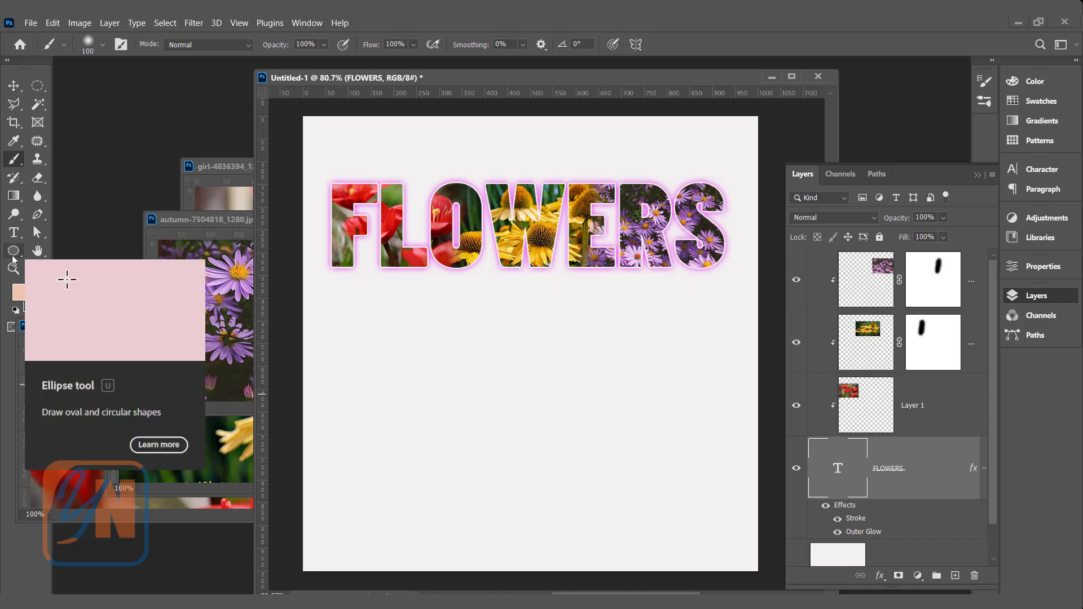
Step: Draw a large Ellipse Tool circle below FLOWERS on top of the layer stack
{"action": "left_click", "coordinate": [13, 251]}
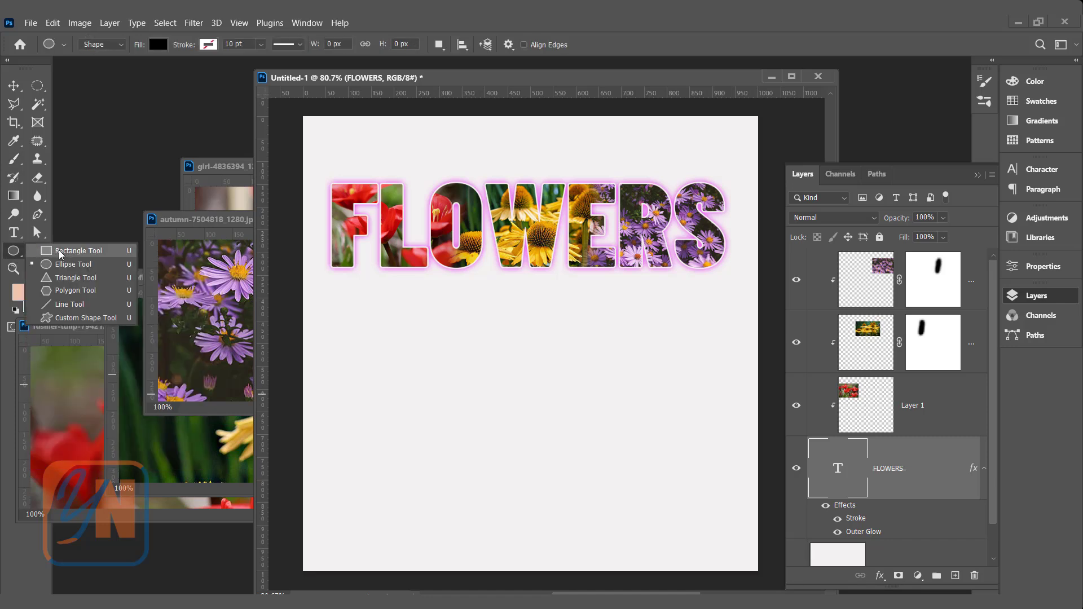
{"action": "left_click", "coordinate": [78, 250]}
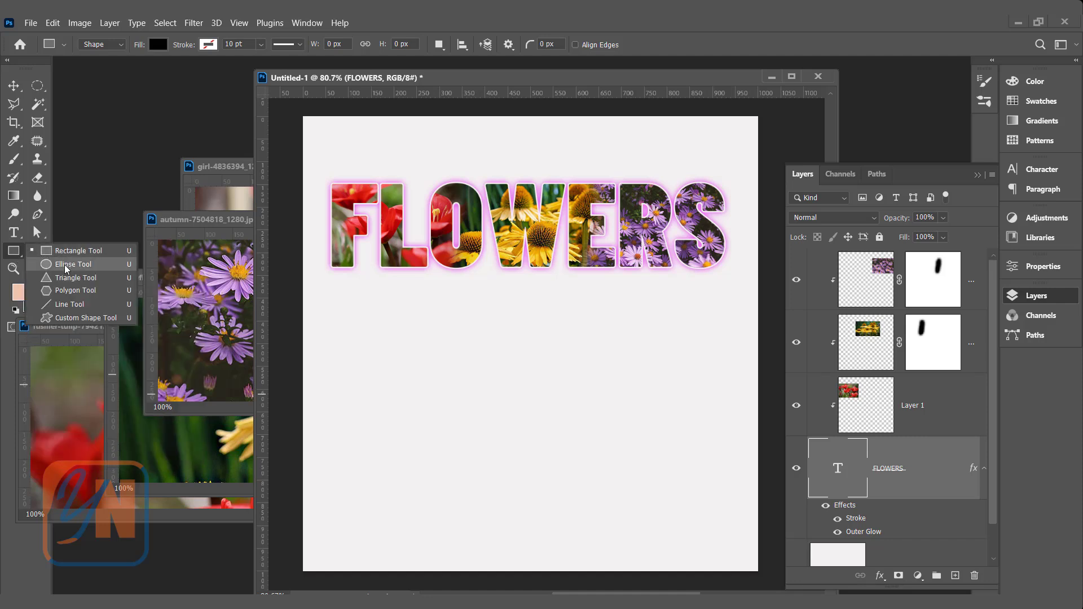
{"action": "left_click", "coordinate": [72, 264]}
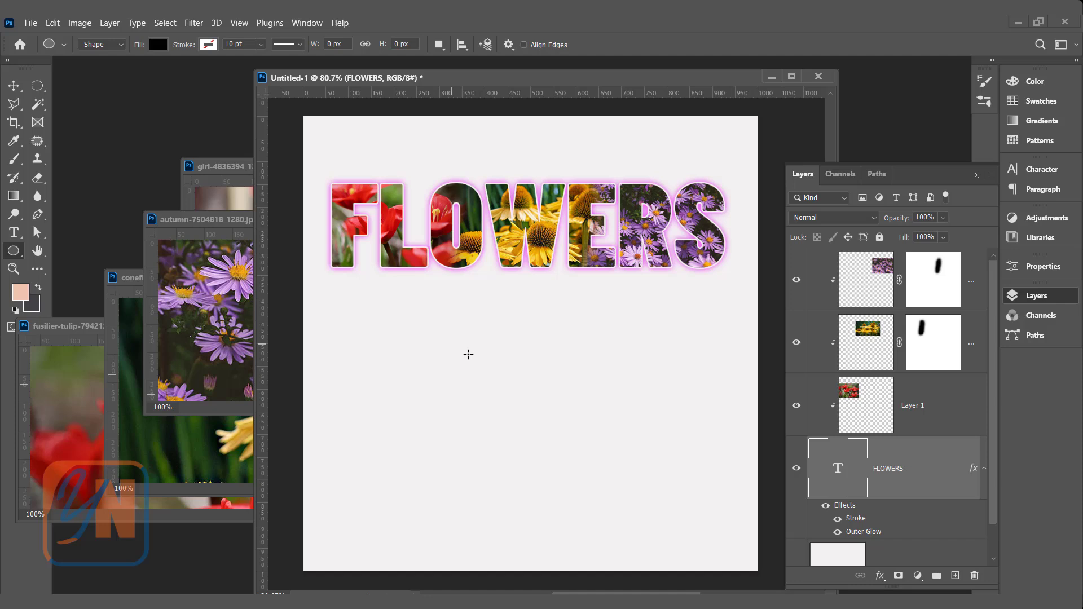
{"action": "mouse_move", "coordinate": [884, 472]}
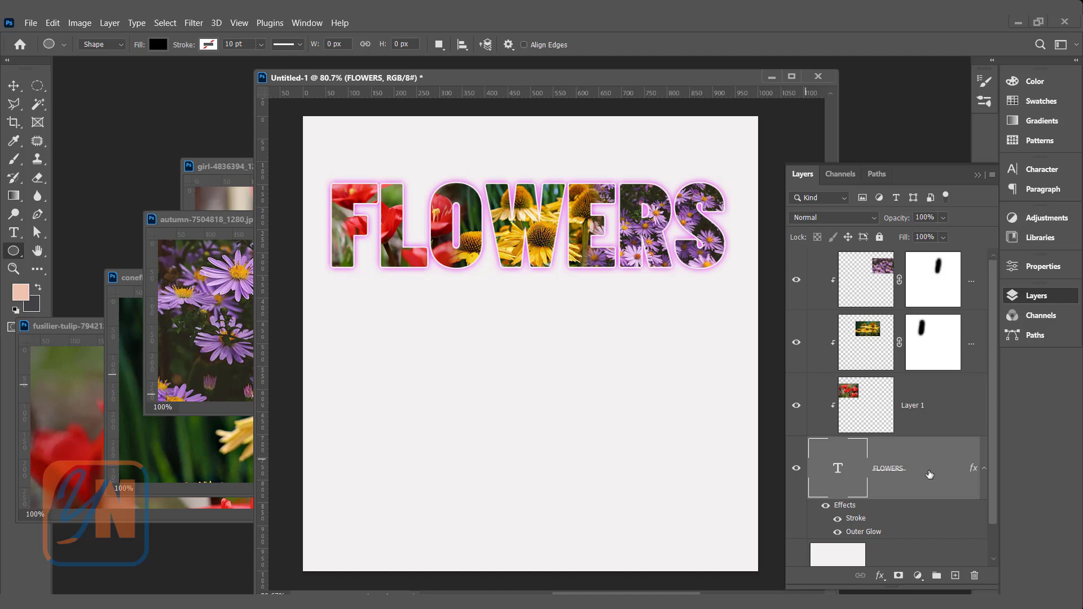
{"action": "mouse_move", "coordinate": [968, 274]}
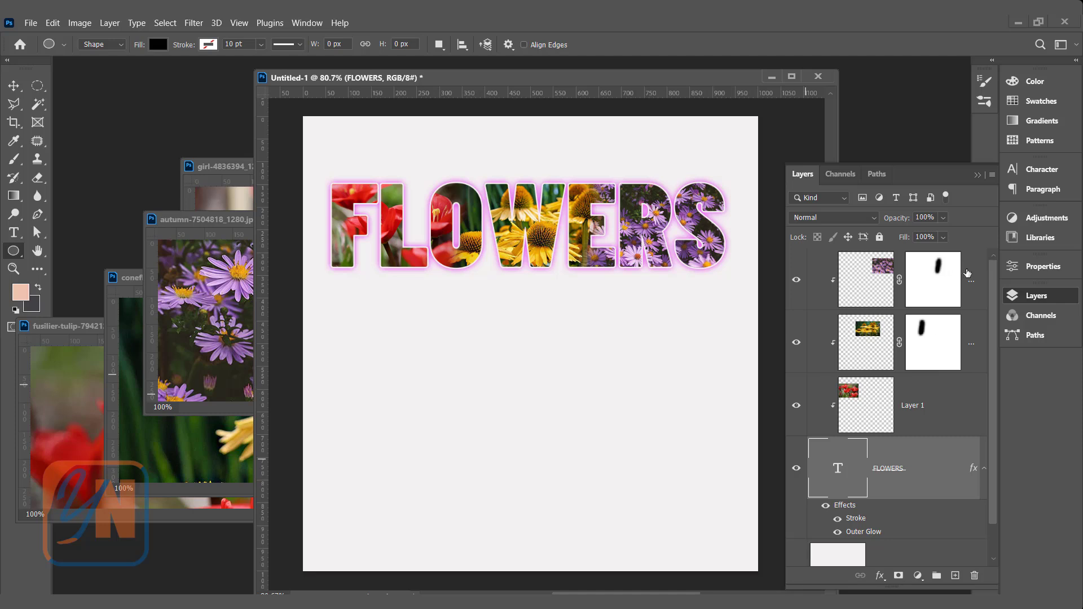
{"action": "left_click", "coordinate": [865, 279]}
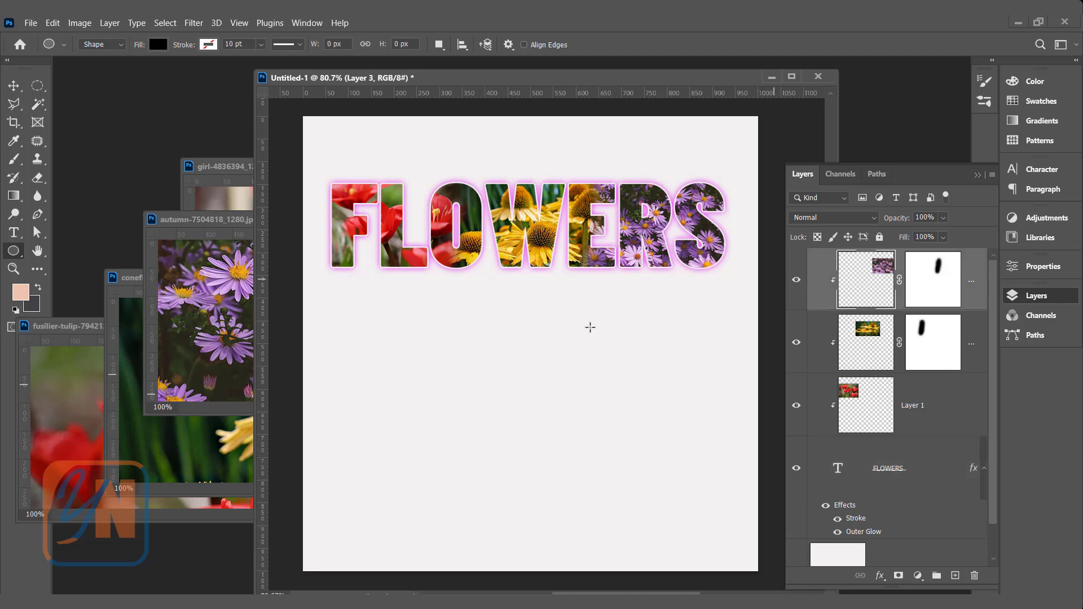
{"action": "left_click_drag", "start_coordinate": [591, 328], "coordinate": [625, 520]}
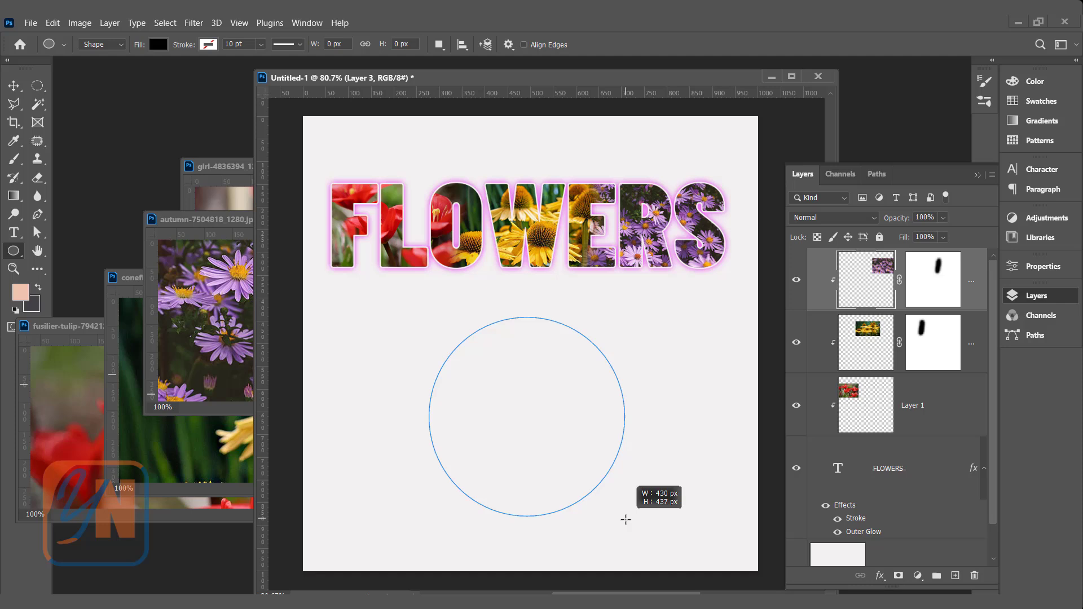
{"action": "left_click_drag", "start_coordinate": [429, 317], "coordinate": [627, 518]}
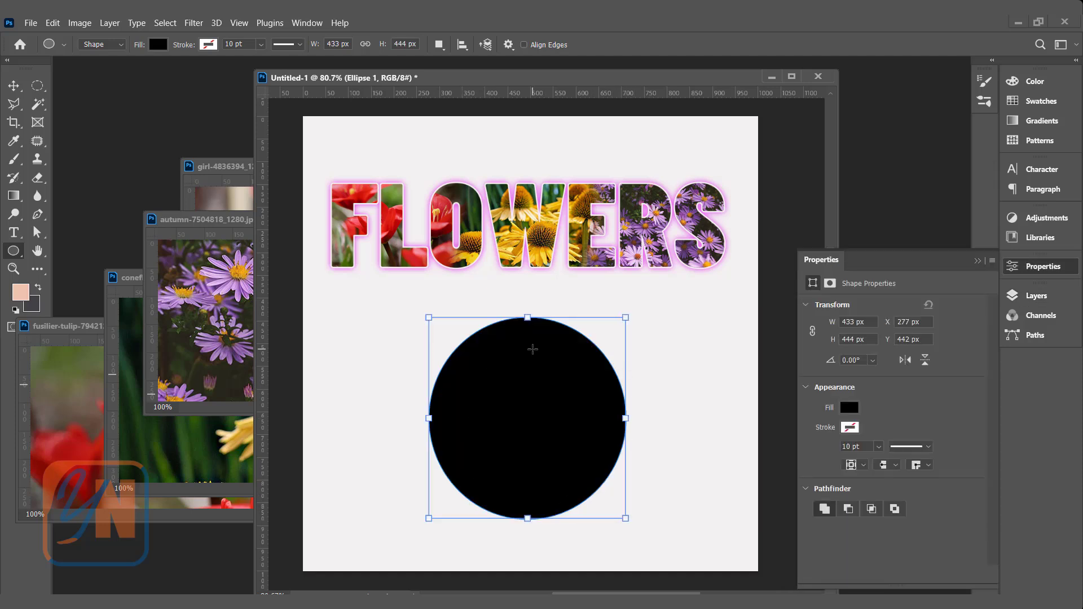
{"action": "left_click", "coordinate": [1037, 296]}
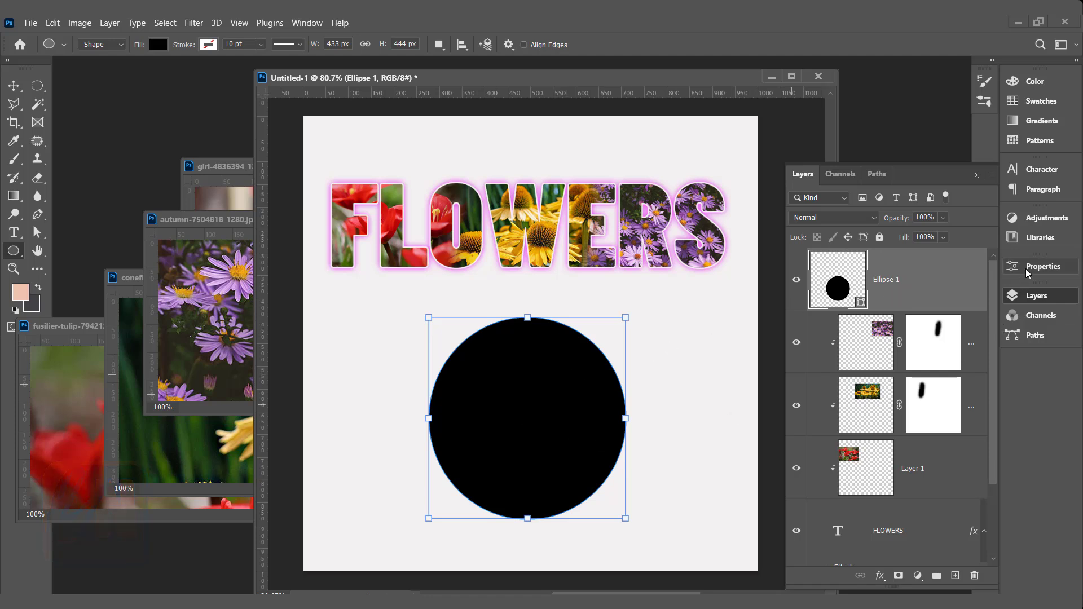
Step: Set Ellipse 1's fill colour to a soft lilac purple in Properties
{"action": "left_click", "coordinate": [1043, 267]}
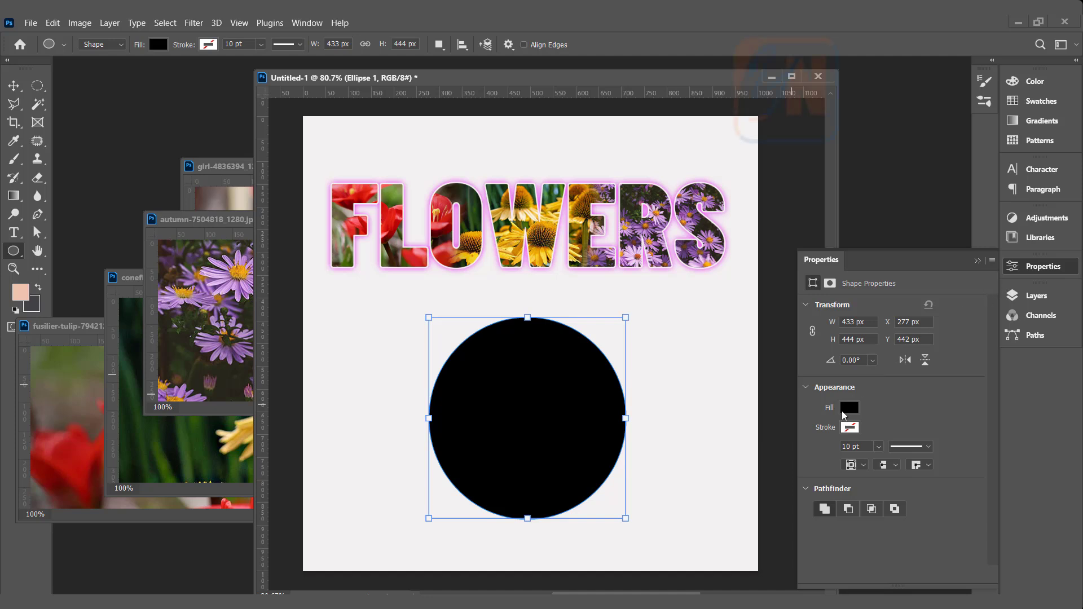
{"action": "mouse_move", "coordinate": [852, 411]}
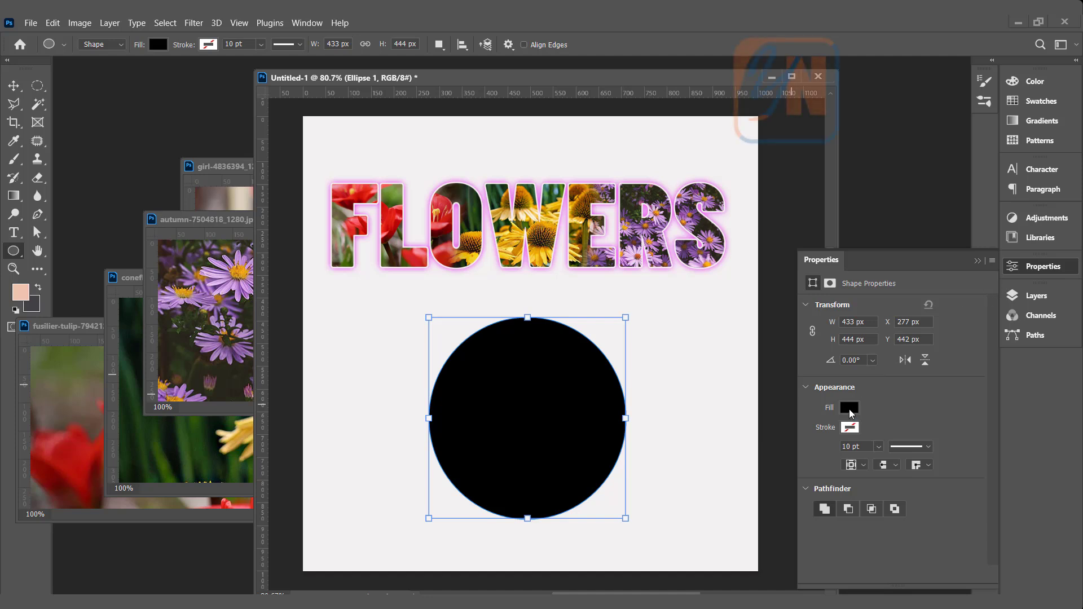
{"action": "left_click", "coordinate": [849, 408]}
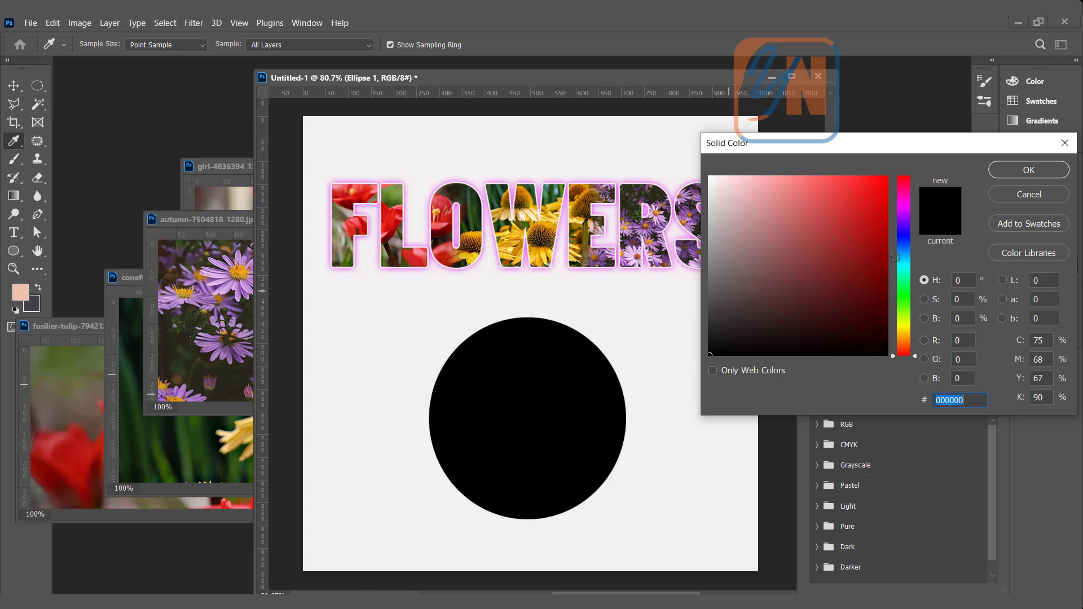
{"action": "left_click", "coordinate": [1029, 170]}
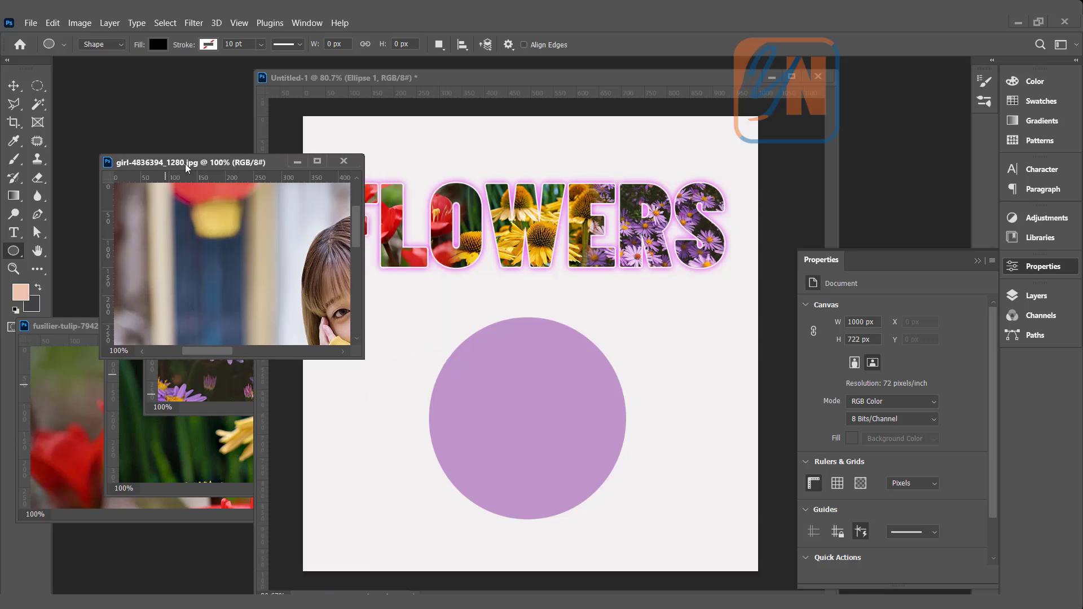
{"action": "mouse_move", "coordinate": [298, 362]}
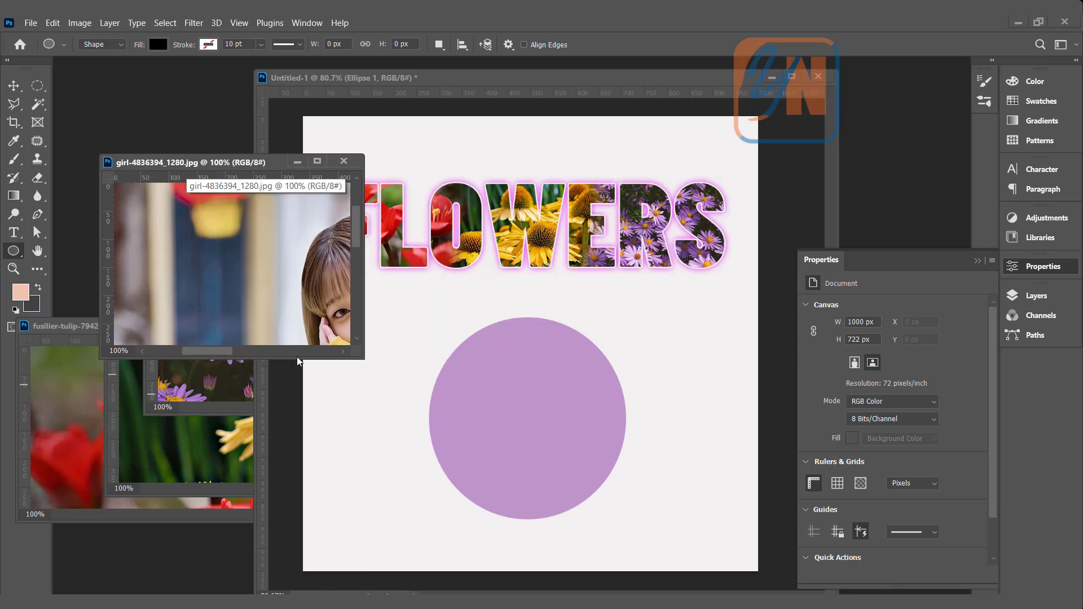
Step: Move the girl photo onto the poster as Layer 4 and scale it to about 76% over the circle
{"action": "left_click", "coordinate": [13, 86]}
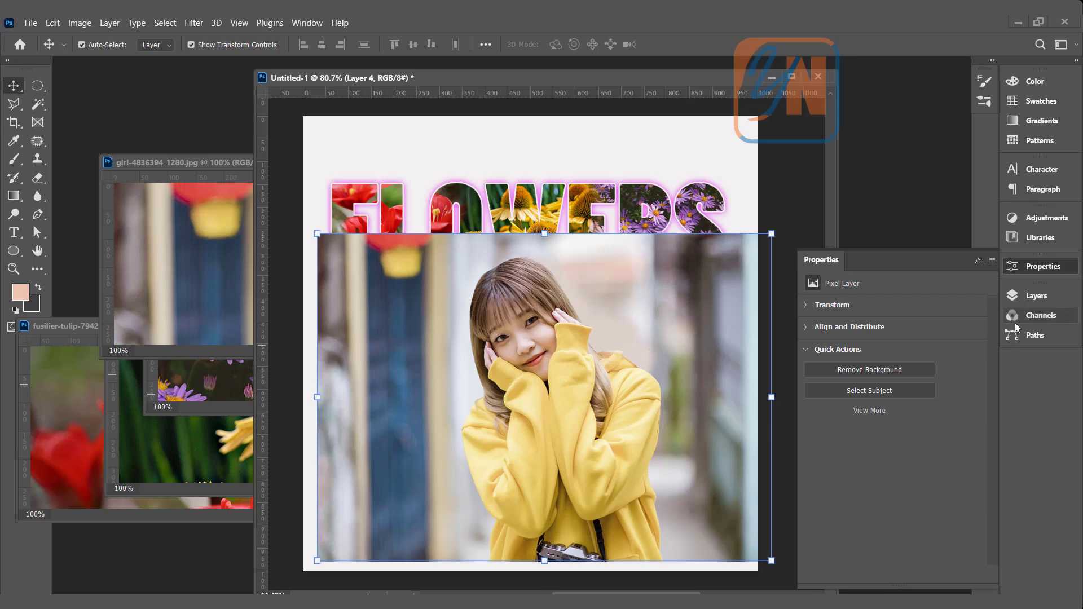
{"action": "left_click", "coordinate": [1036, 295]}
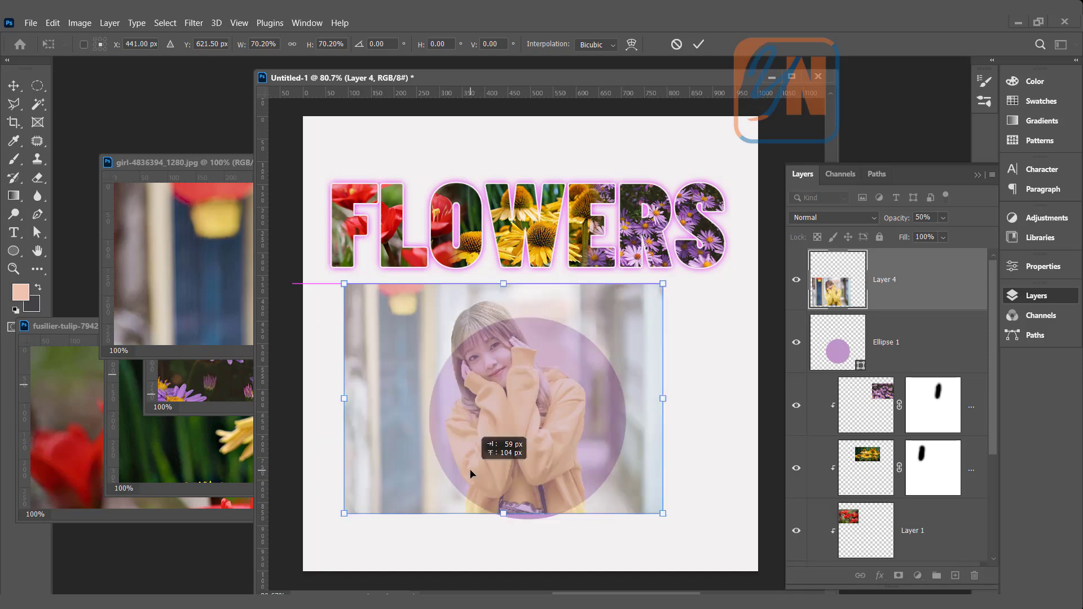
{"action": "left_click_drag", "start_coordinate": [472, 398], "coordinate": [639, 385]}
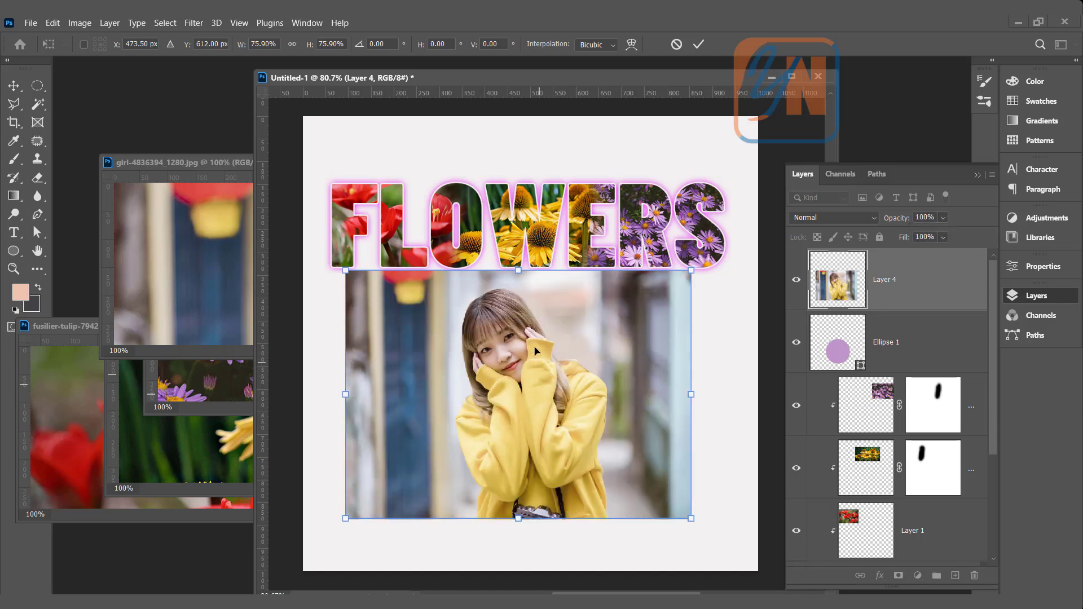
{"action": "mouse_move", "coordinate": [449, 331]}
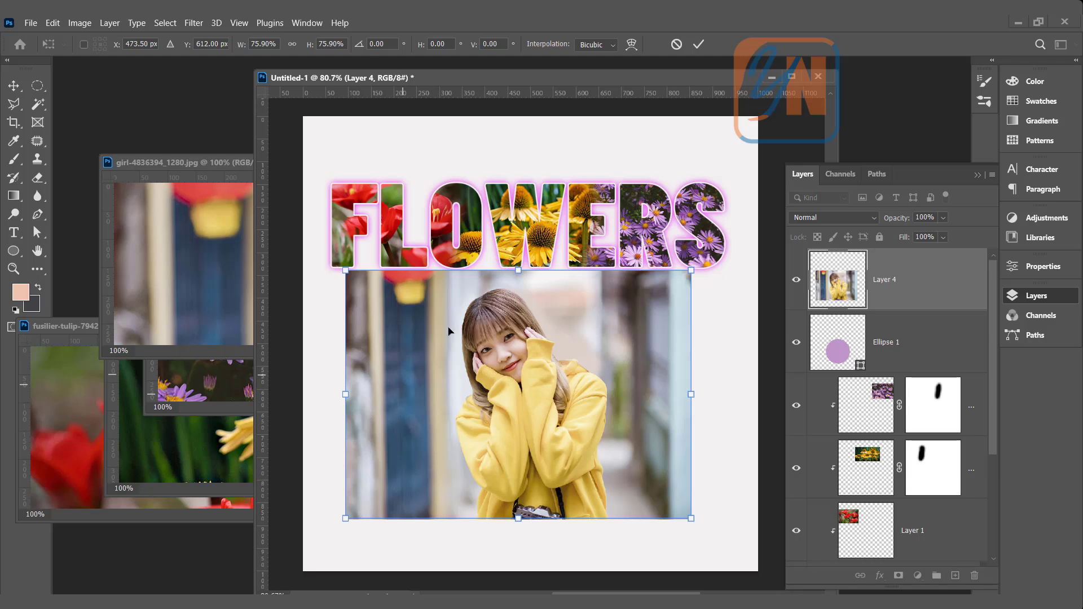
{"action": "mouse_move", "coordinate": [523, 471]}
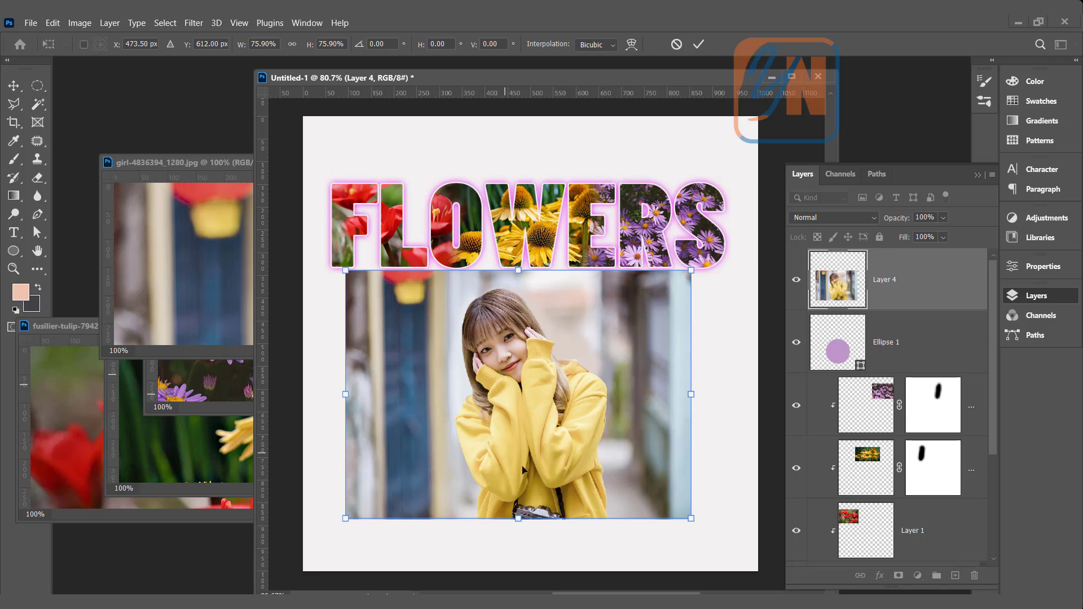
{"action": "mouse_move", "coordinate": [393, 404]}
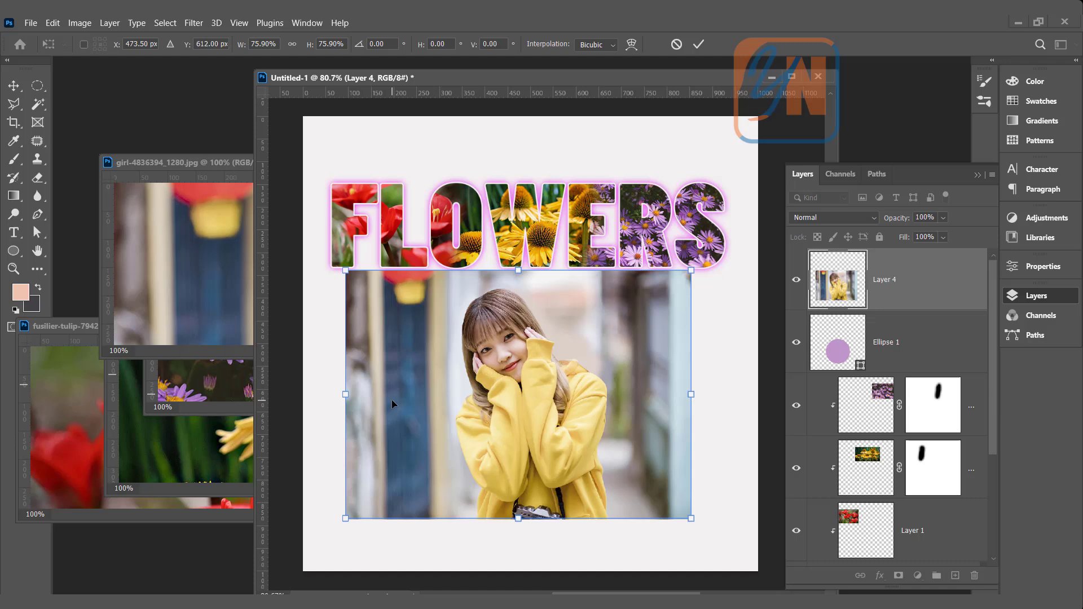
{"action": "mouse_move", "coordinate": [414, 399]}
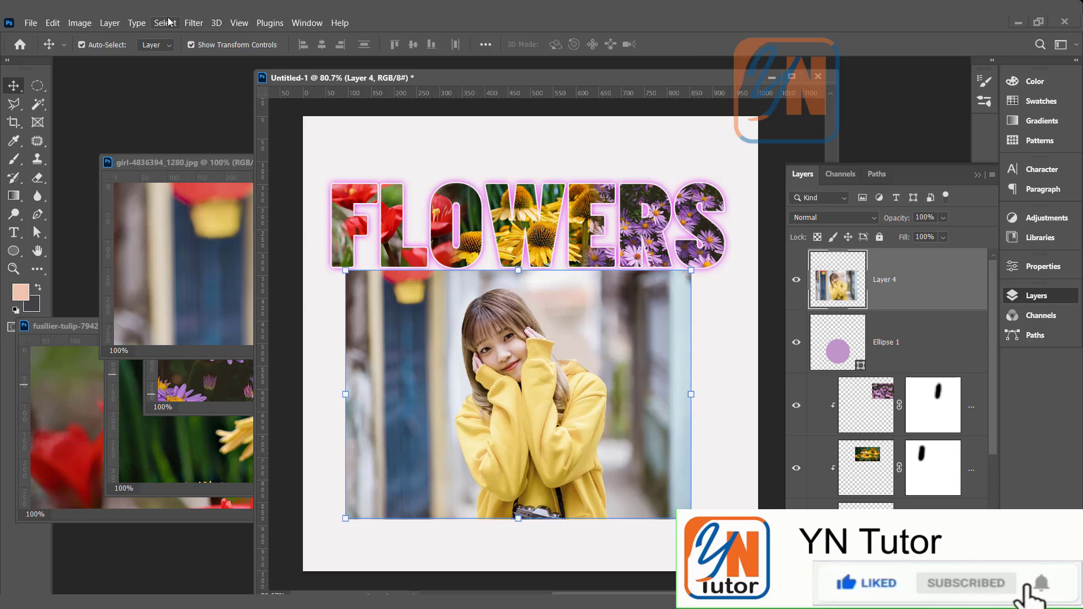
Step: Use Select > Subject to outline the girl and her yellow sweater on Layer 4
{"action": "left_click", "coordinate": [164, 23]}
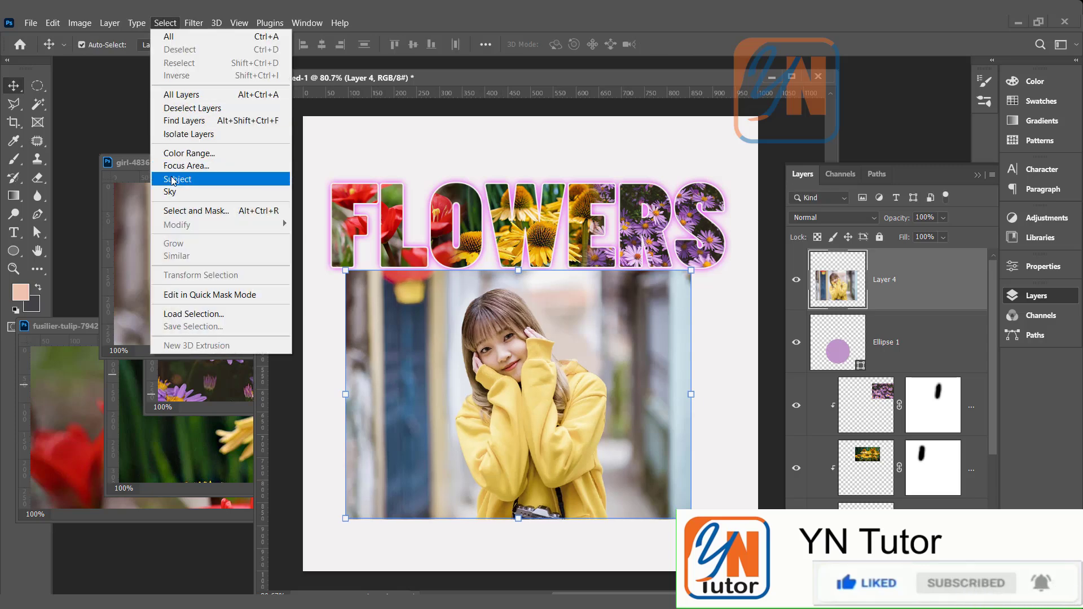
{"action": "left_click", "coordinate": [178, 179]}
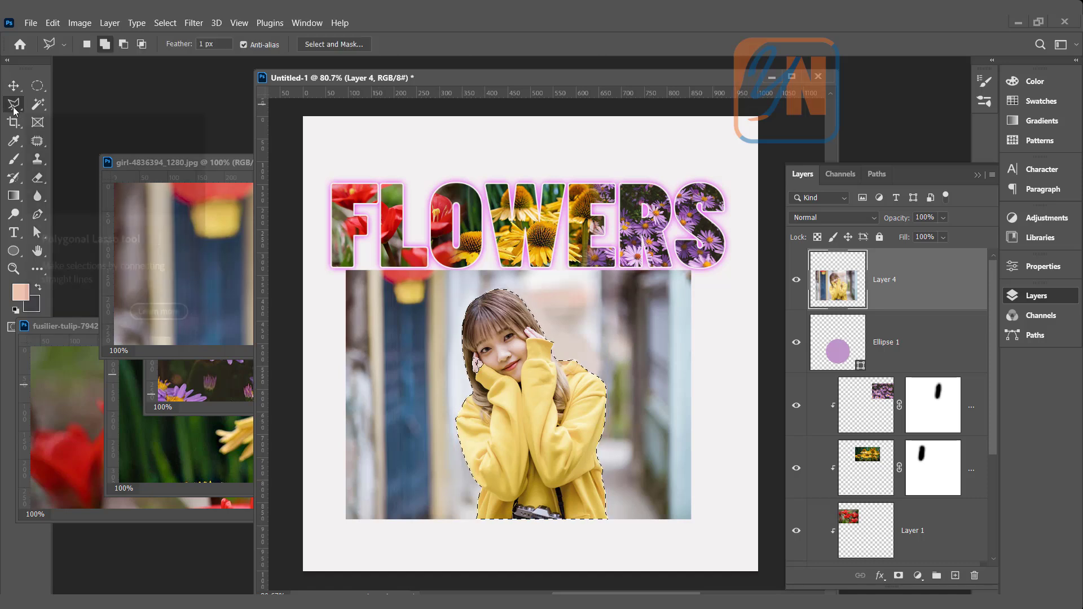
{"action": "mouse_move", "coordinate": [105, 44]}
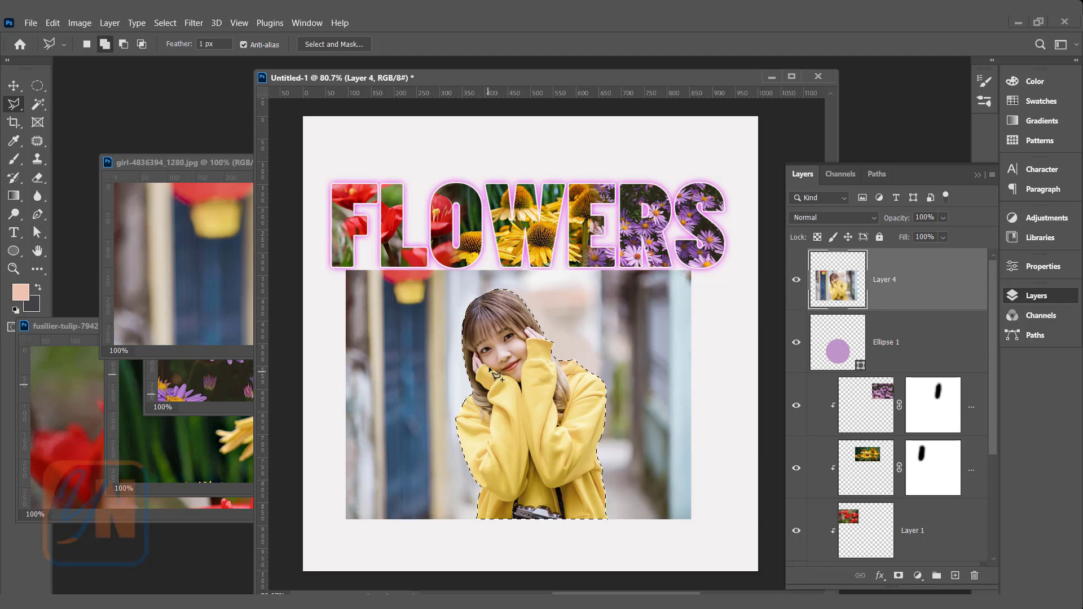
{"action": "mouse_move", "coordinate": [466, 422]}
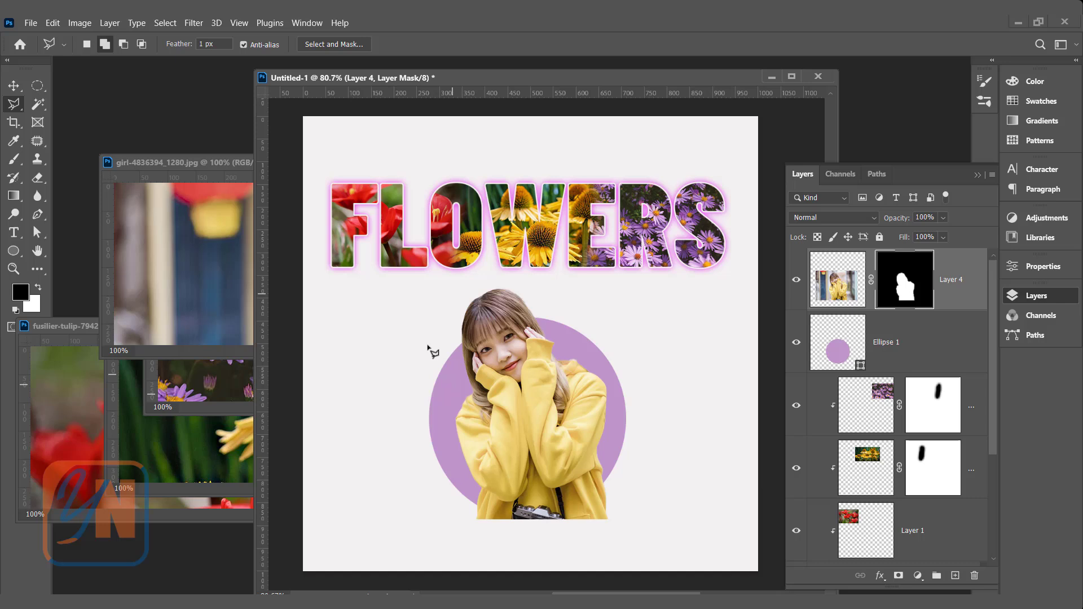
{"action": "mouse_move", "coordinate": [953, 295]}
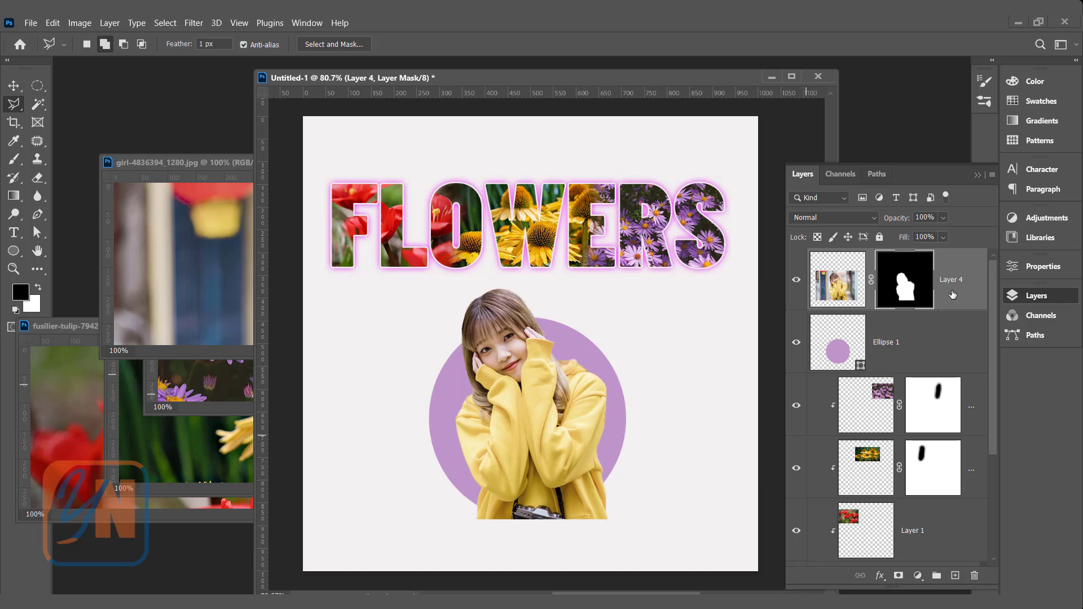
Step: Duplicate the masked girl layer, hide the copy, and clip Layer 4 inside Ellipse 1
{"action": "left_click_drag", "start_coordinate": [952, 279], "coordinate": [951, 532]}
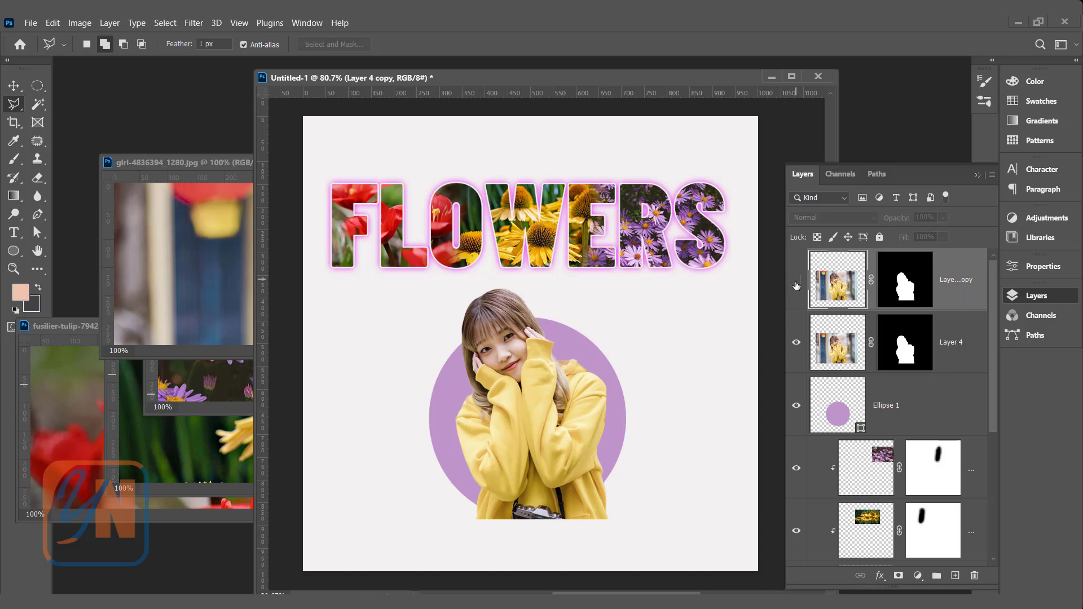
{"action": "left_click", "coordinate": [959, 343]}
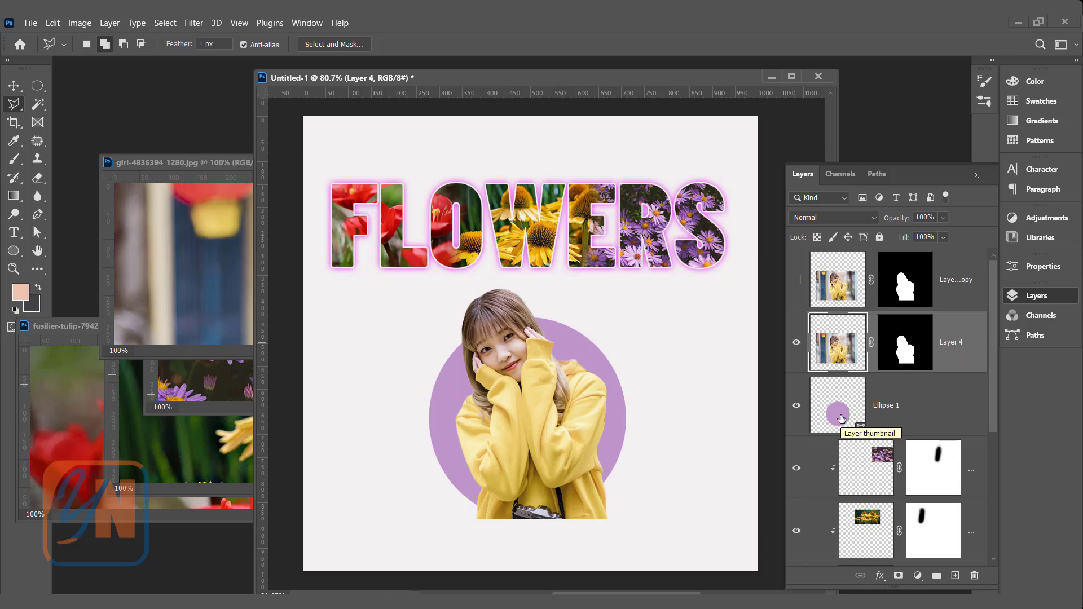
{"action": "mouse_move", "coordinate": [960, 351]}
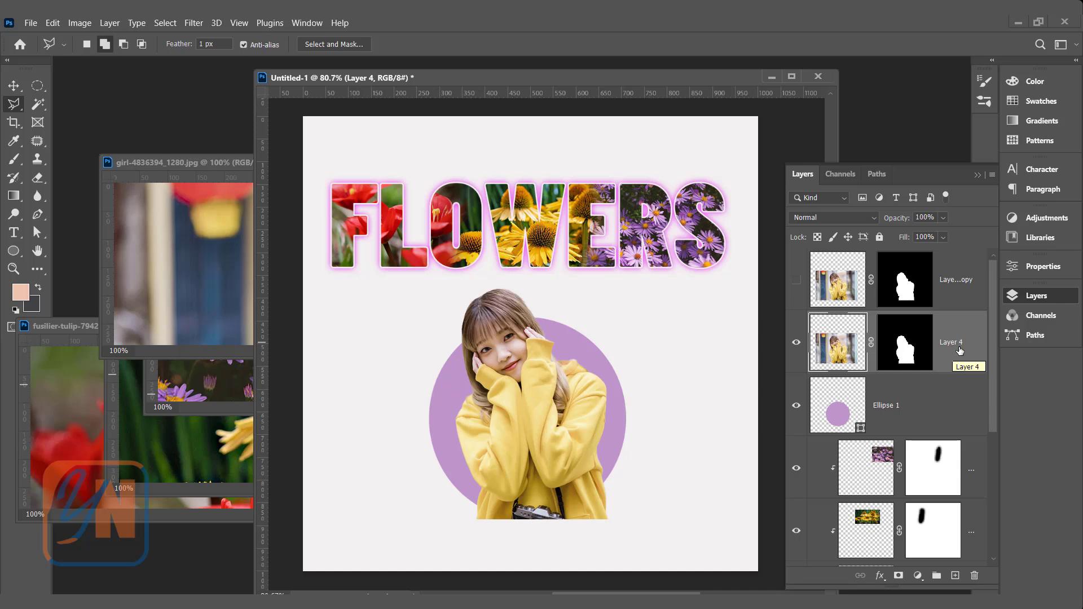
{"action": "key", "text": "Ctrl+Alt+G"}
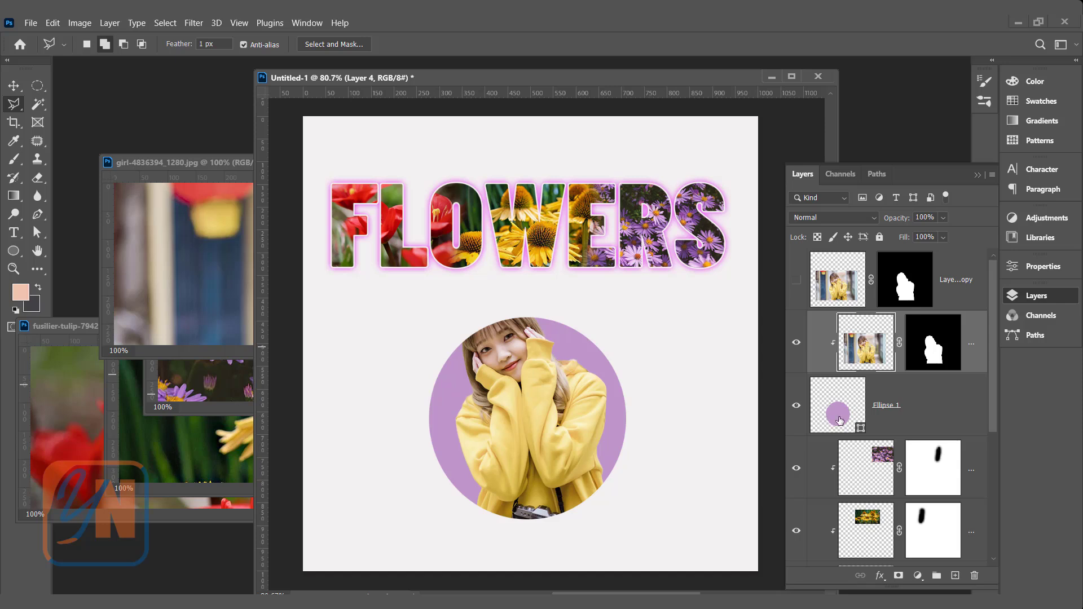
{"action": "mouse_move", "coordinate": [500, 309]}
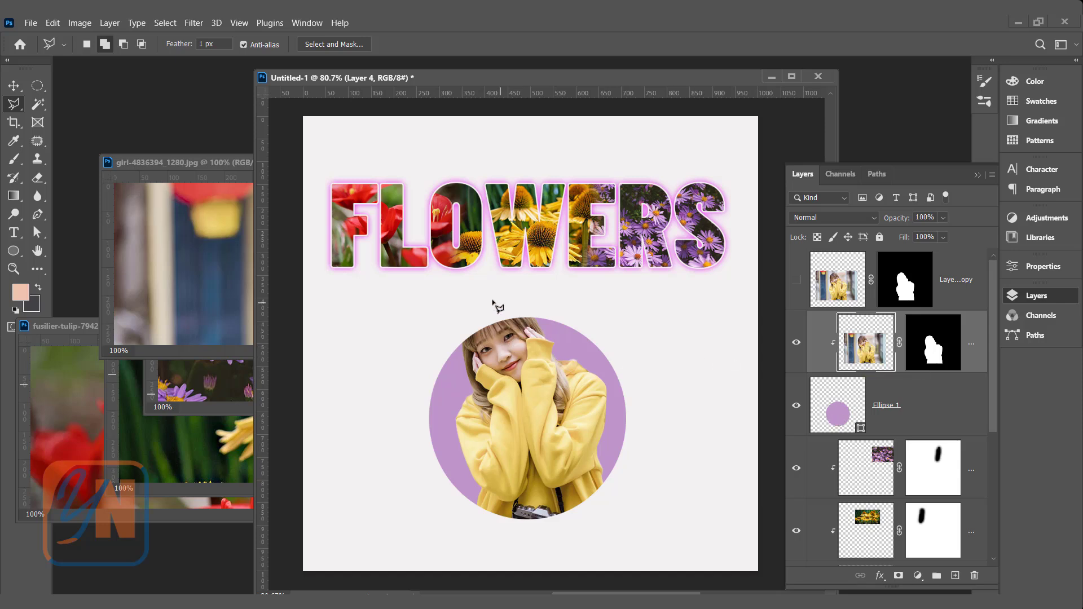
{"action": "mouse_move", "coordinate": [595, 317]}
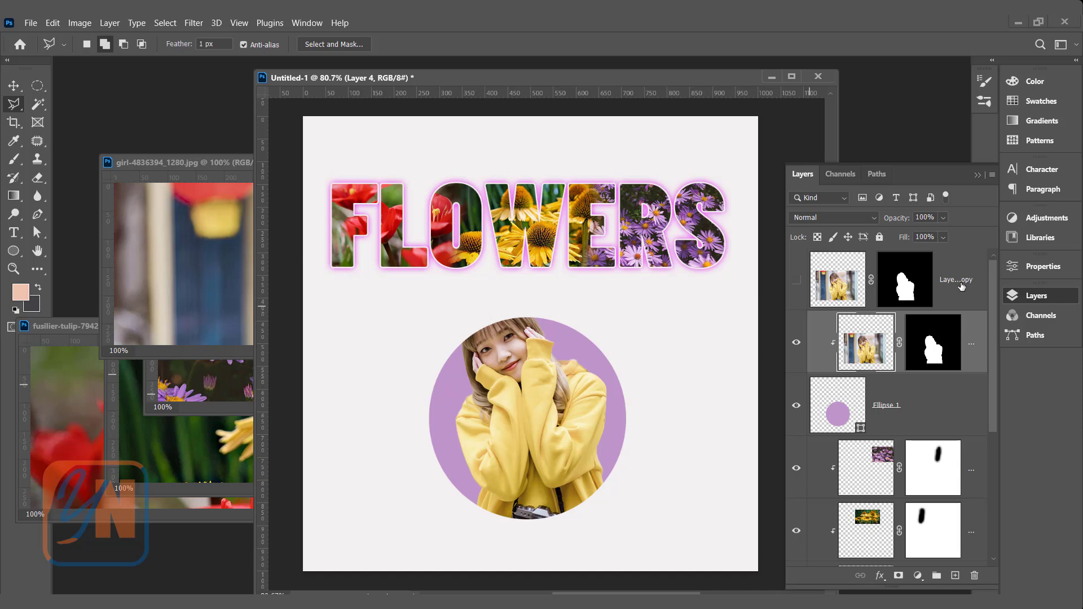
{"action": "mouse_move", "coordinate": [794, 283]}
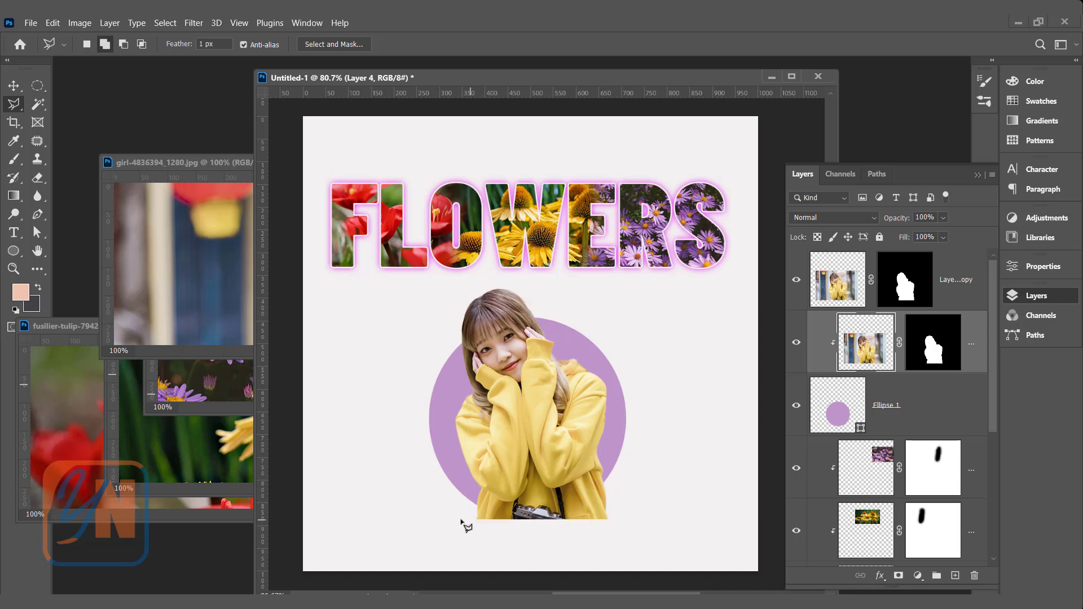
{"action": "mouse_move", "coordinate": [498, 517]}
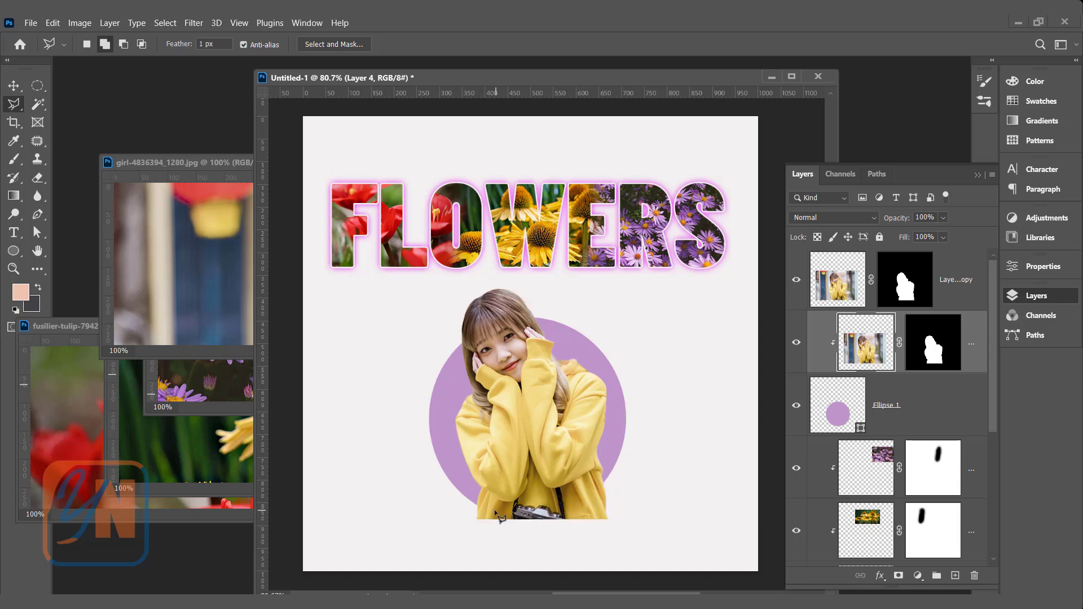
{"action": "mouse_move", "coordinate": [597, 531]}
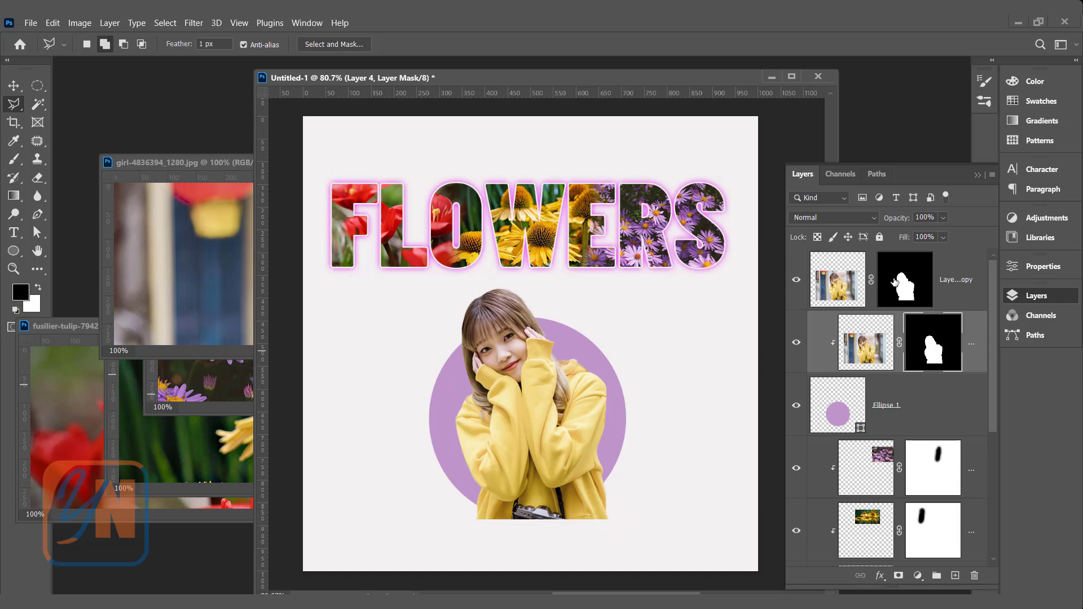
Step: Paint black on Layer 4 copy's mask so her lower edge follows the lilac circle
{"action": "left_click", "coordinate": [905, 280]}
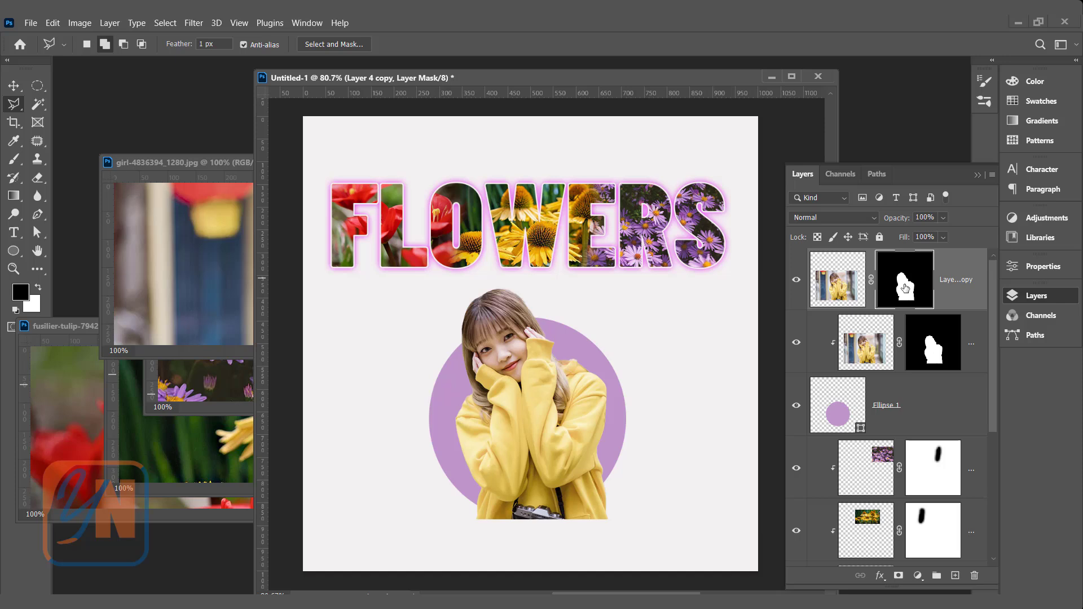
{"action": "left_click", "coordinate": [13, 158]}
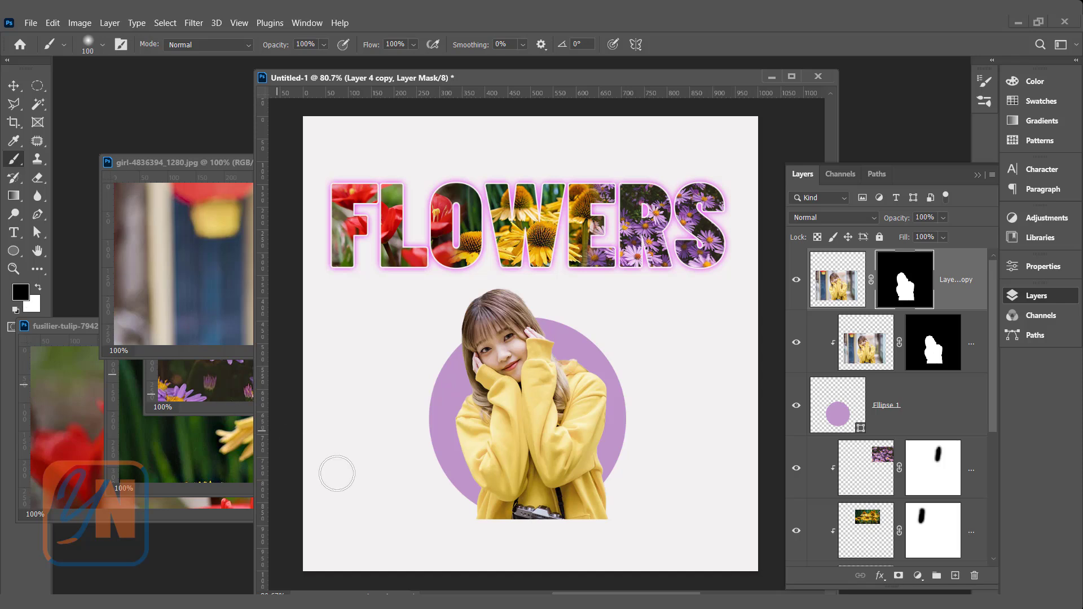
{"action": "mouse_move", "coordinate": [510, 531]}
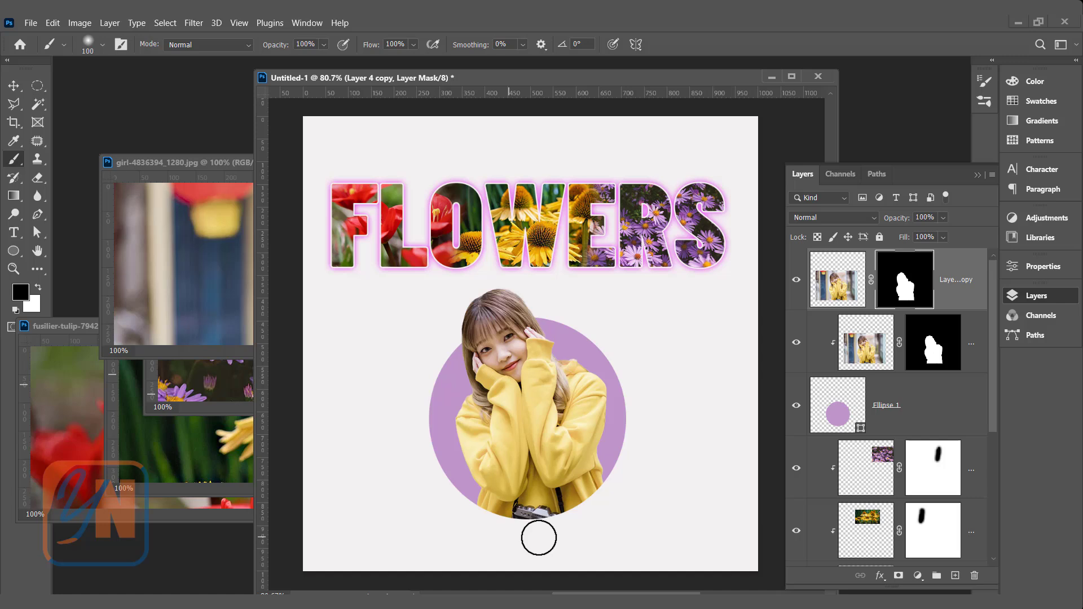
{"action": "left_click", "coordinate": [13, 86]}
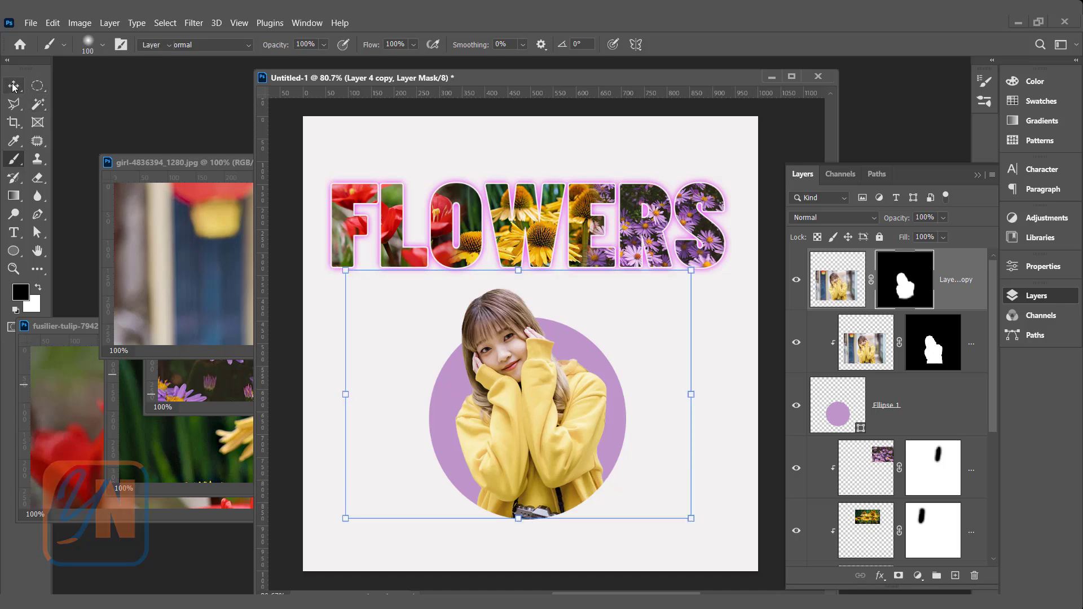
{"action": "left_click", "coordinate": [14, 85]}
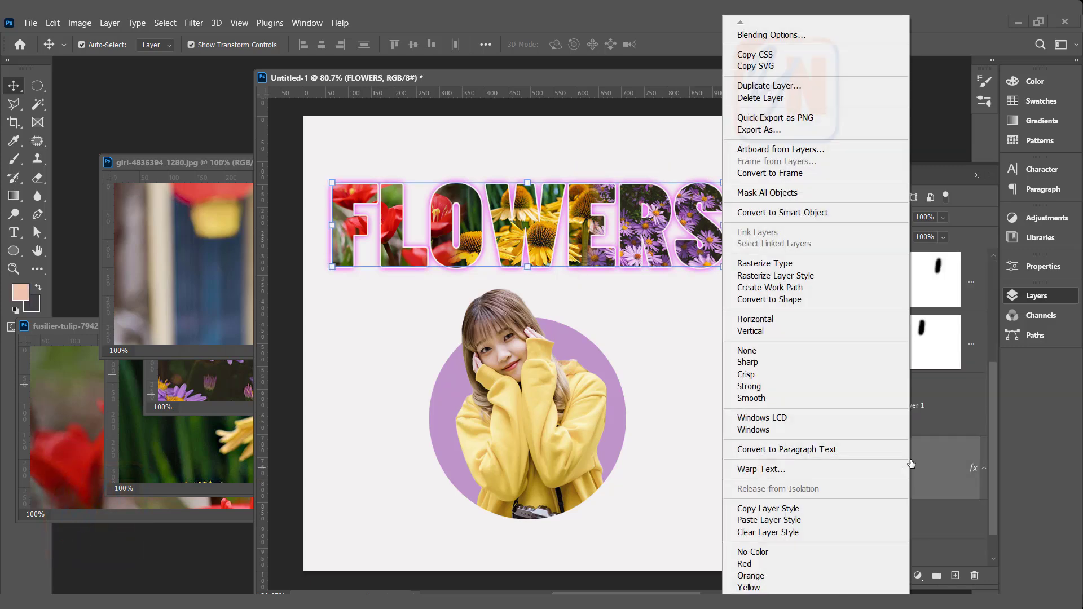
{"action": "mouse_move", "coordinate": [768, 509]}
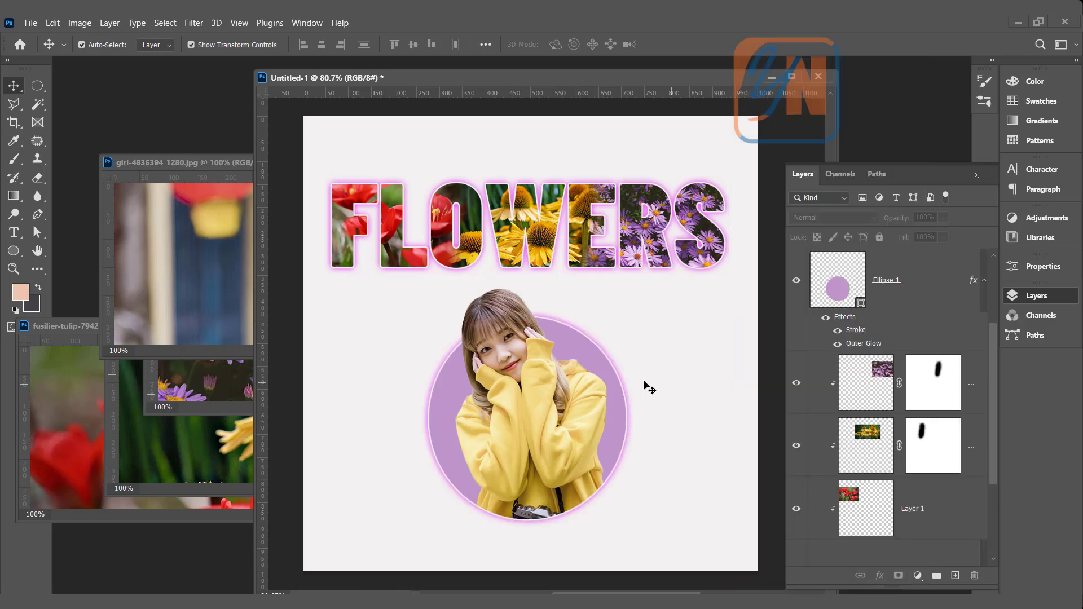
{"action": "mouse_move", "coordinate": [429, 404]}
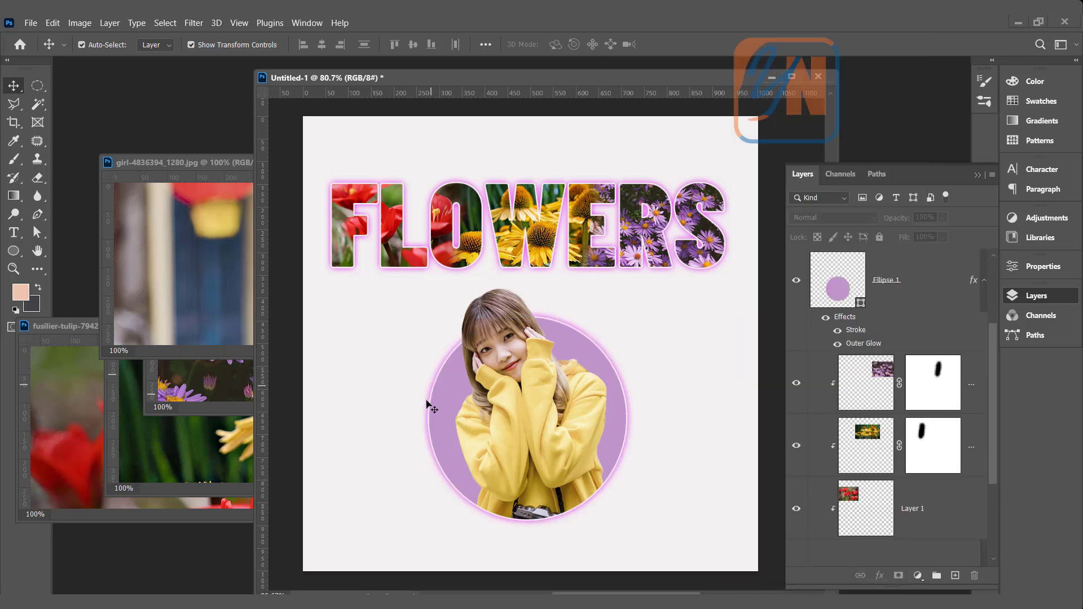
{"action": "mouse_move", "coordinate": [656, 285]}
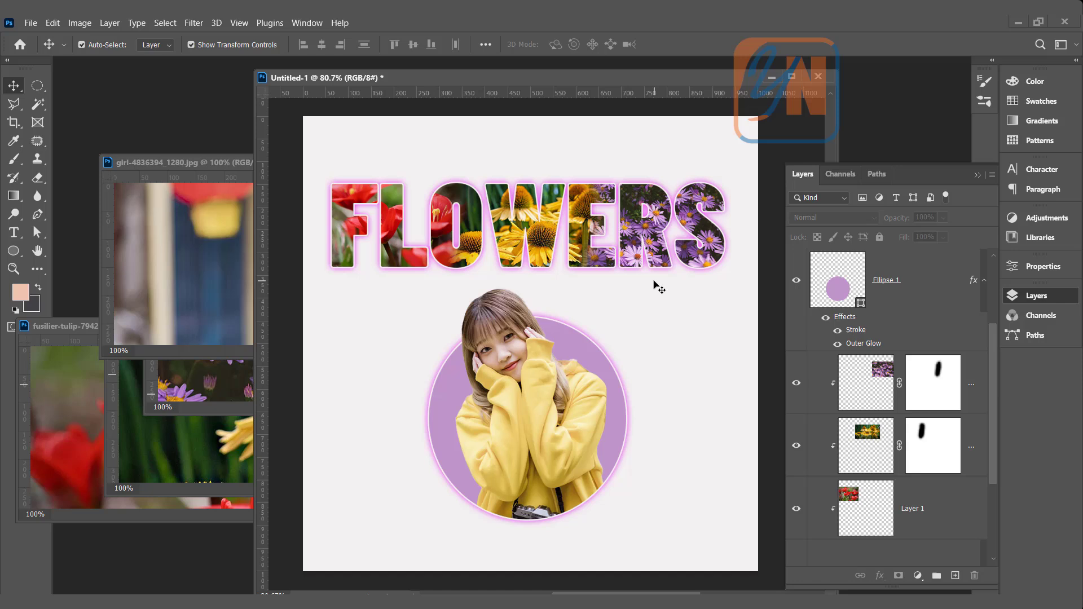
{"action": "mouse_move", "coordinate": [604, 348]}
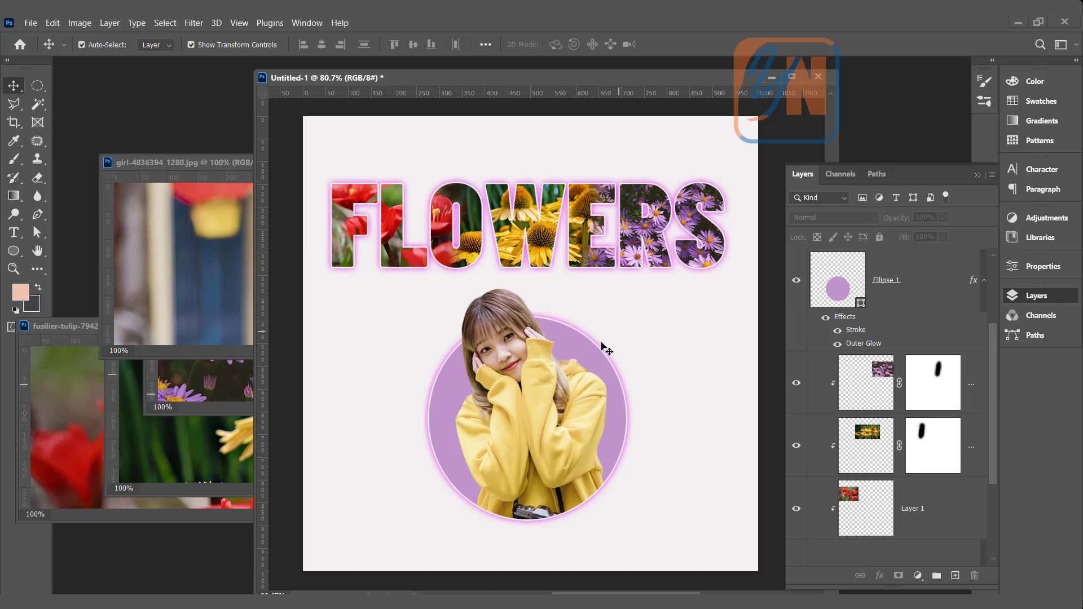
{"action": "mouse_move", "coordinate": [599, 353]}
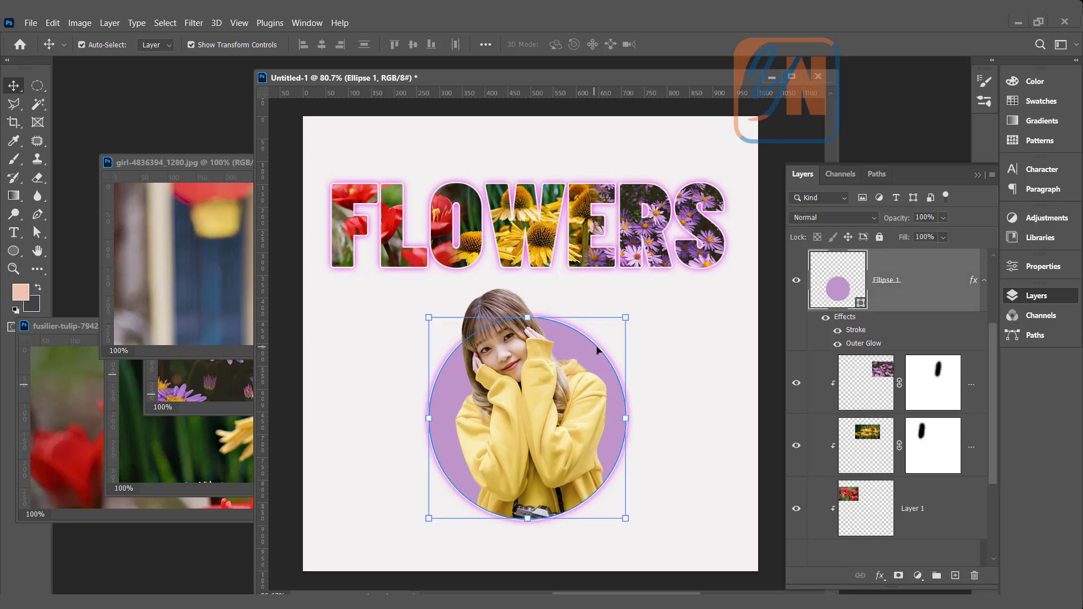
Step: Copy the FLOWERS layer's stroke and outer glow style and paste it onto Ellipse 1
{"action": "right_click", "coordinate": [887, 280]}
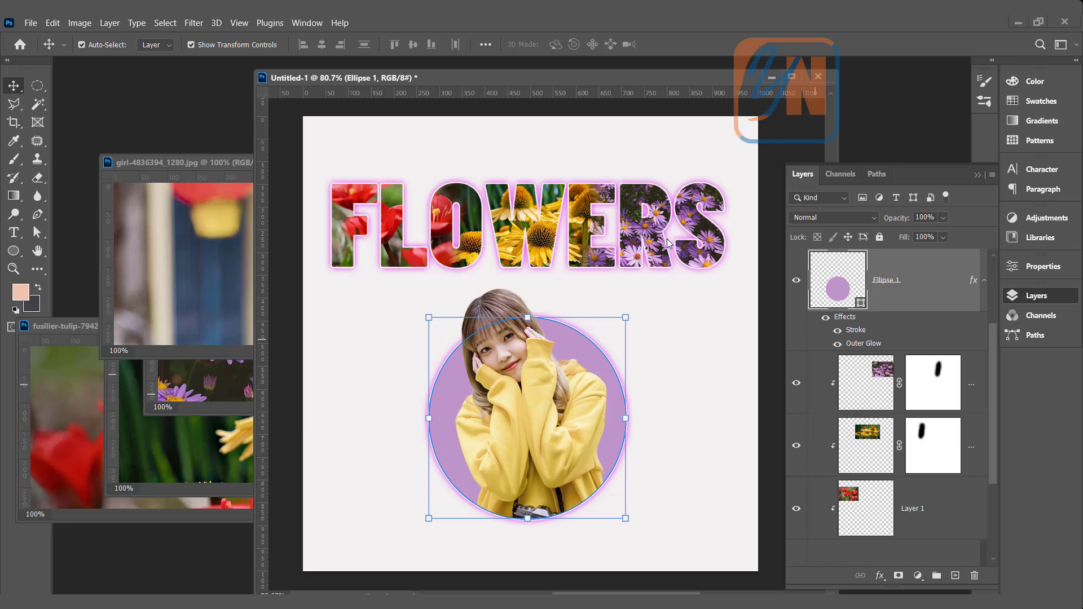
Step: Increase Ellipse 1's Outer Glow spread and size and thicken its Stroke to 10 px
{"action": "double_click", "coordinate": [864, 343]}
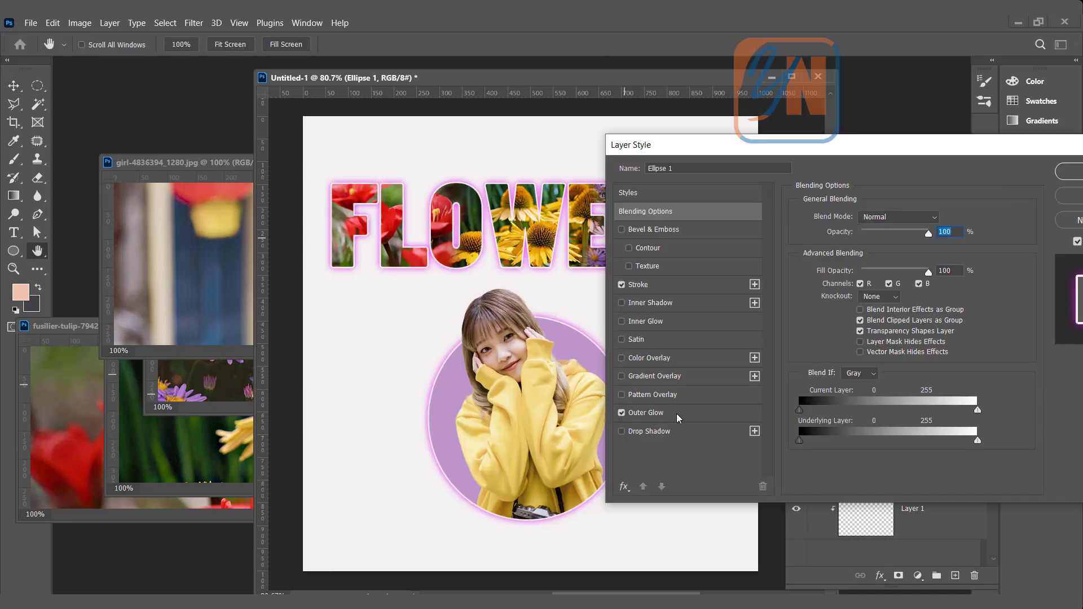
{"action": "left_click", "coordinate": [646, 412]}
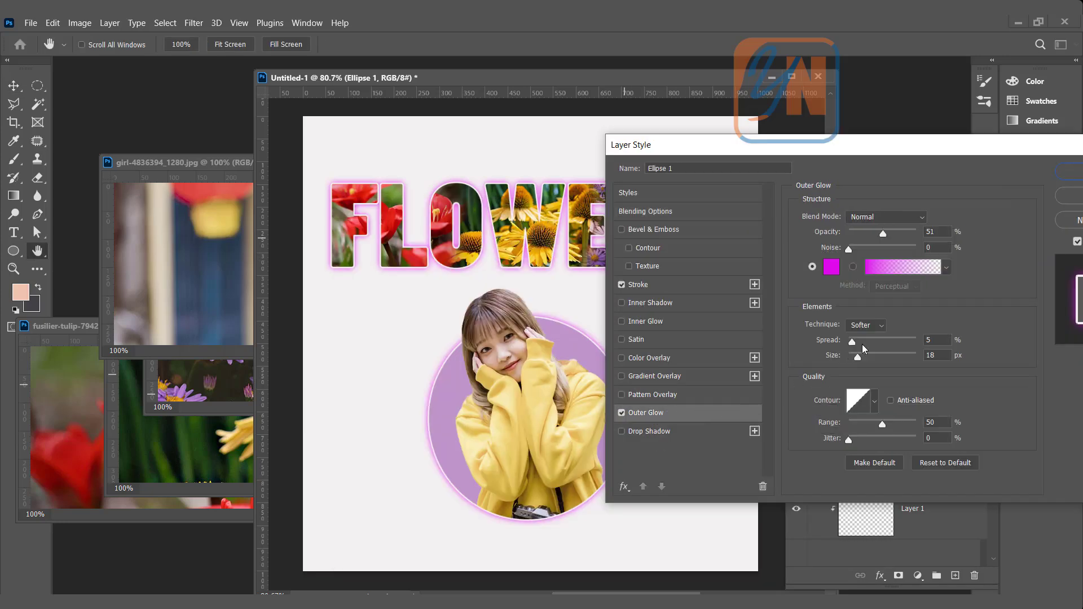
{"action": "left_click_drag", "start_coordinate": [852, 340], "coordinate": [873, 340]}
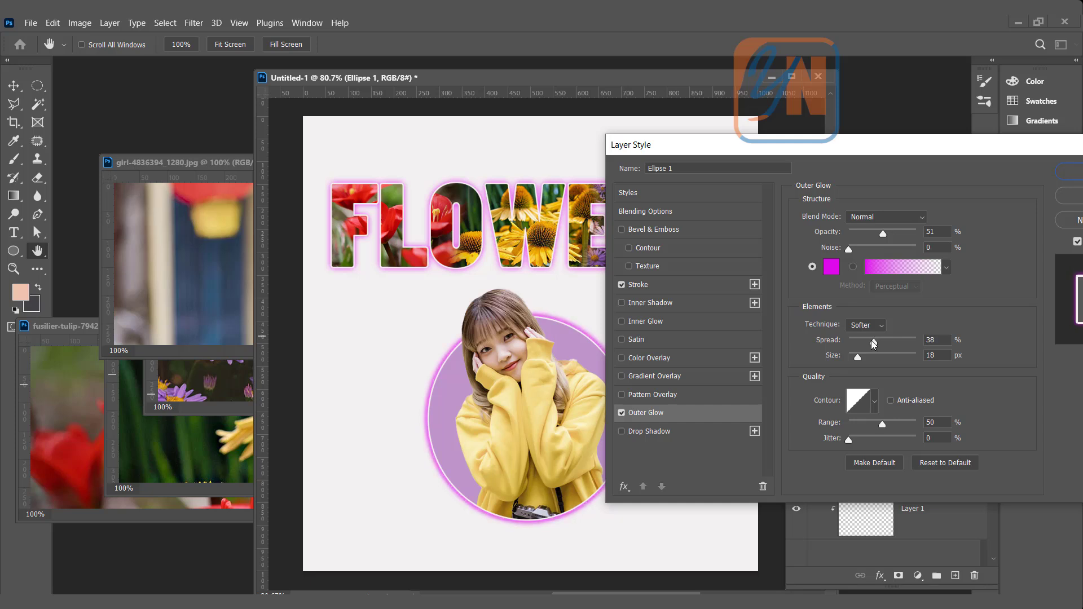
{"action": "left_click_drag", "start_coordinate": [858, 357], "coordinate": [864, 357]}
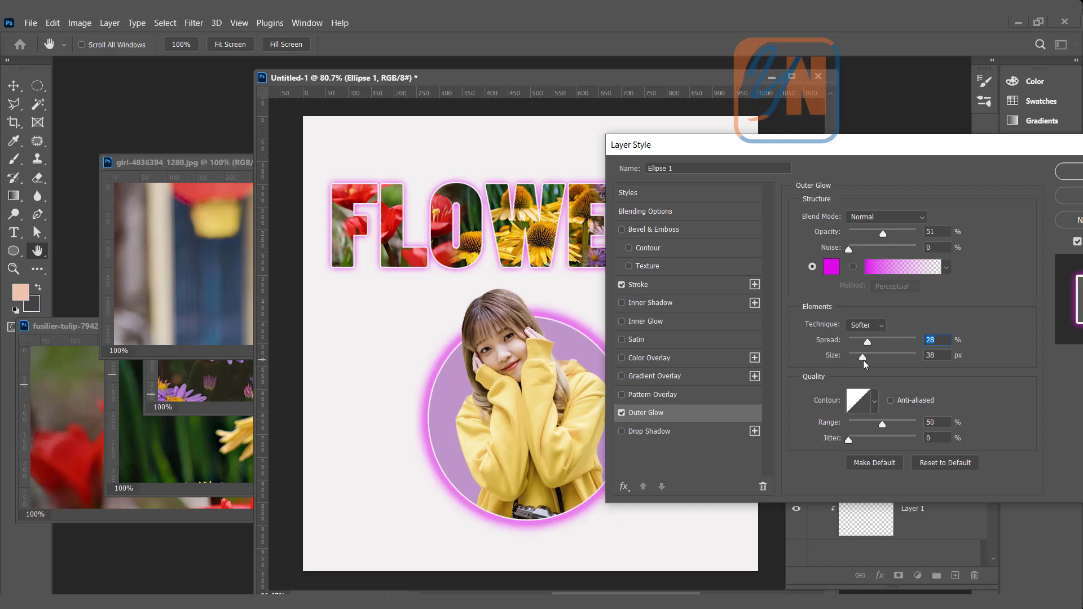
{"action": "left_click", "coordinate": [640, 284]}
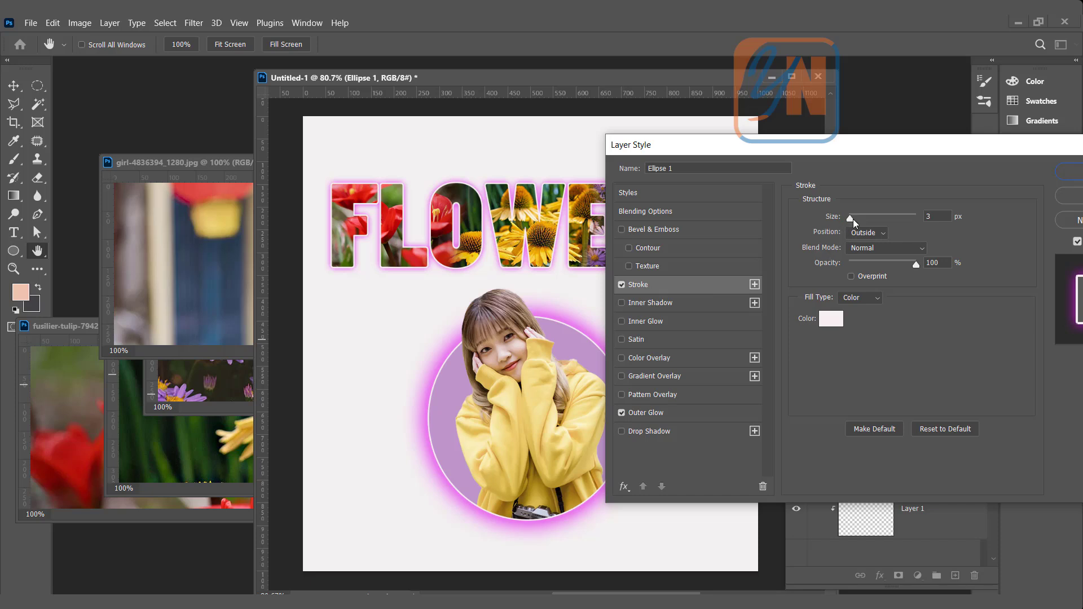
{"action": "left_click_drag", "start_coordinate": [849, 216], "coordinate": [860, 215]}
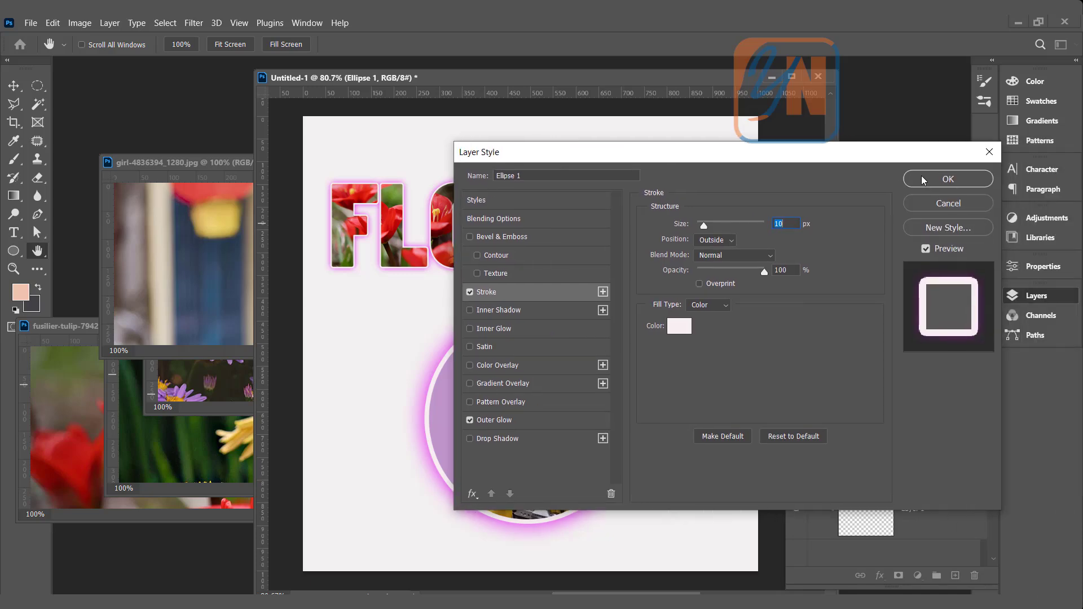
{"action": "left_click", "coordinate": [948, 178]}
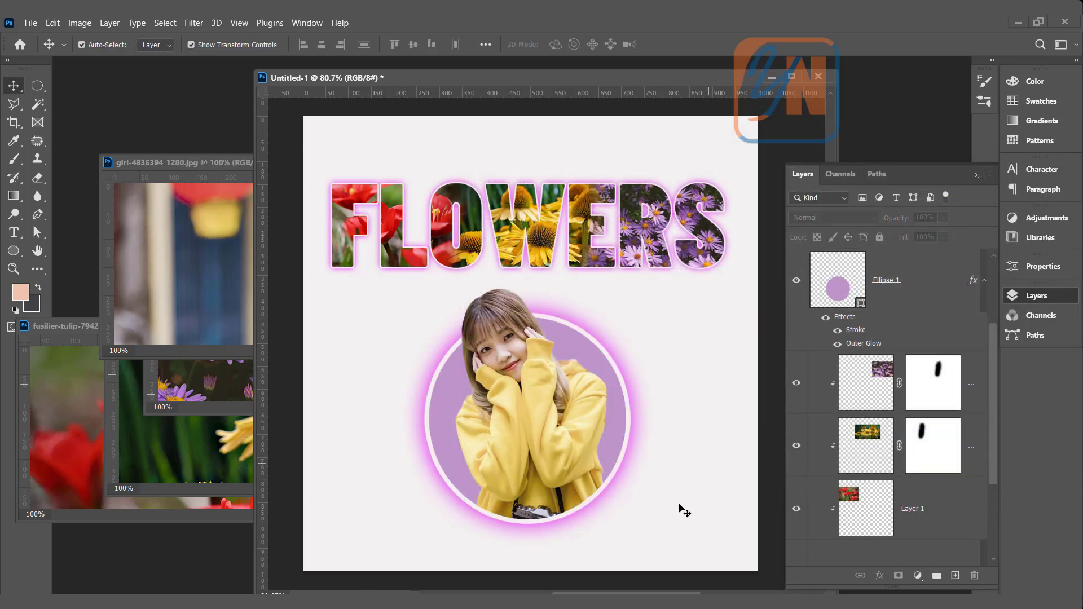
{"action": "mouse_move", "coordinate": [579, 401]}
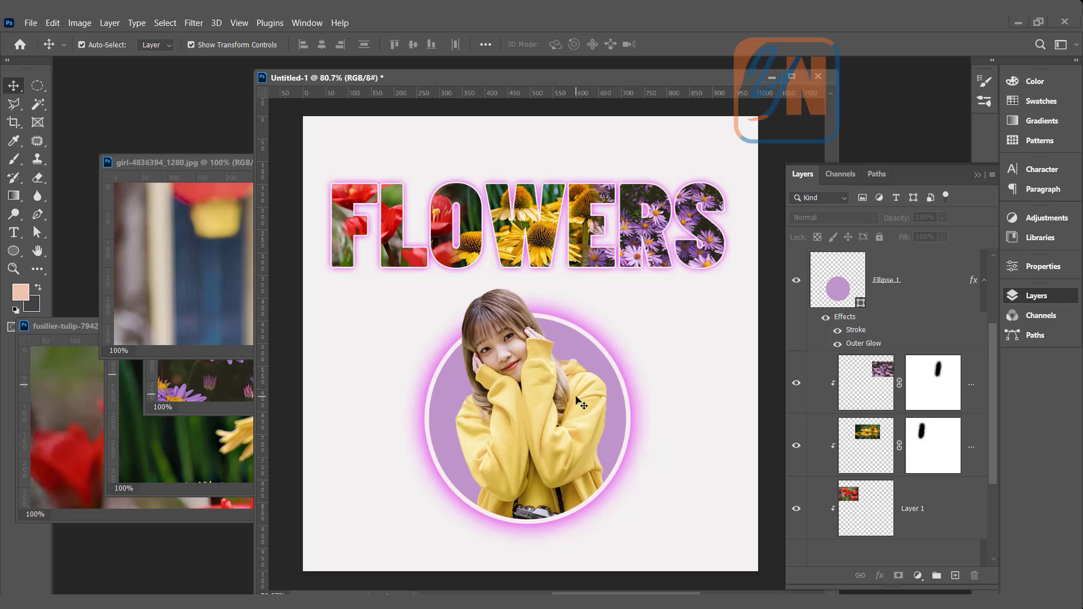
{"action": "mouse_move", "coordinate": [581, 389]}
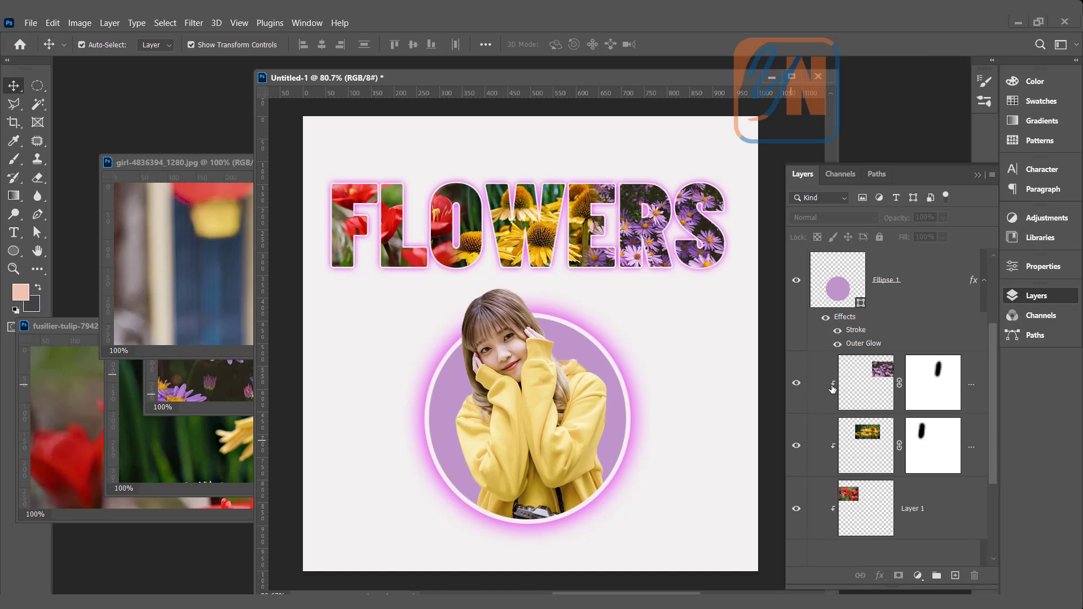
{"action": "mouse_move", "coordinate": [916, 399]}
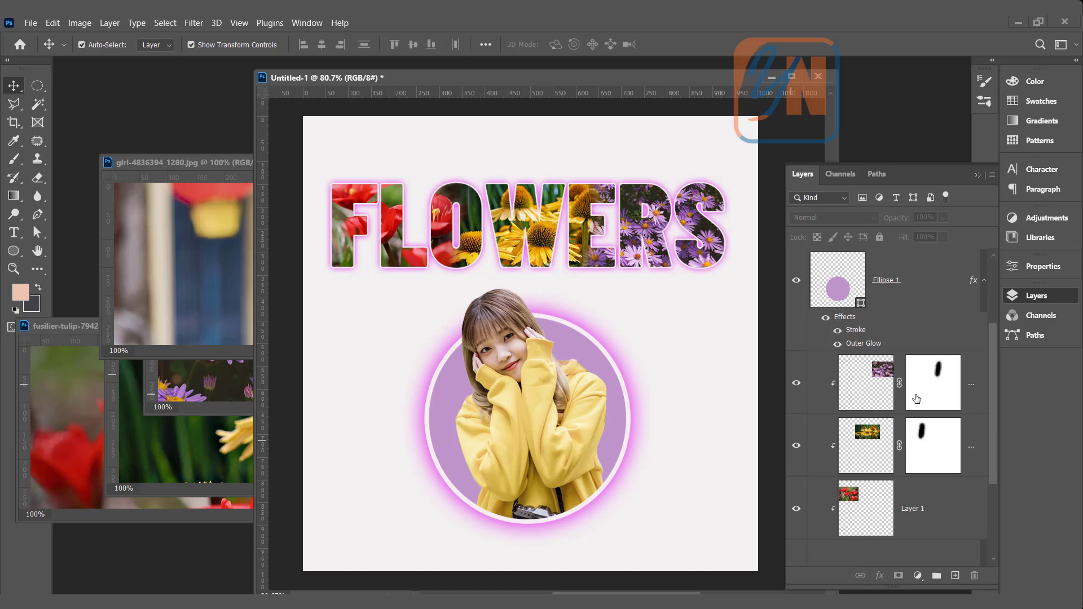
{"action": "mouse_move", "coordinate": [935, 394]}
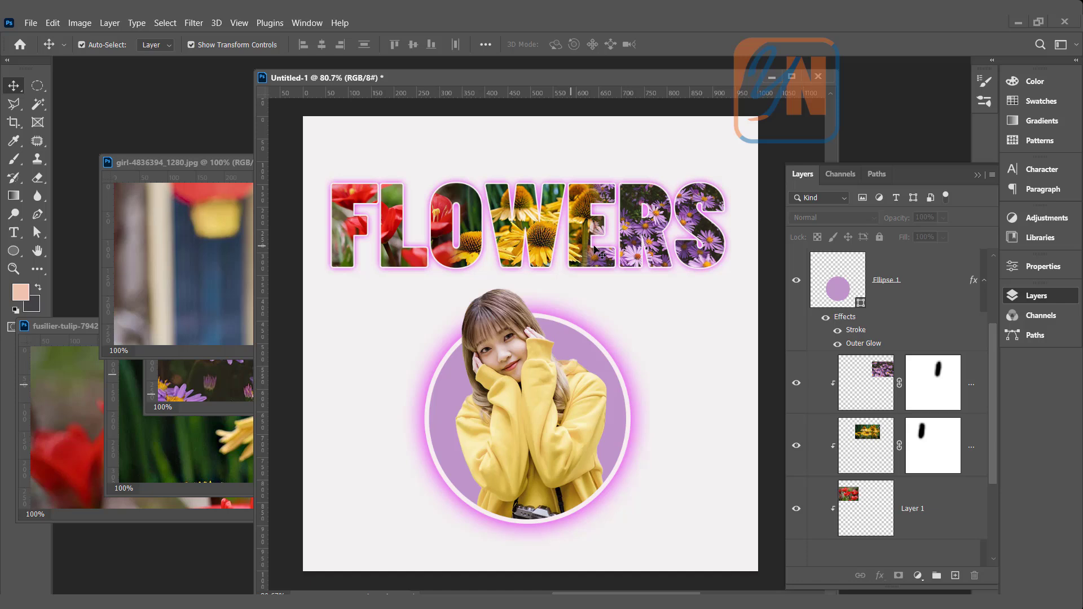
{"action": "mouse_move", "coordinate": [502, 350]}
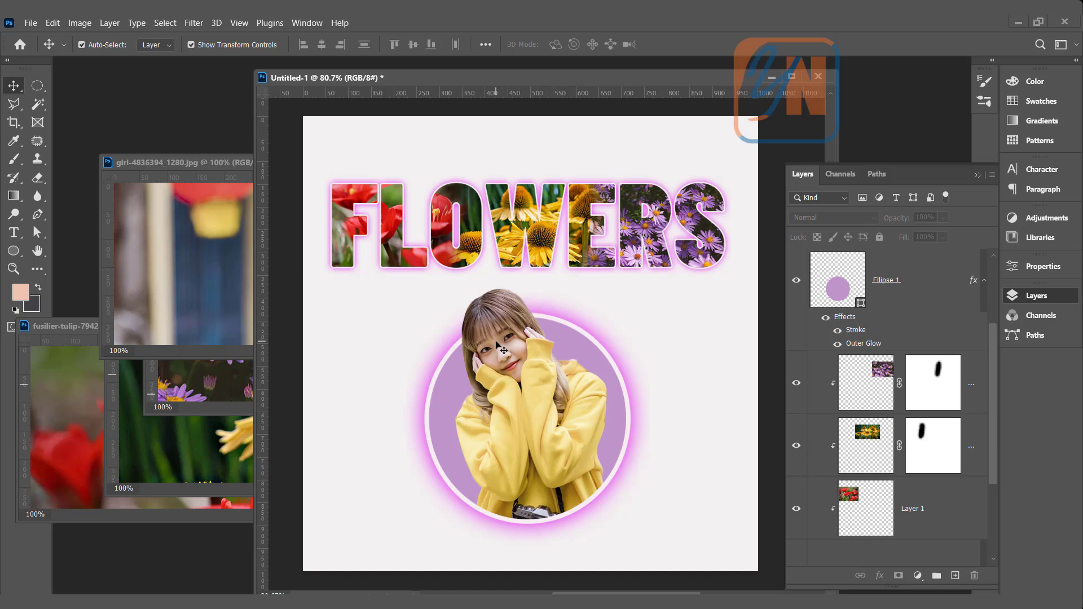
{"action": "mouse_move", "coordinate": [441, 390]}
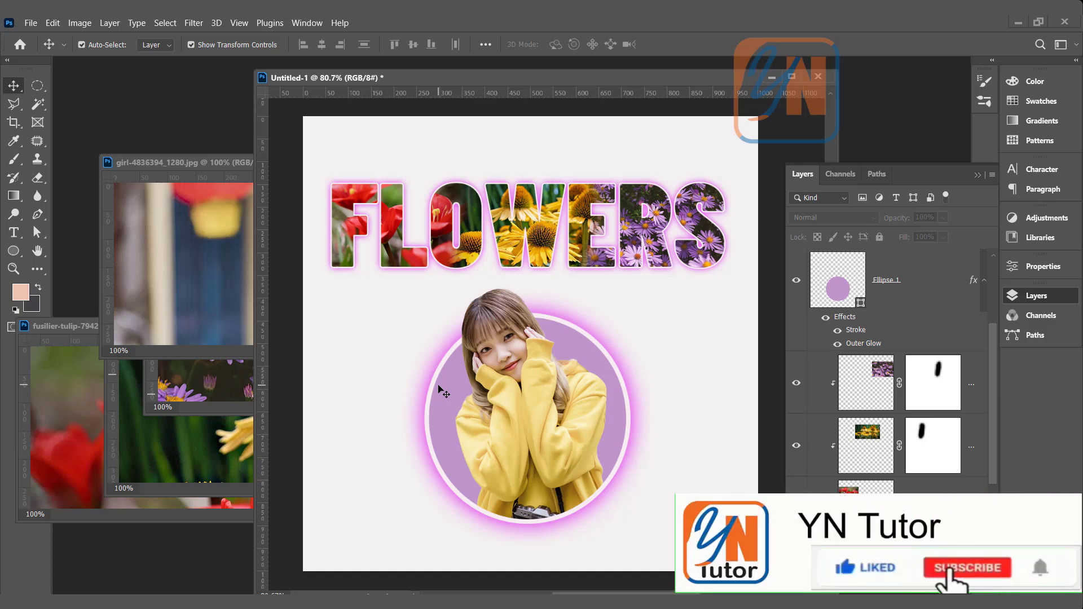
{"action": "left_click", "coordinate": [967, 567]}
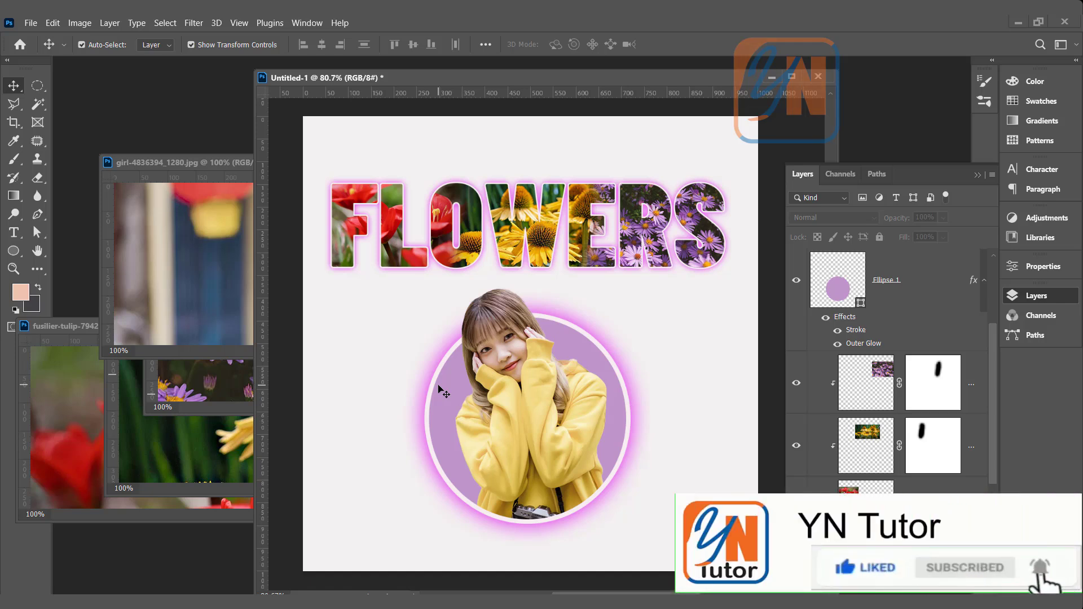